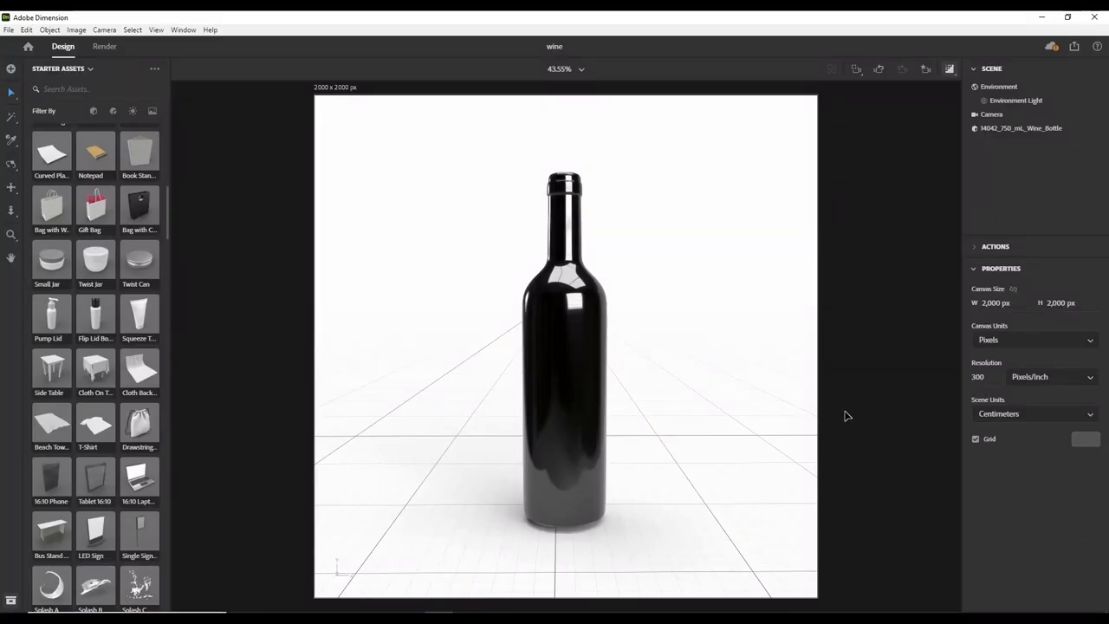
mouse_move(850, 412)
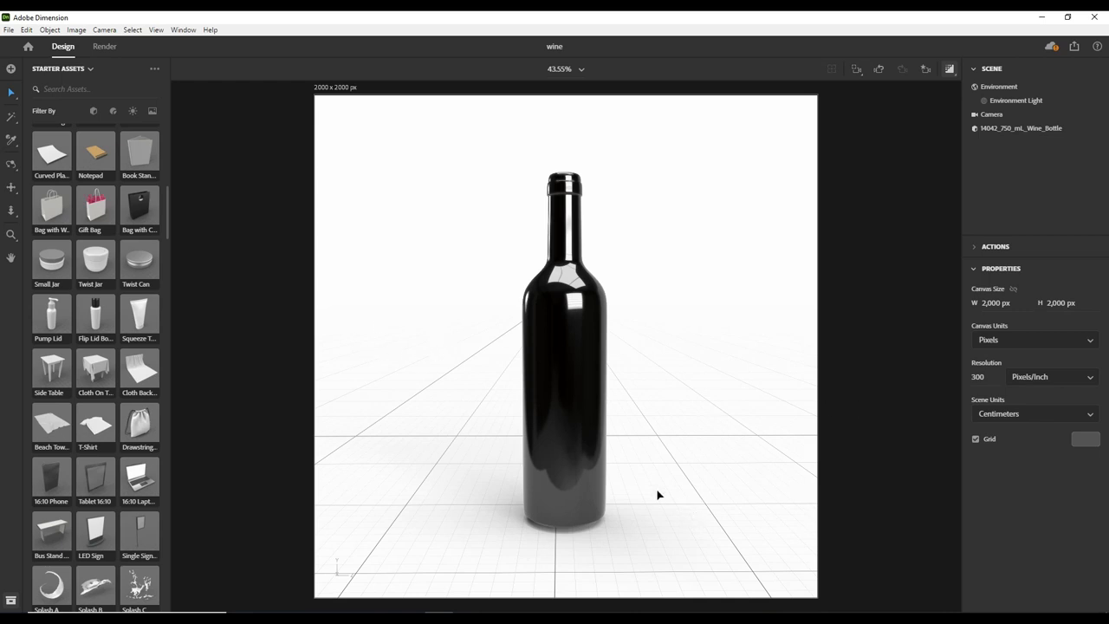
mouse_move(693, 495)
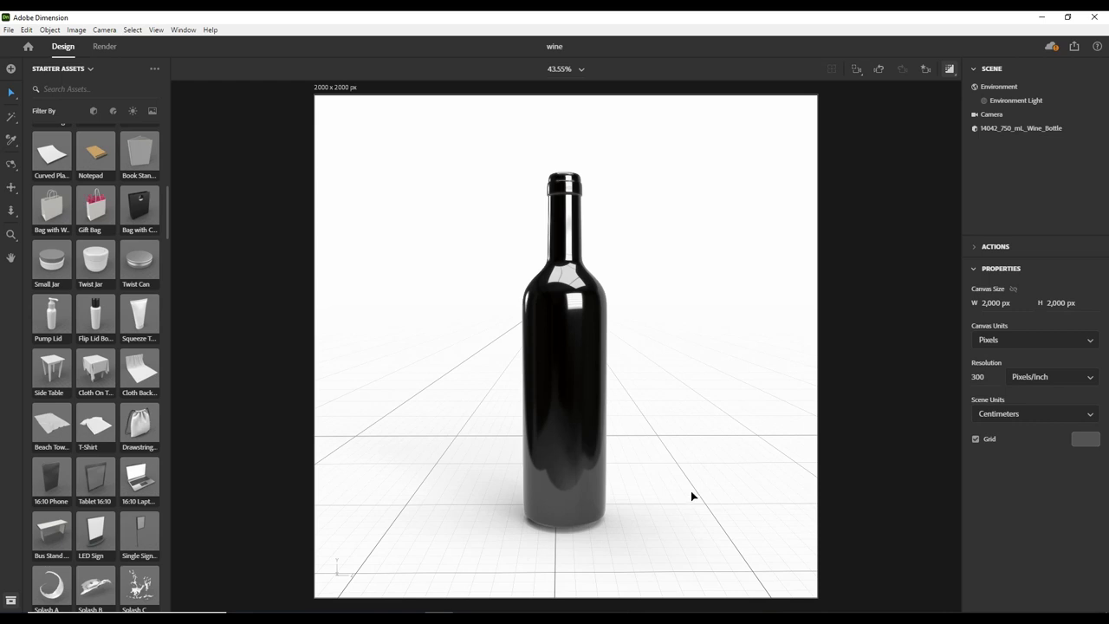
mouse_move(679, 436)
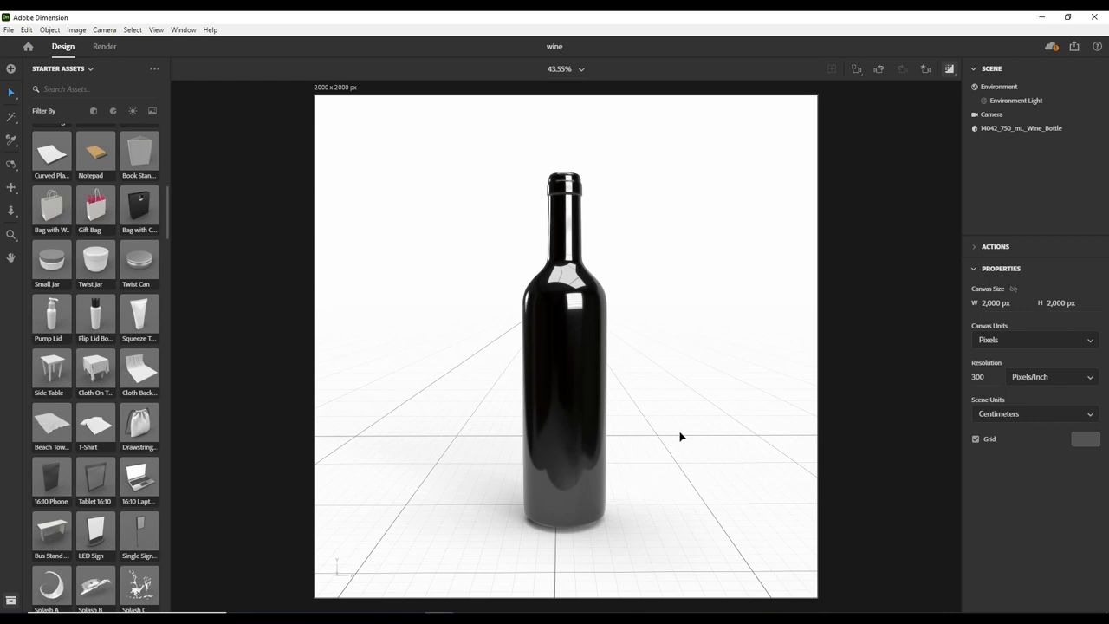
mouse_move(662, 435)
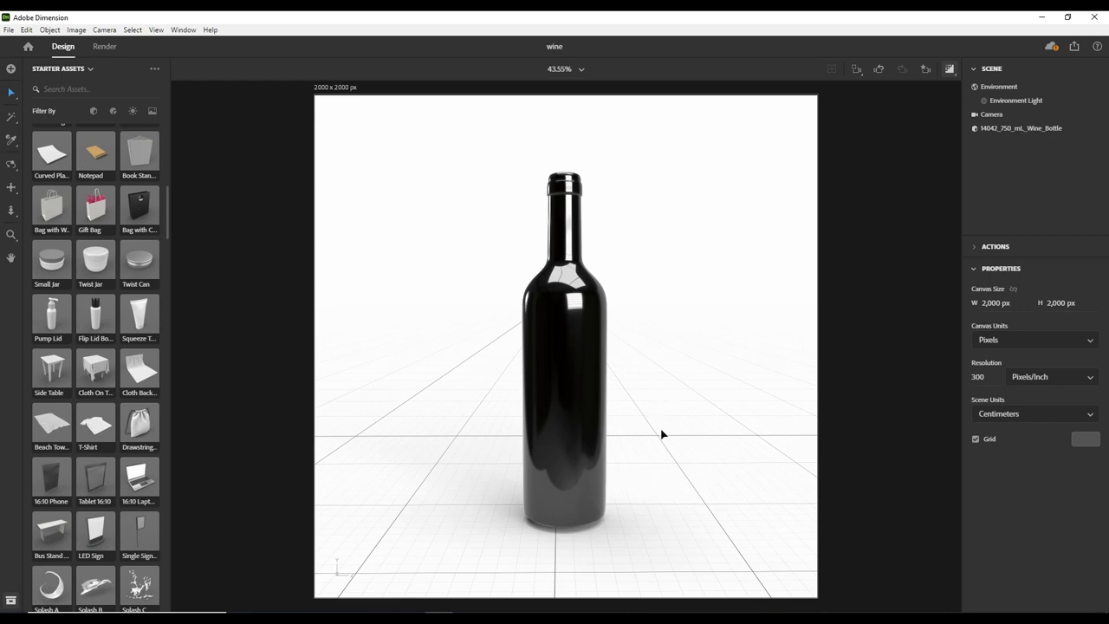
mouse_move(498, 436)
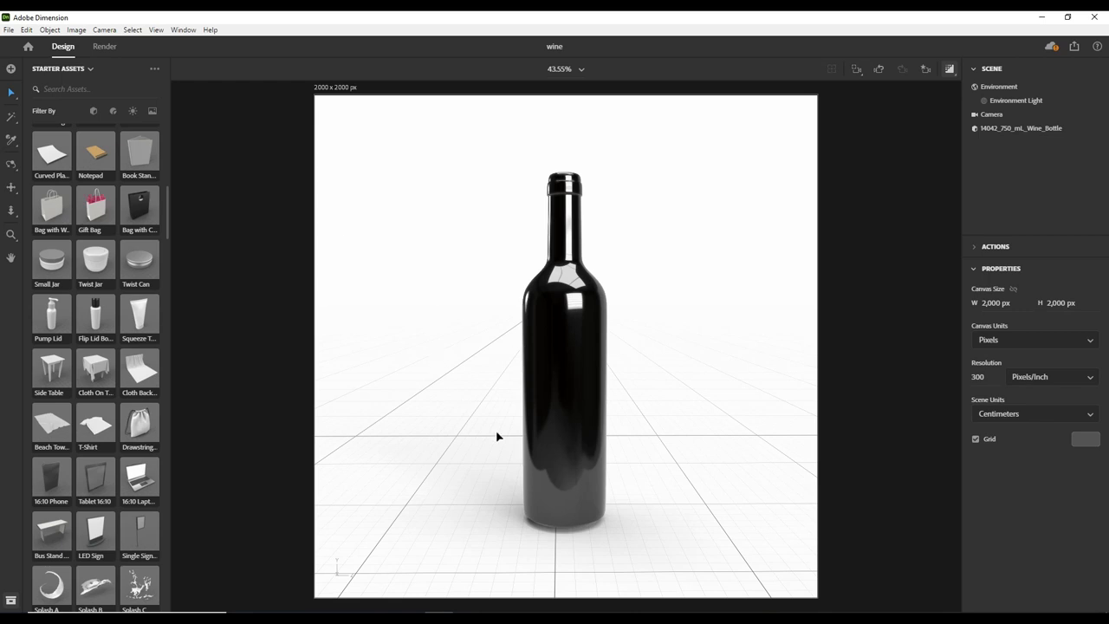
mouse_move(648, 324)
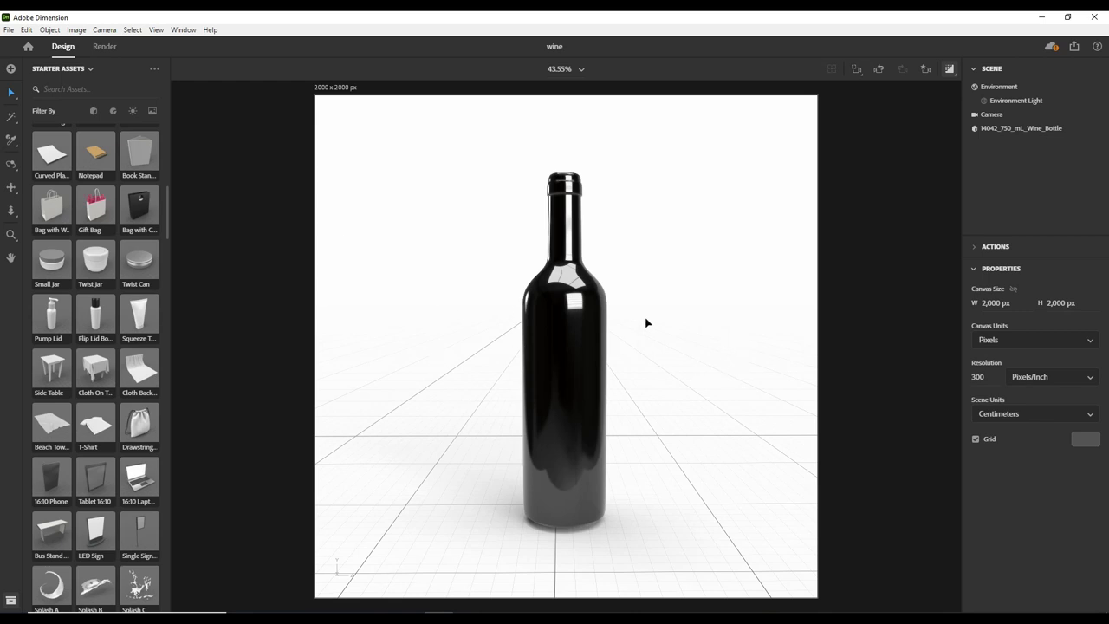
mouse_move(535, 310)
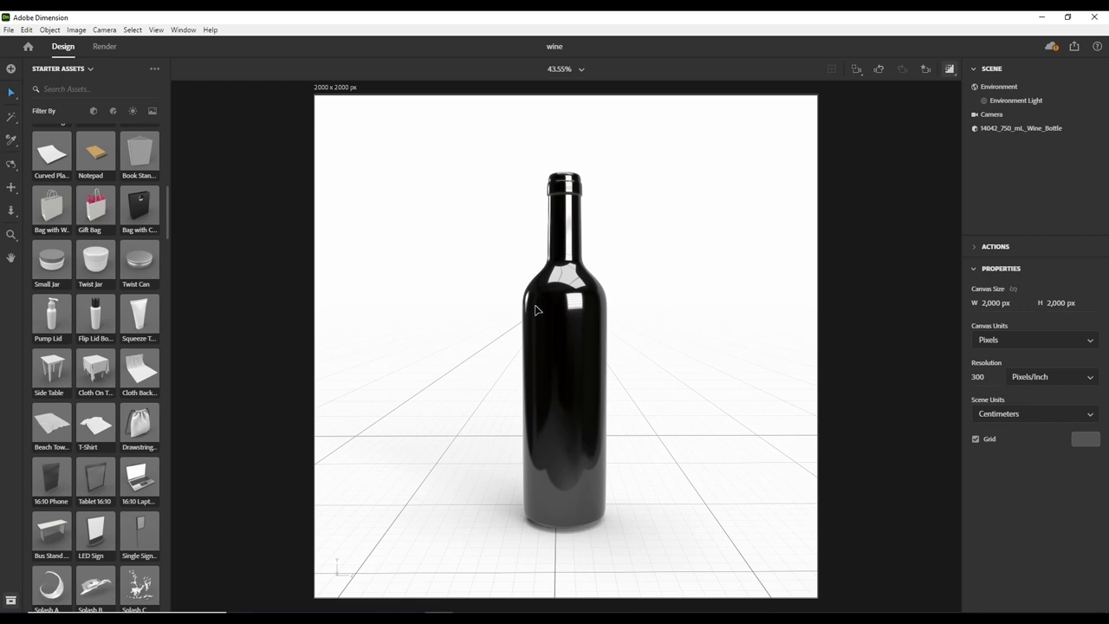
mouse_move(726, 329)
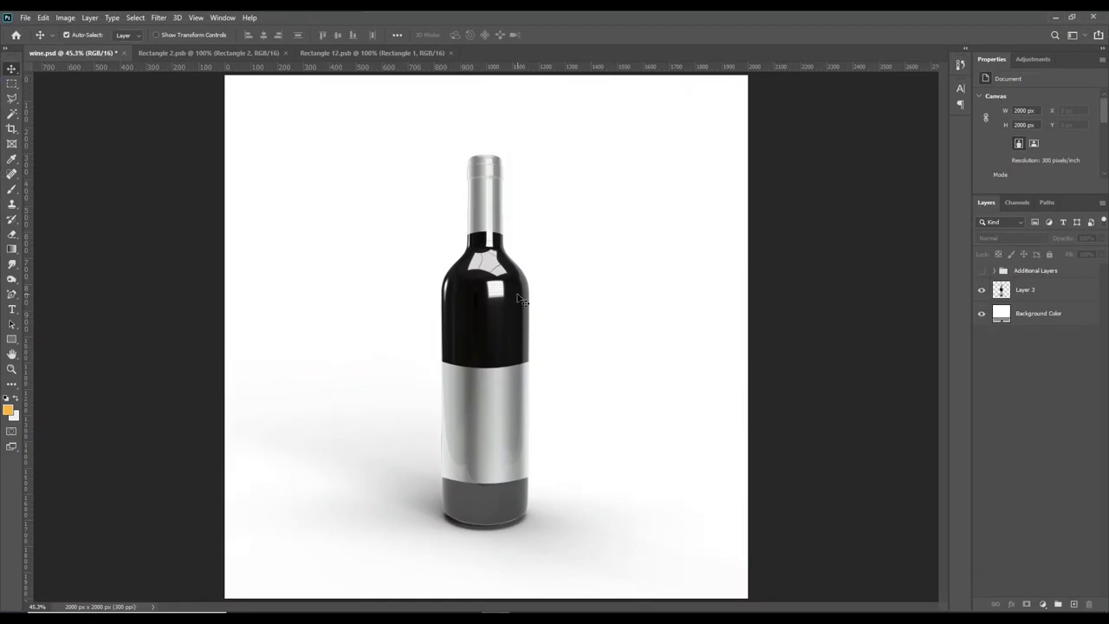
mouse_move(553, 298)
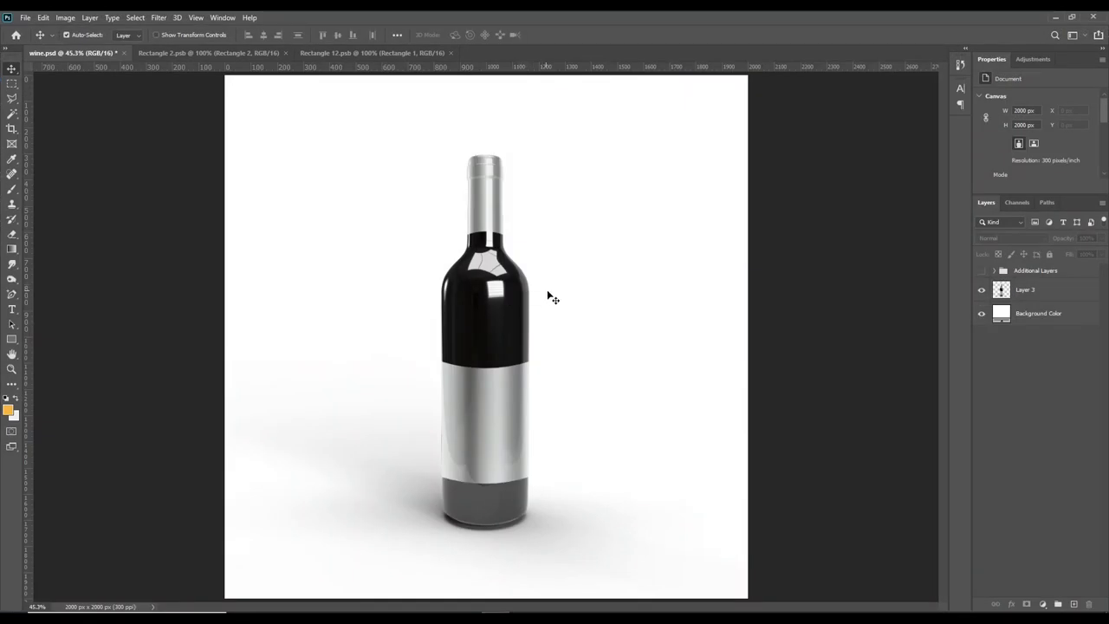
mouse_move(412, 348)
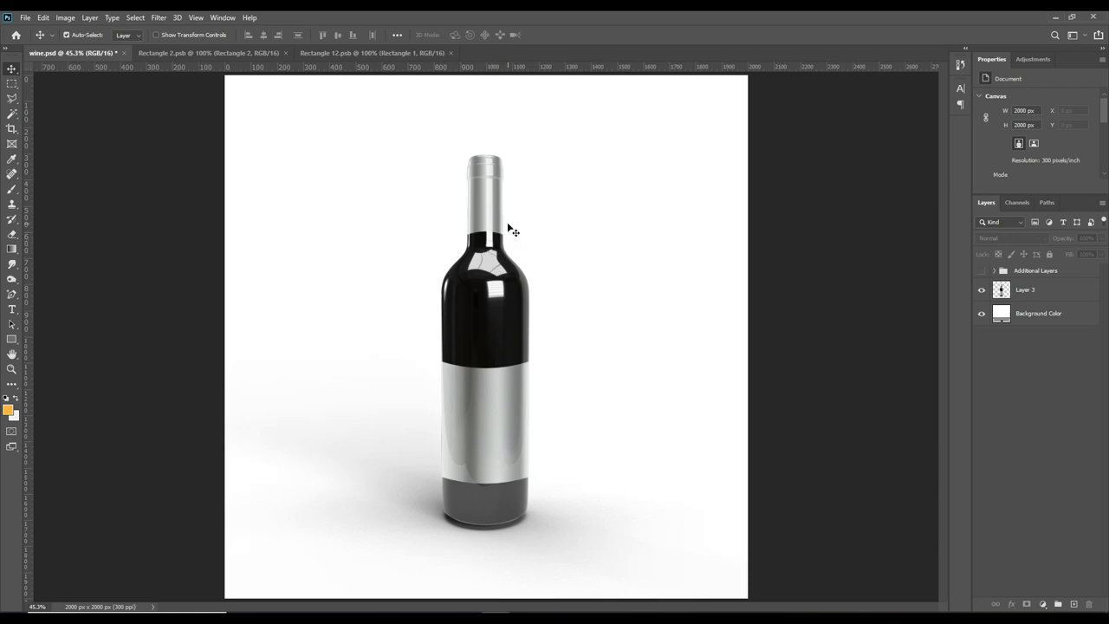
mouse_move(541, 207)
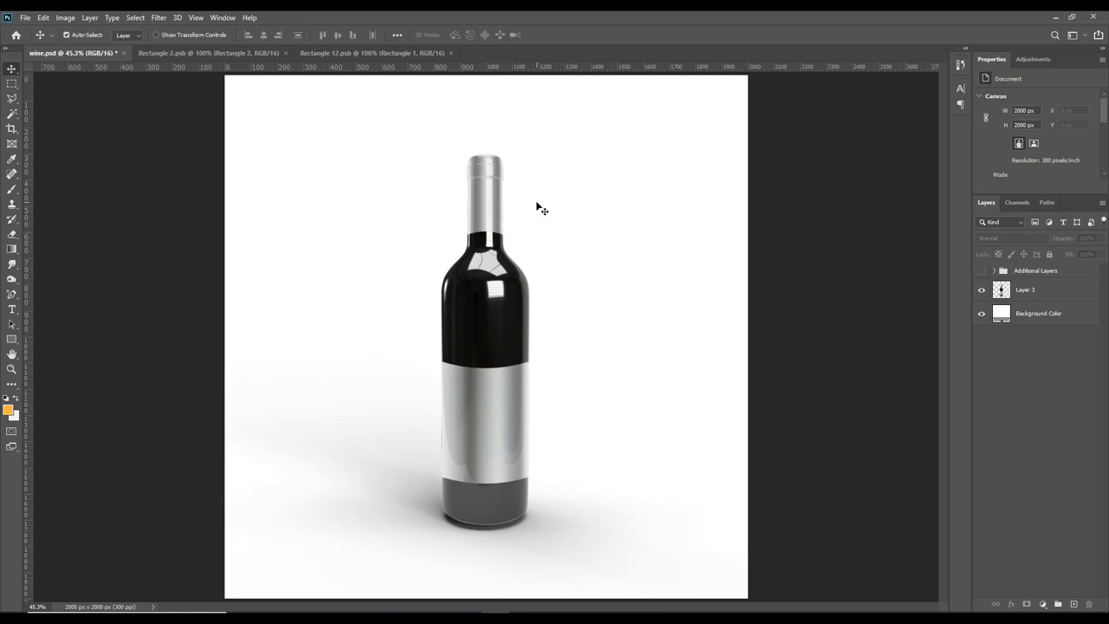
mouse_move(551, 201)
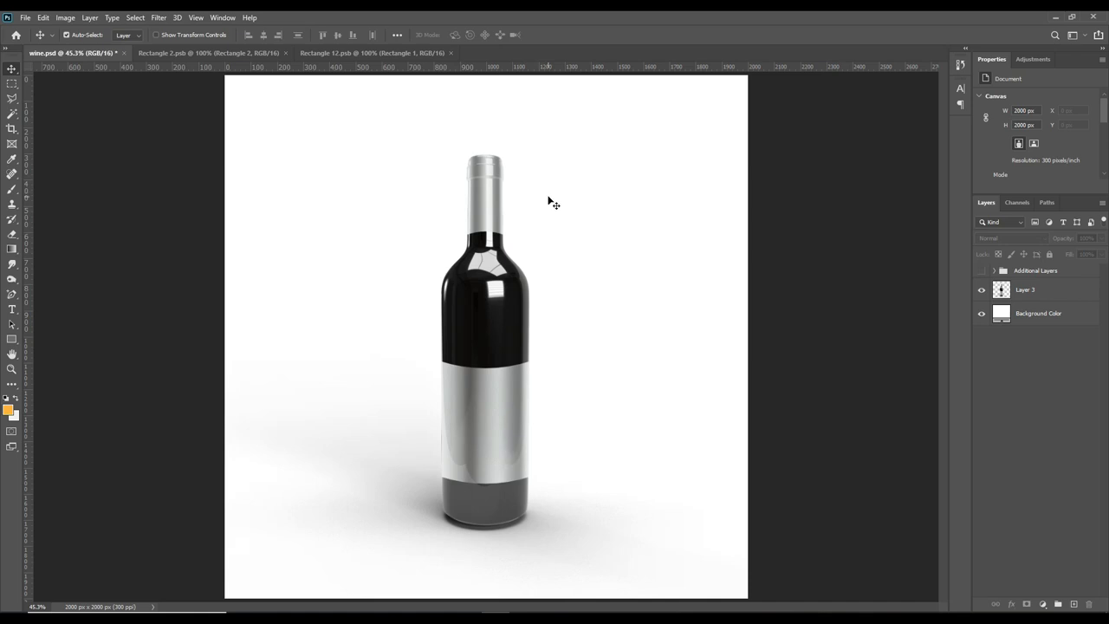
mouse_move(565, 249)
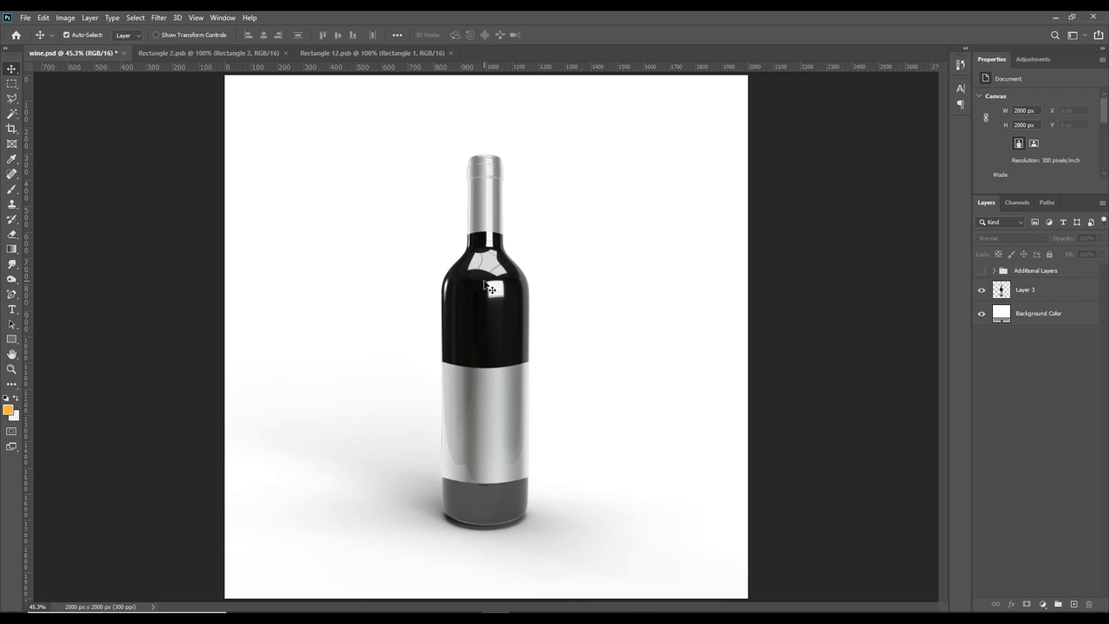
mouse_move(520, 284)
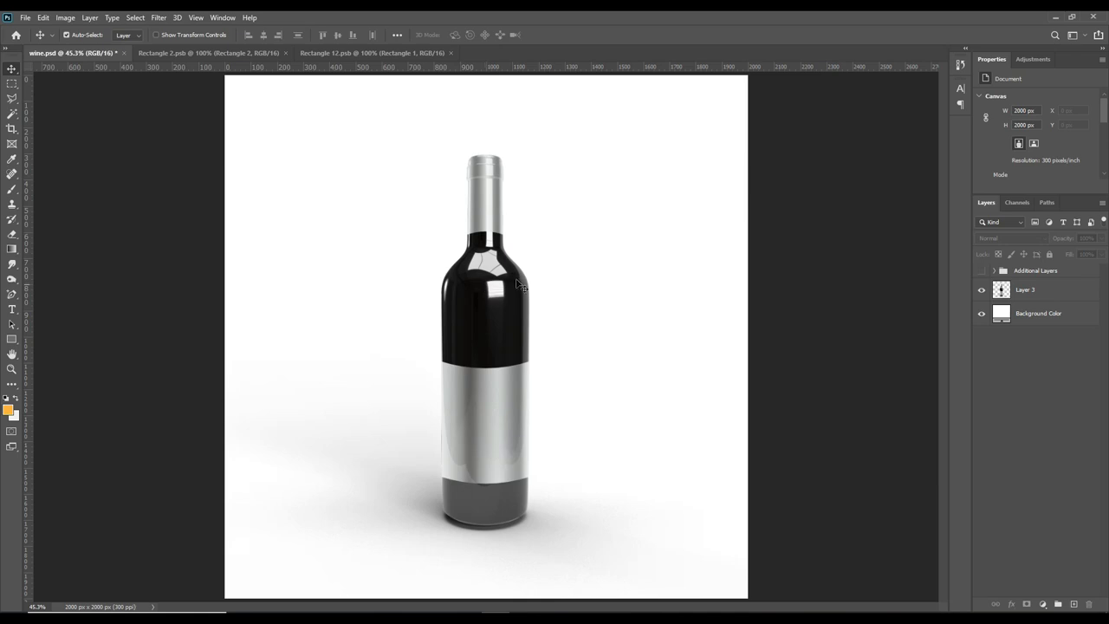
mouse_move(639, 291)
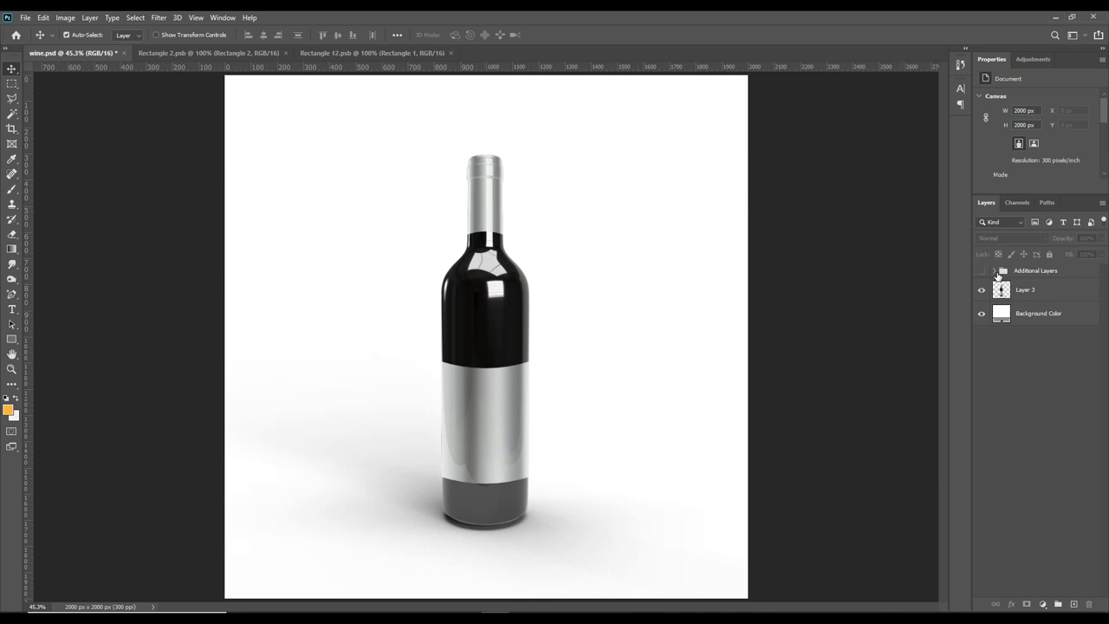
Peek at the render's extra selection mask layers, then hide them again.
left_click(994, 271)
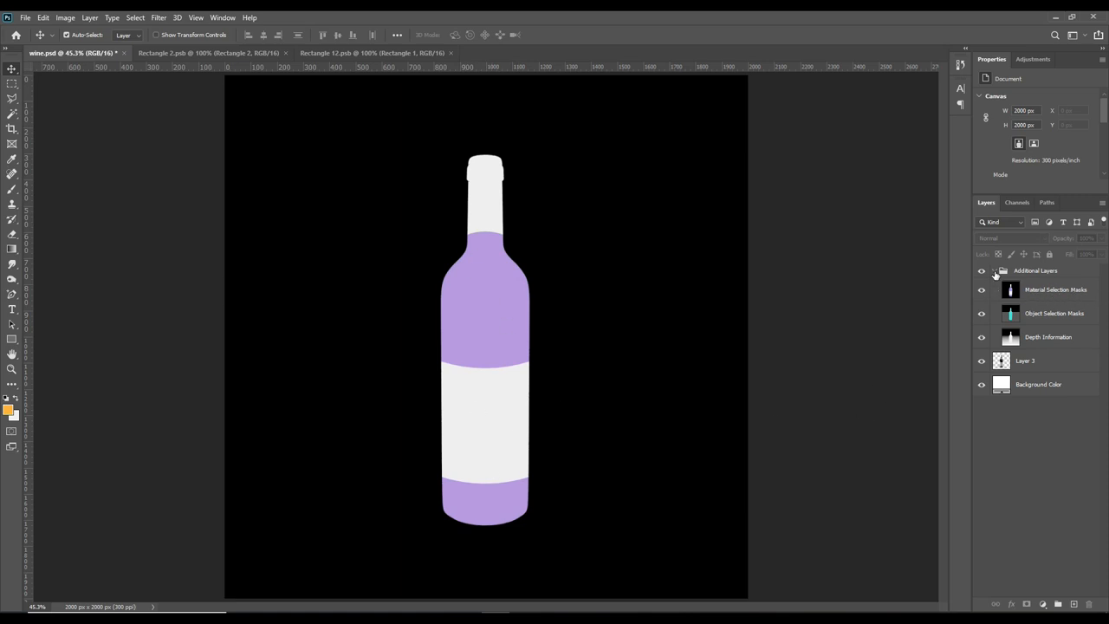
left_click(995, 270)
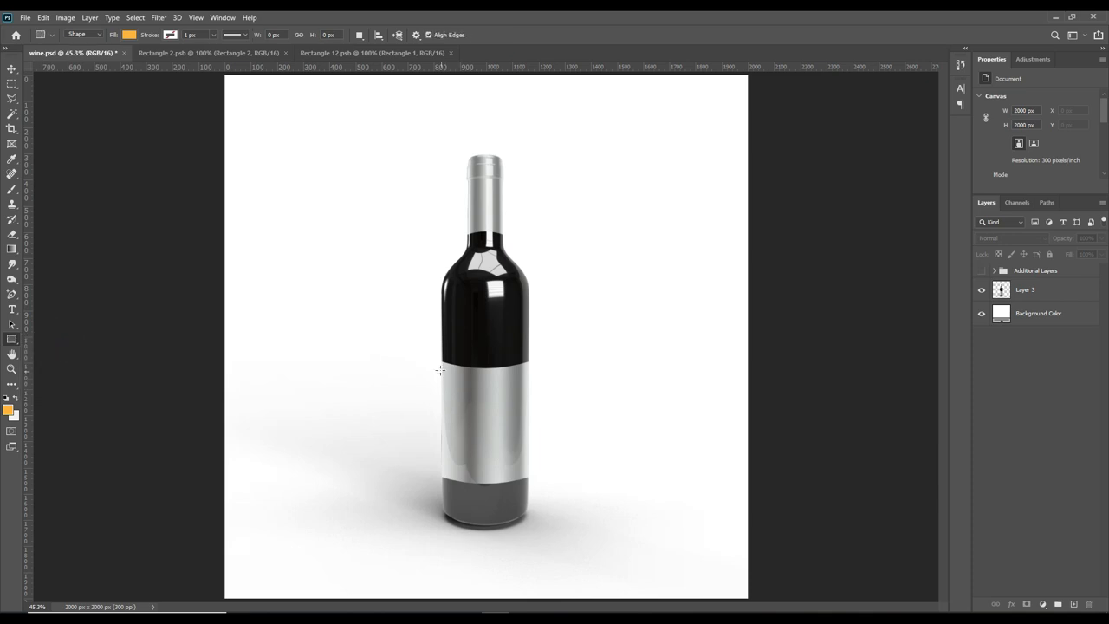
mouse_move(437, 359)
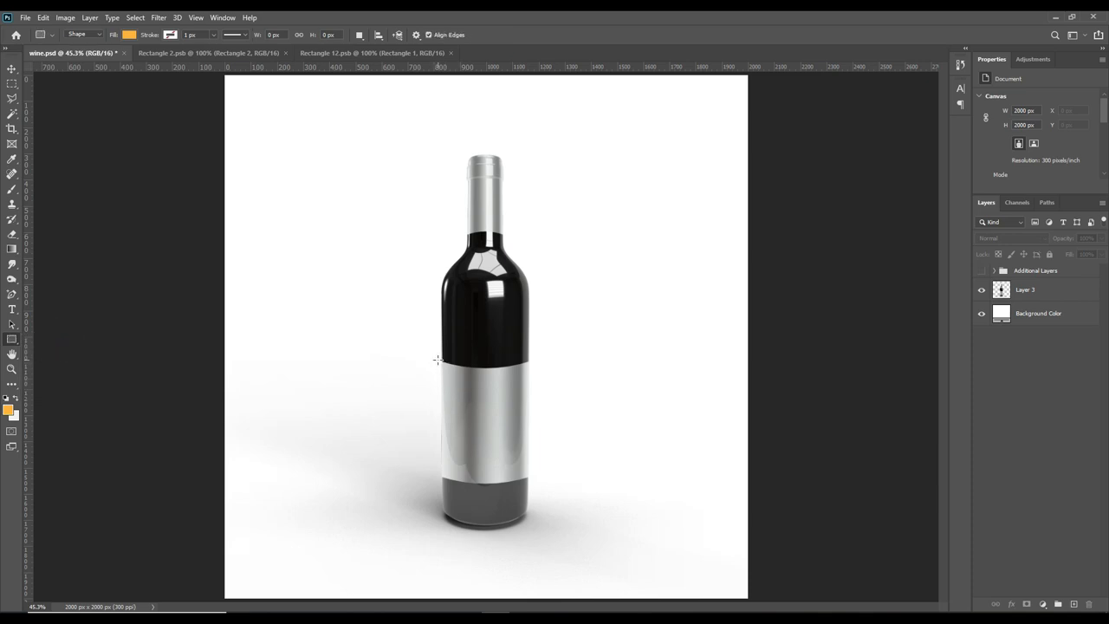
Draw an orange rectangle over the bottle's label band on a new Rectangle 1 layer.
left_click_drag(440, 359, 534, 482)
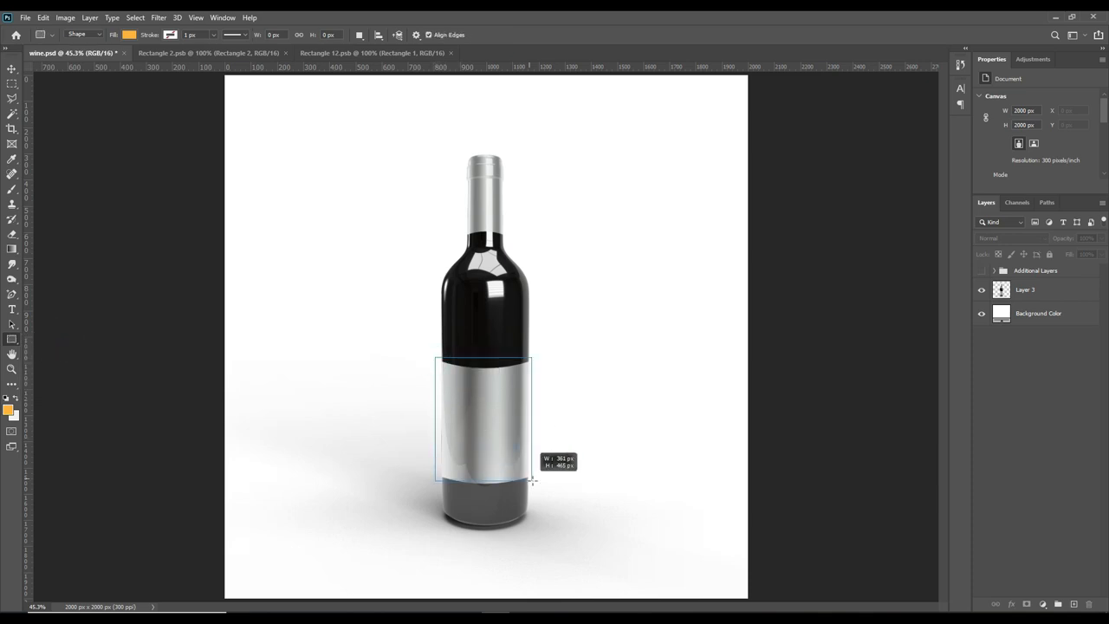
left_click_drag(531, 482, 533, 489)
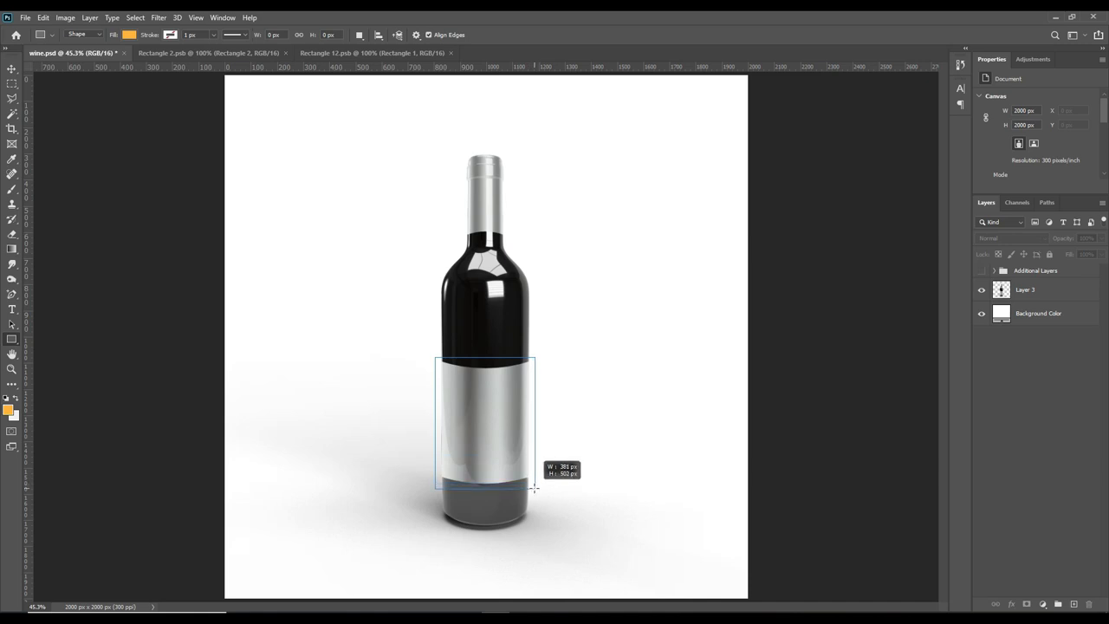
left_click_drag(436, 357, 533, 488)
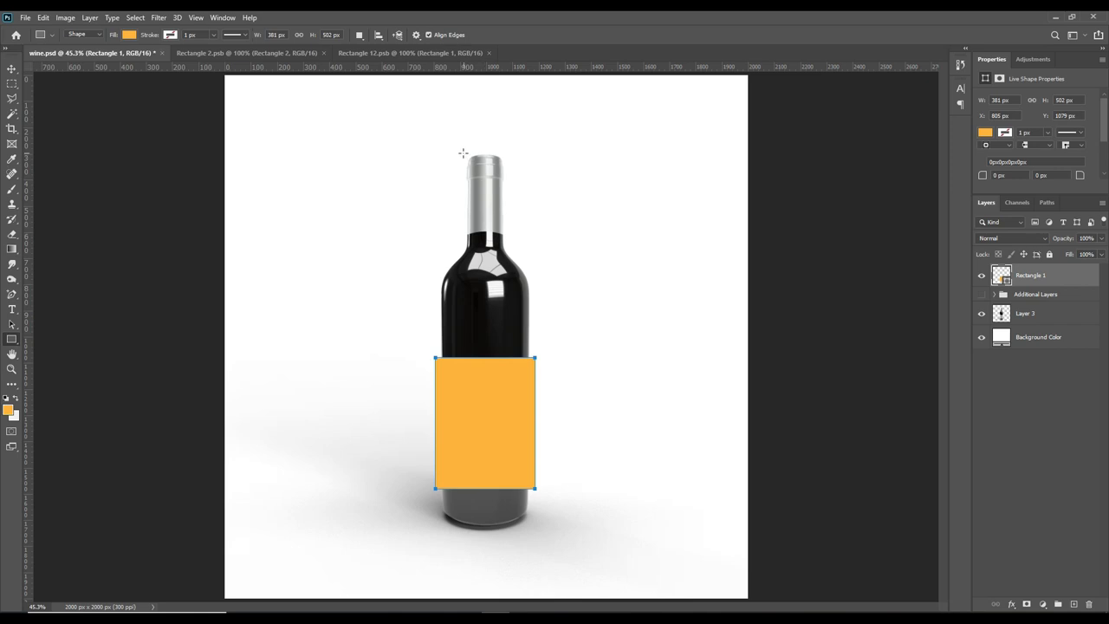
mouse_move(537, 291)
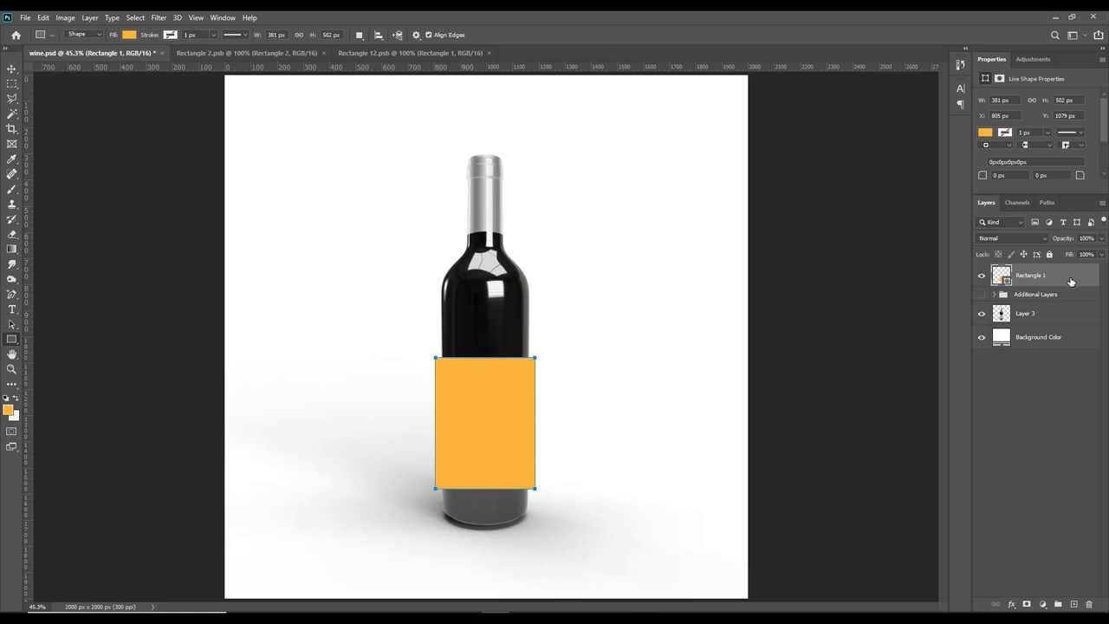
right_click(1029, 274)
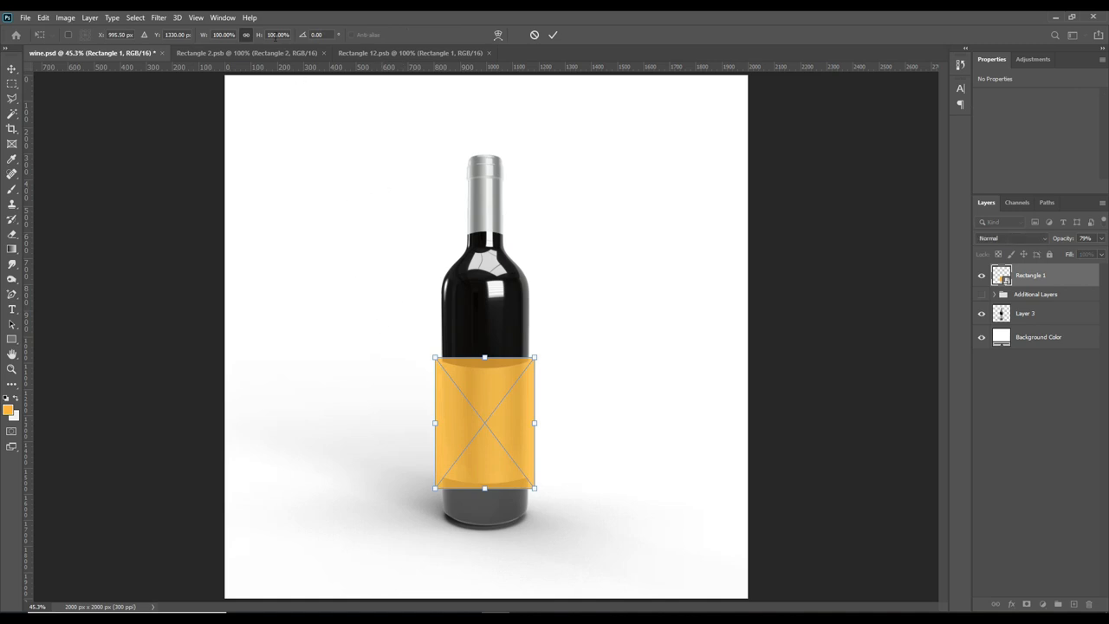
Warp the label rectangle with the Arch preset and tune its bend to follow the bottle.
right_click(485, 424)
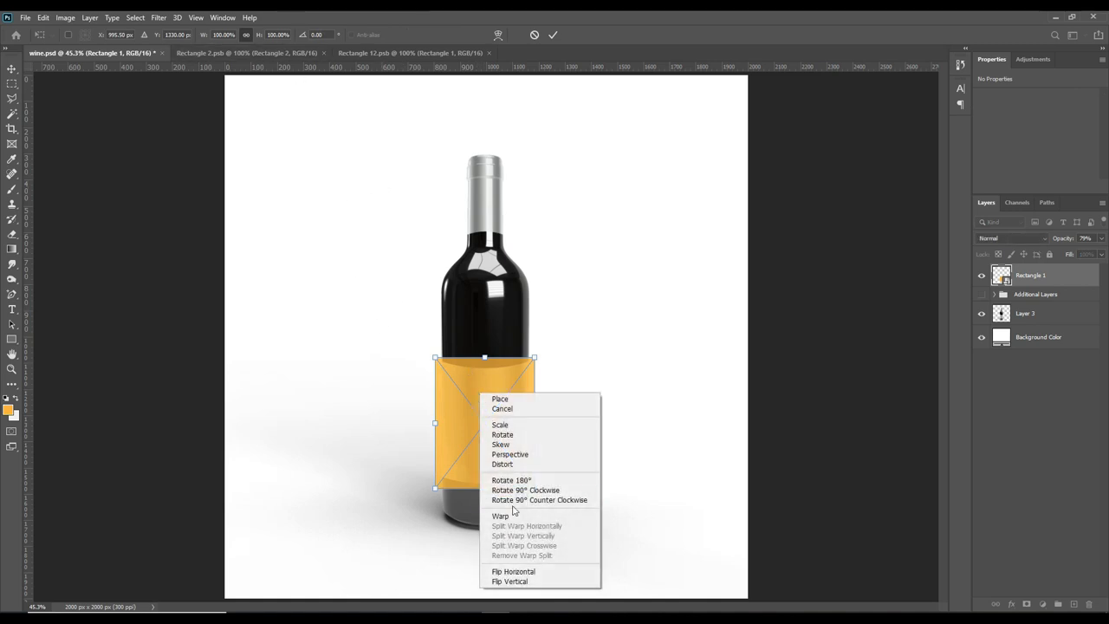
left_click(501, 516)
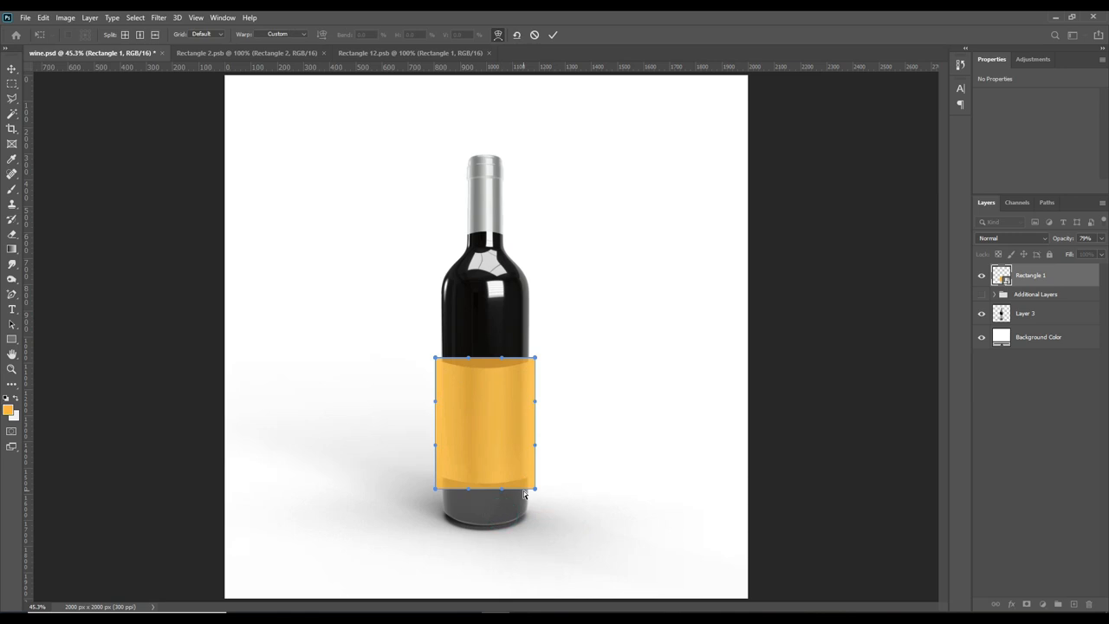
mouse_move(253, 62)
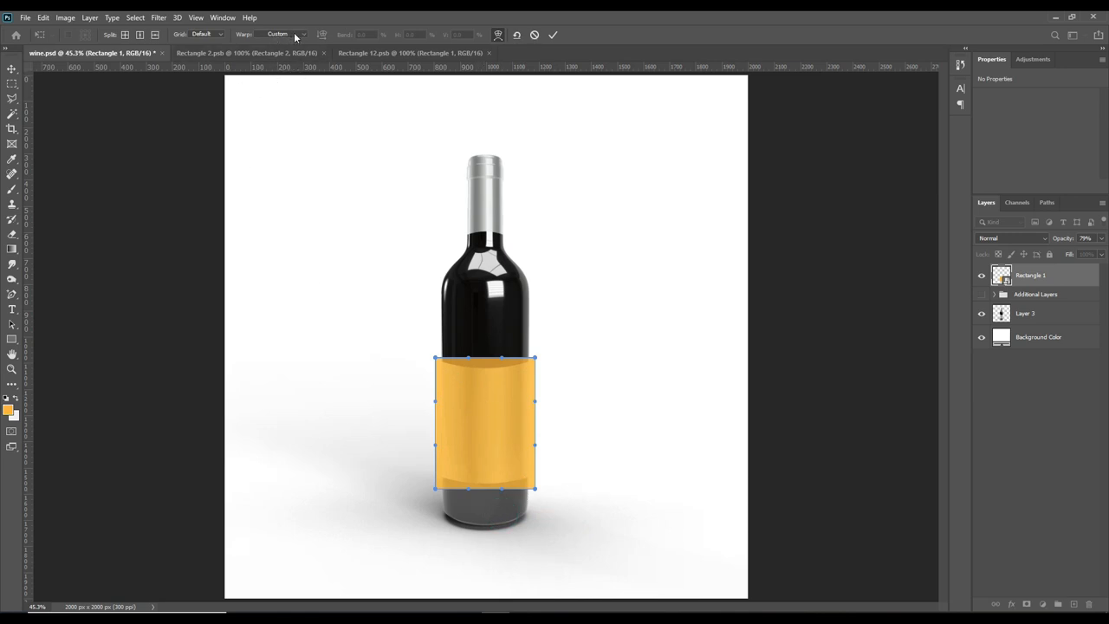
left_click(286, 35)
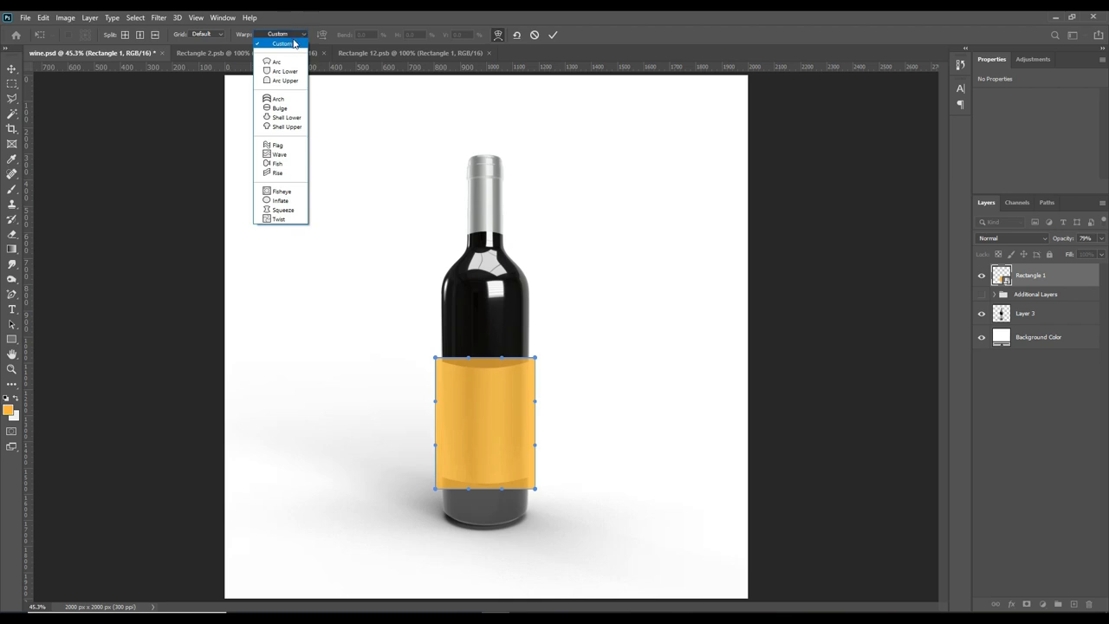
mouse_move(277, 97)
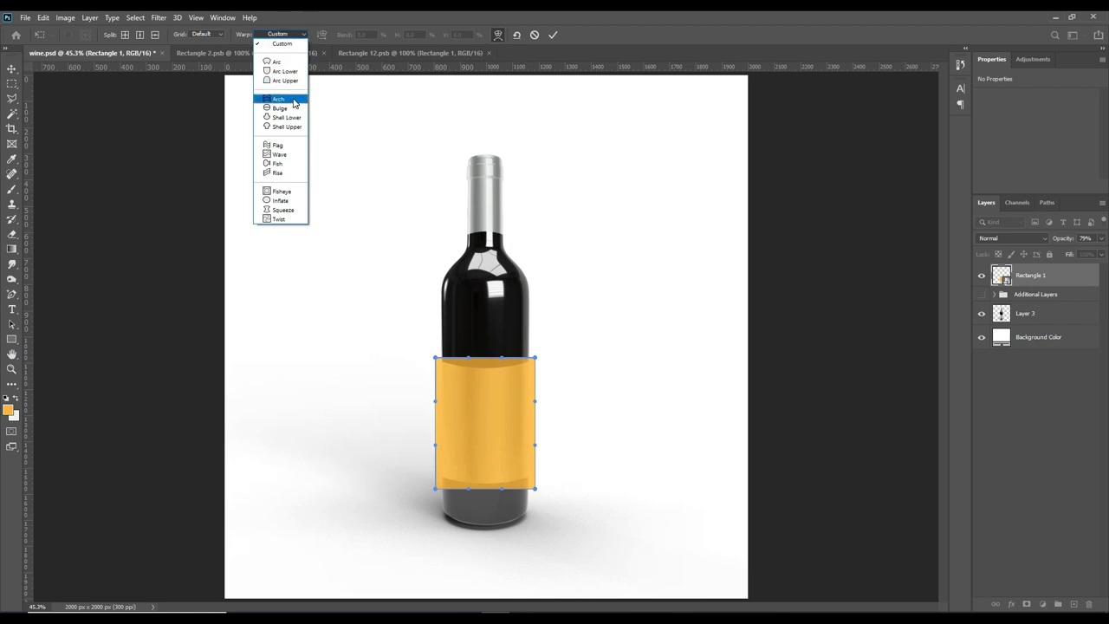
left_click(277, 99)
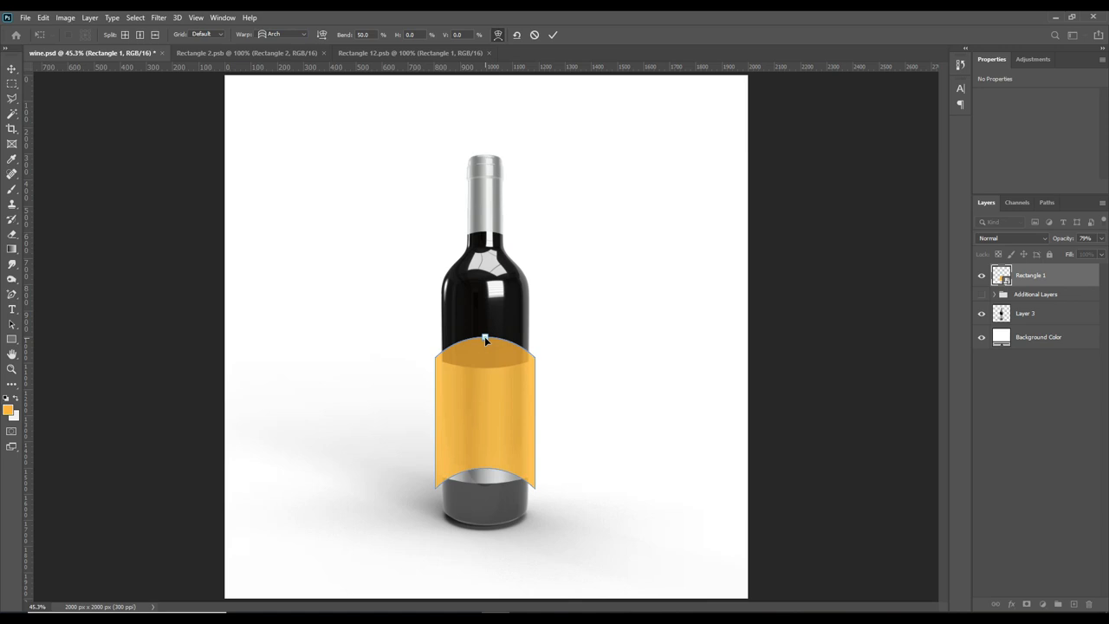
left_click_drag(485, 338, 485, 373)
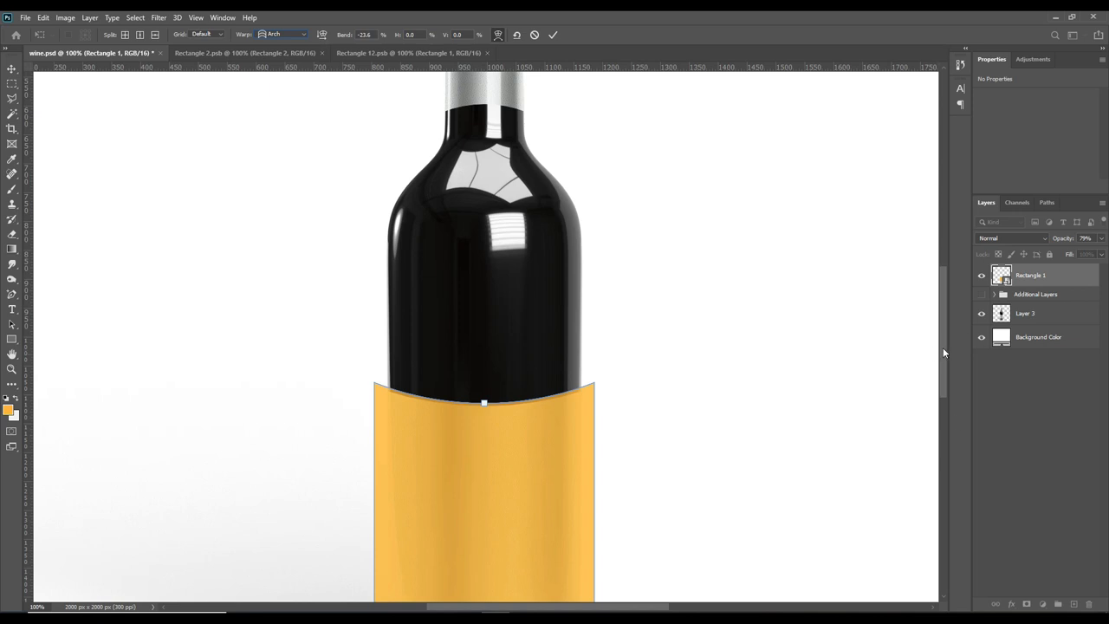
scroll("down", 3)
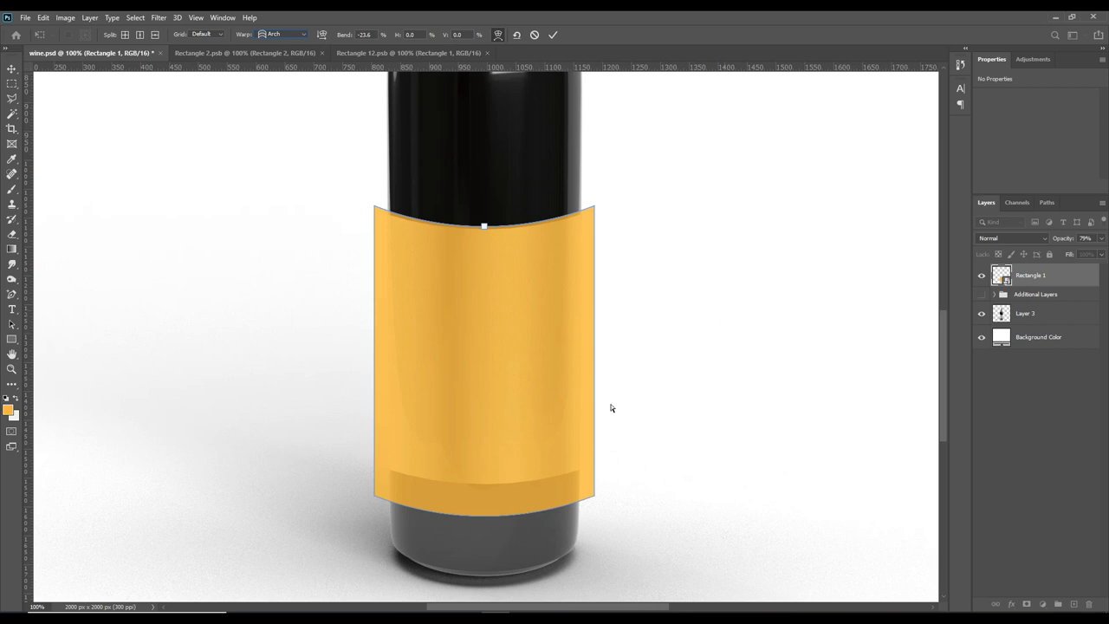
Commit the warp, shrink the label to the bottle's width and refine its arch curve.
left_click(553, 34)
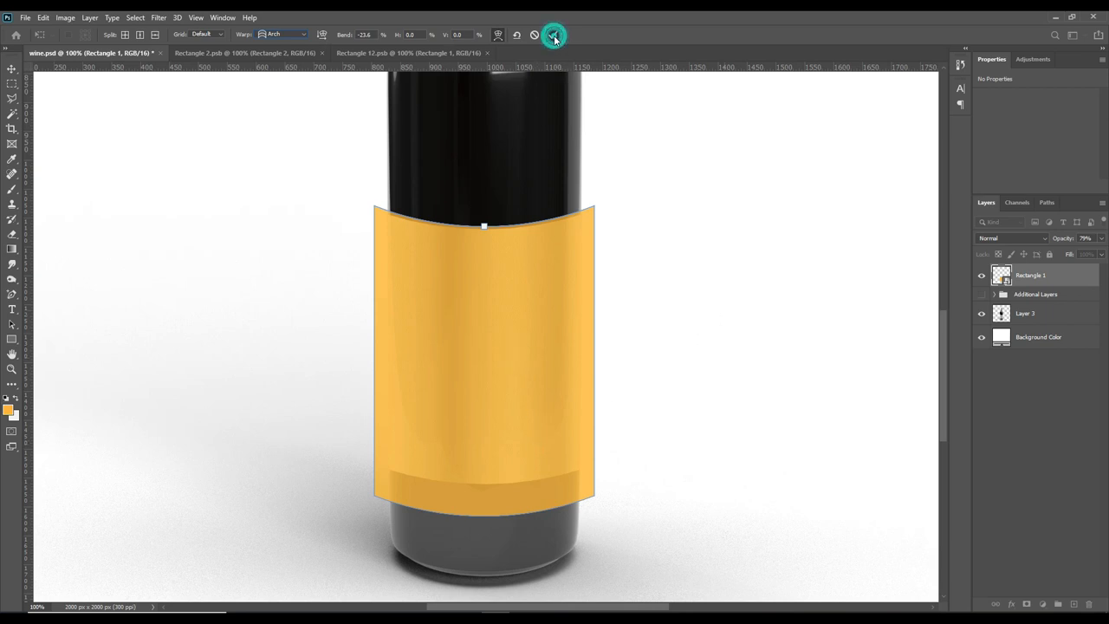
left_click(553, 34)
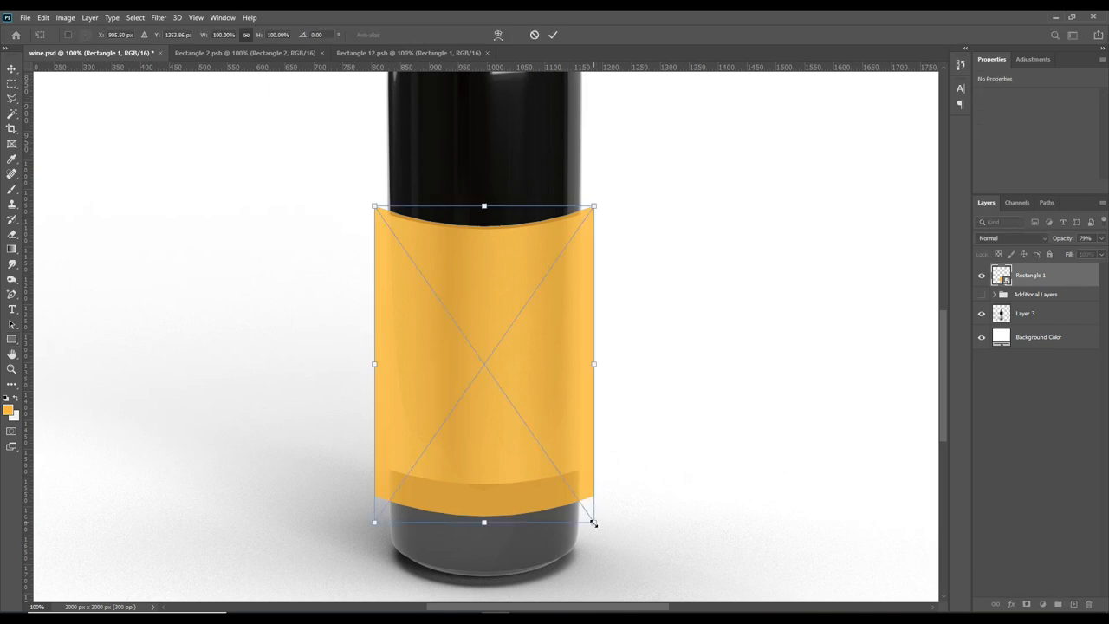
left_click_drag(593, 521, 590, 509)
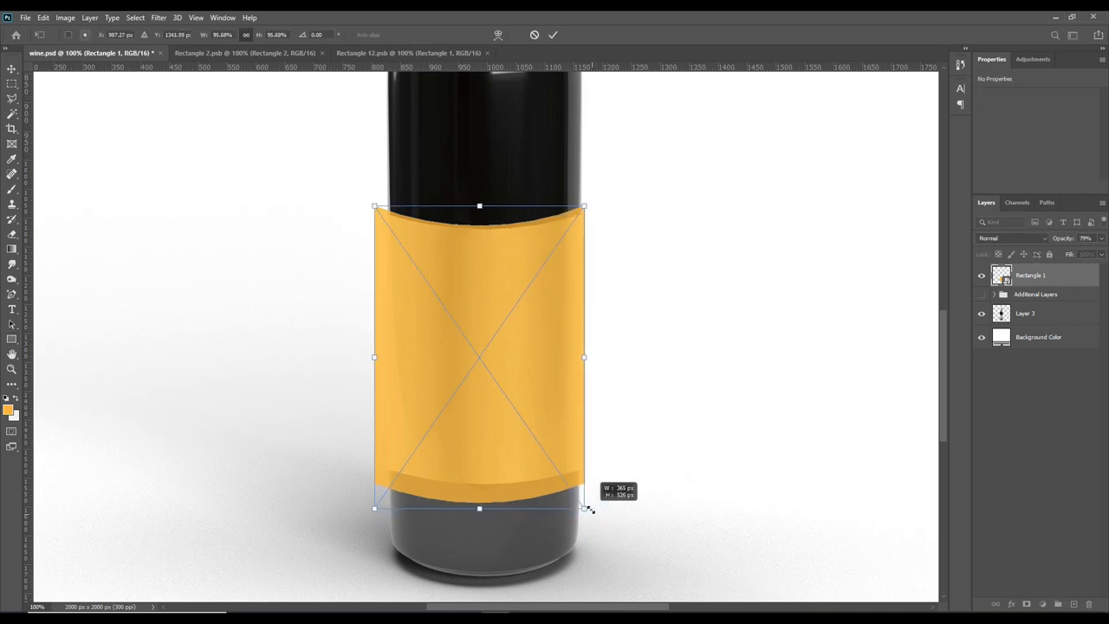
left_click_drag(591, 509, 585, 506)
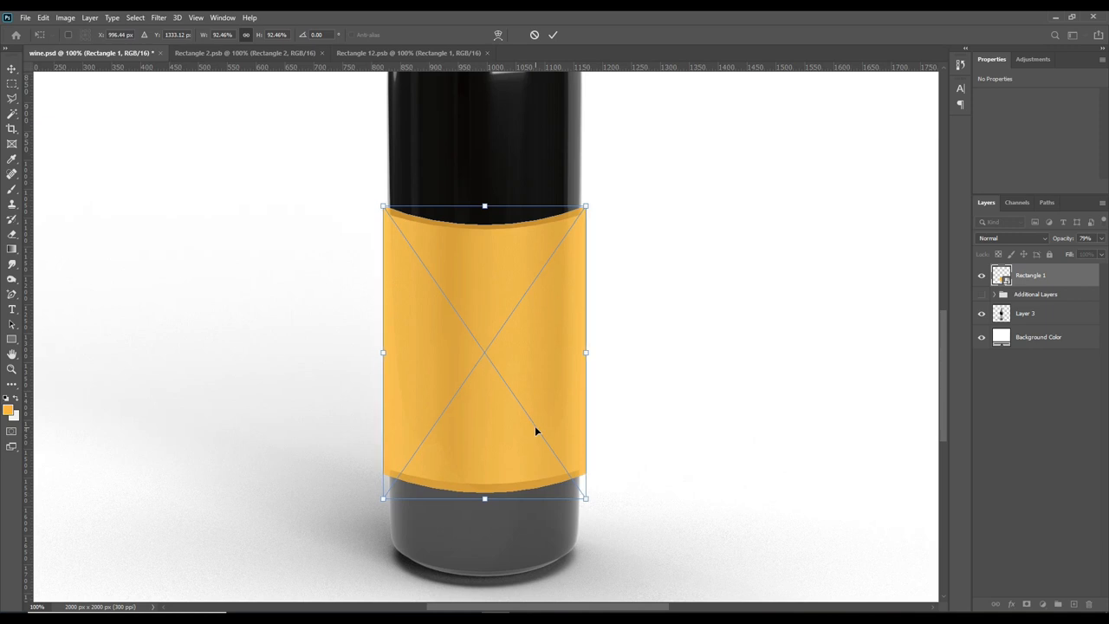
mouse_move(579, 422)
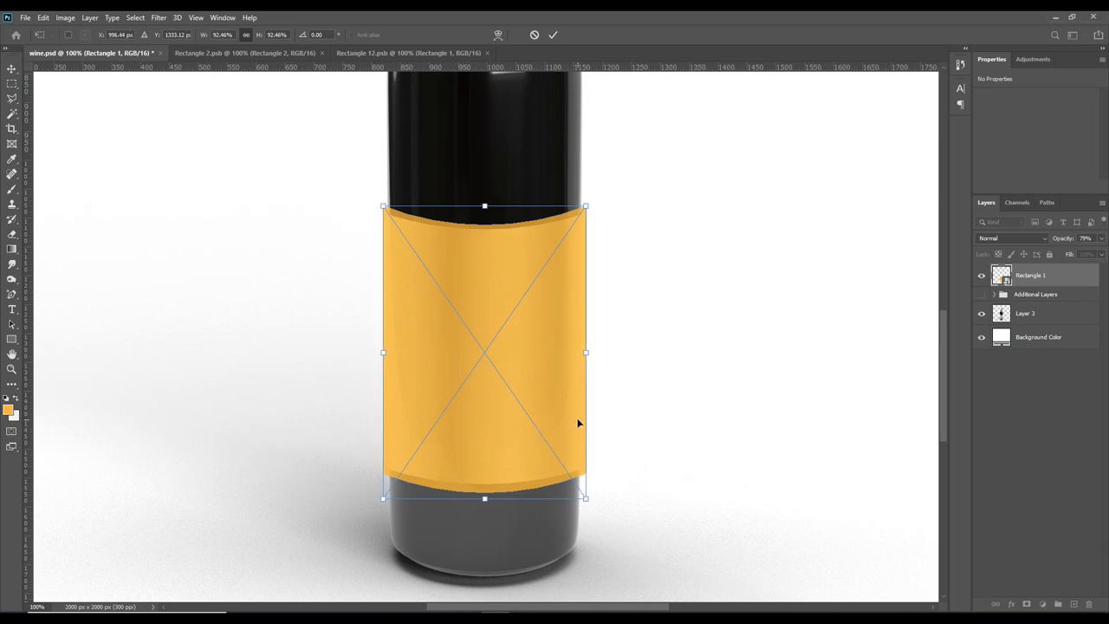
mouse_move(471, 280)
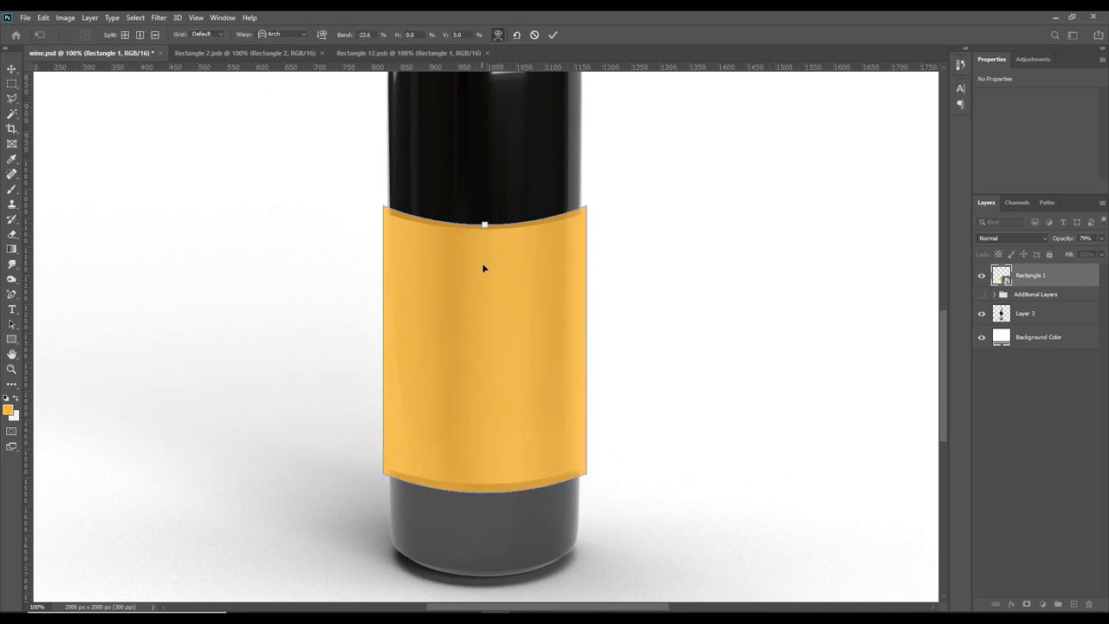
left_click_drag(485, 225, 485, 224)
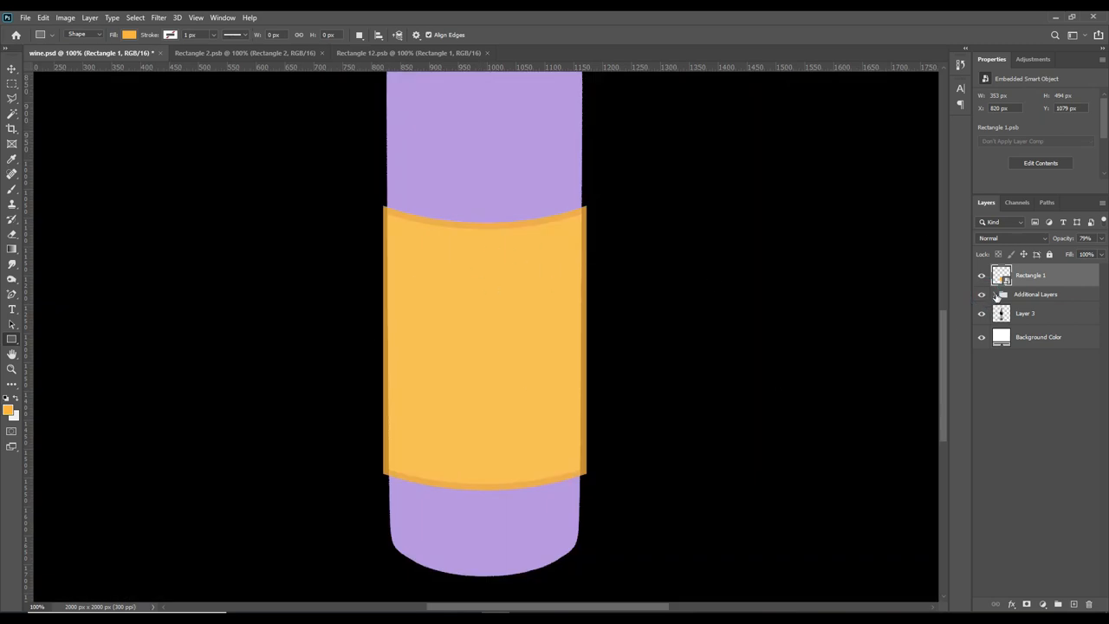
Magic Wand the white label region of the mask map and mask Rectangle 1 to it.
left_click(994, 295)
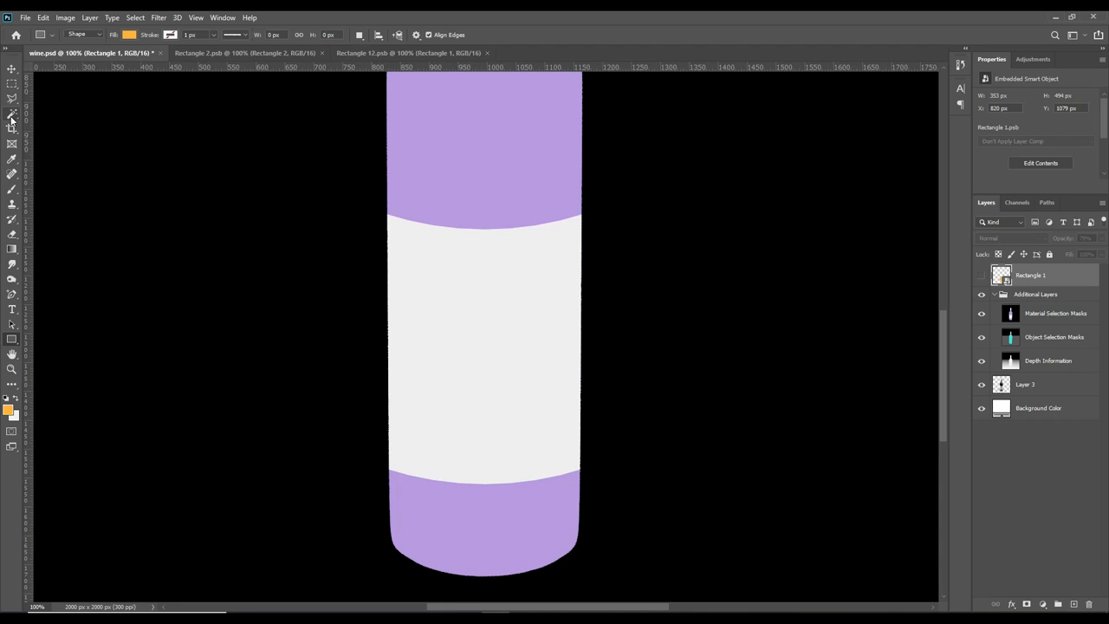
left_click(12, 121)
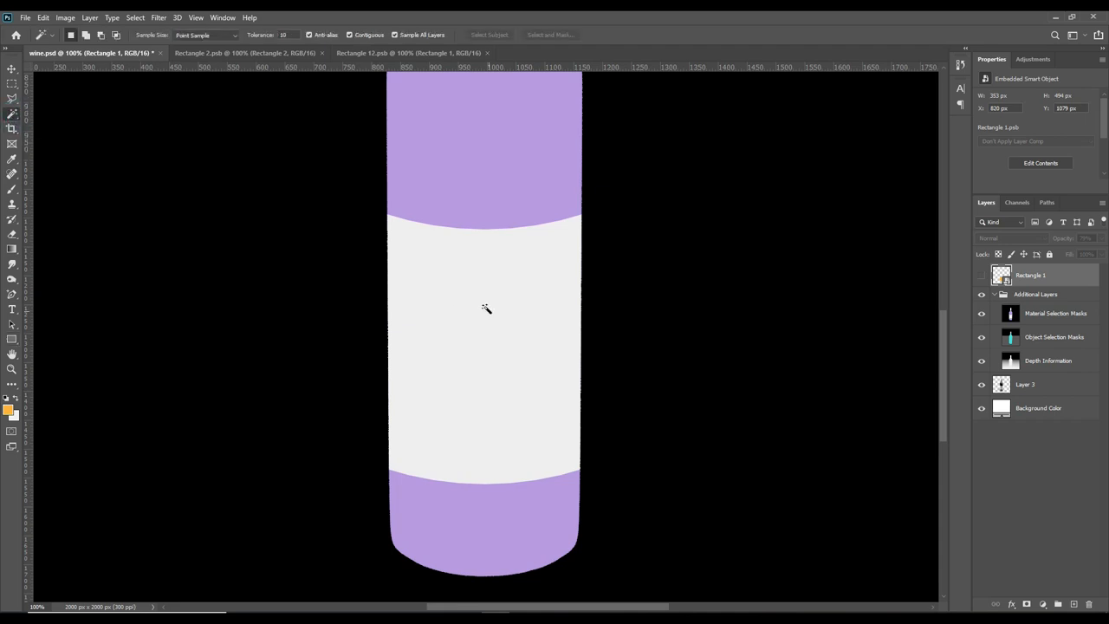
left_click(485, 308)
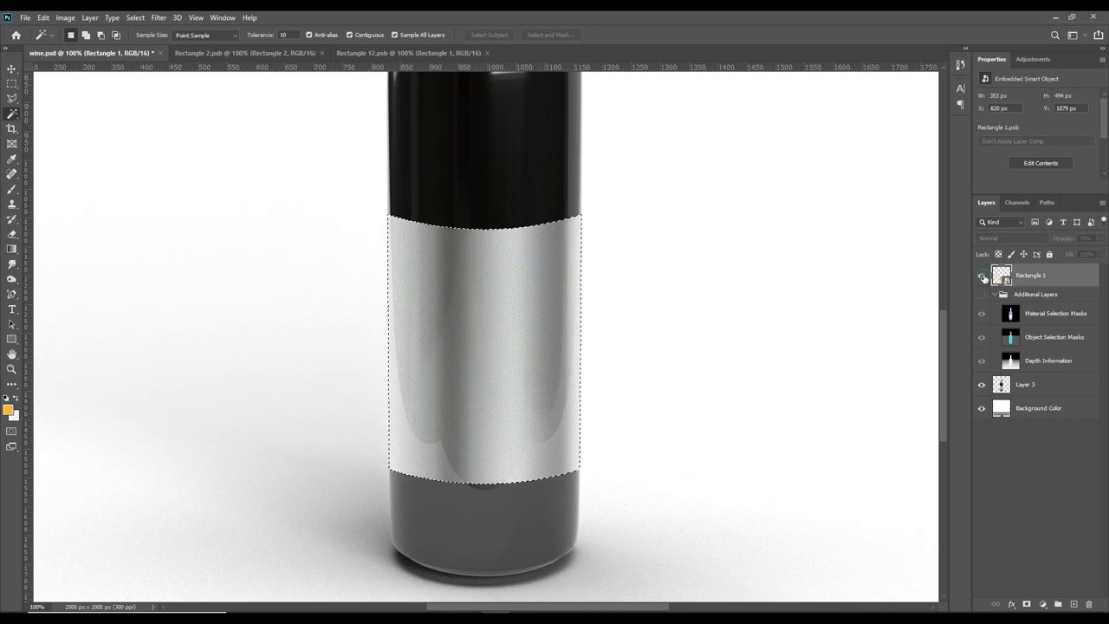
left_click(980, 275)
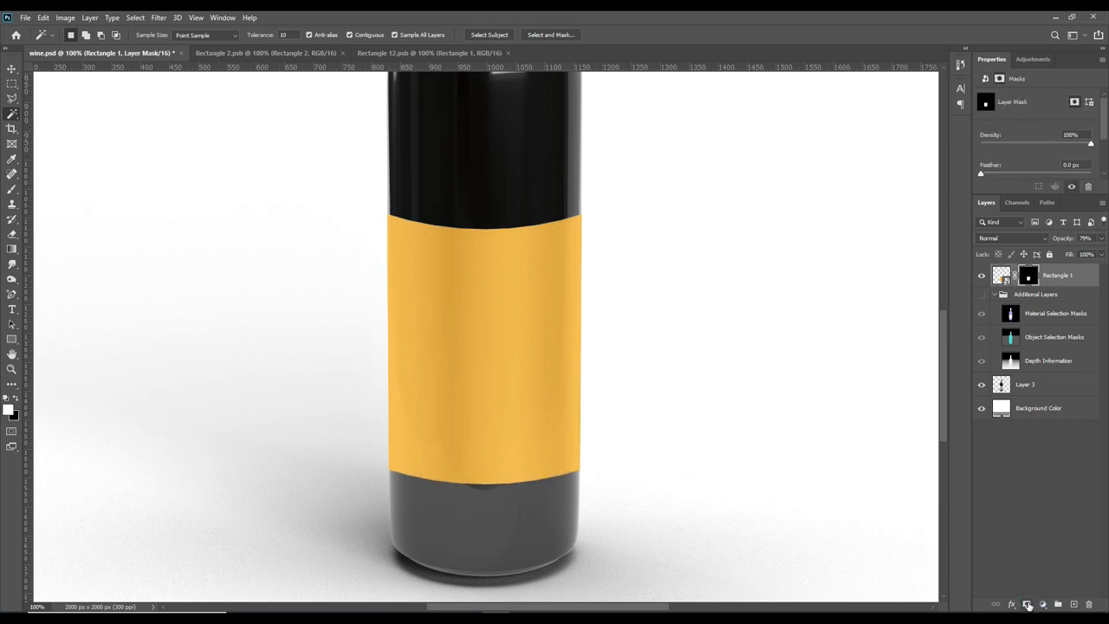
mouse_move(496, 337)
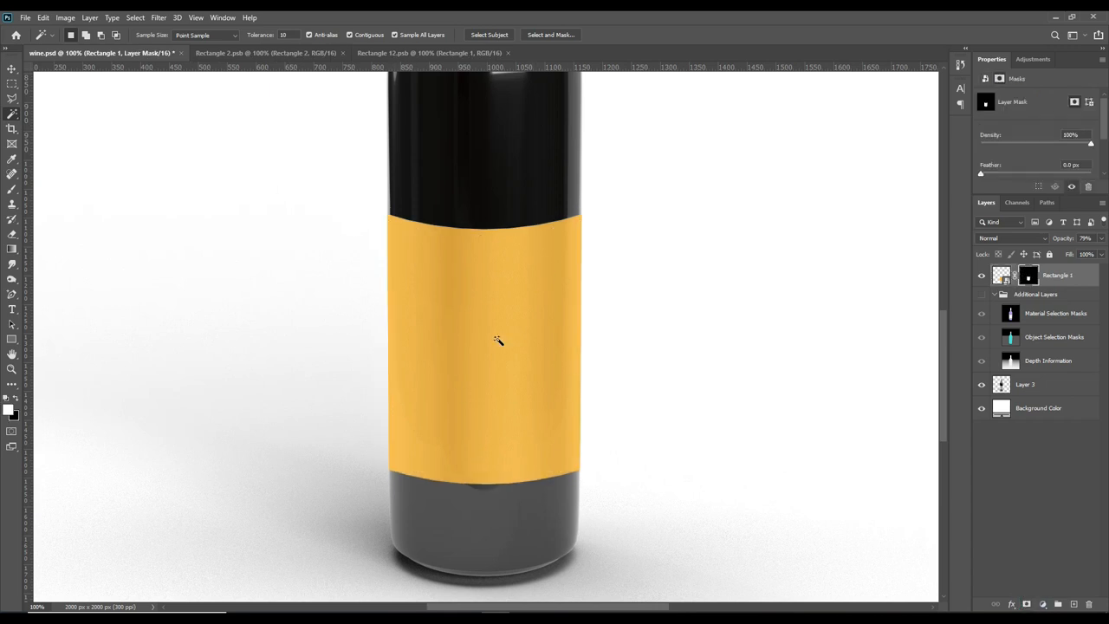
scroll("down", 3)
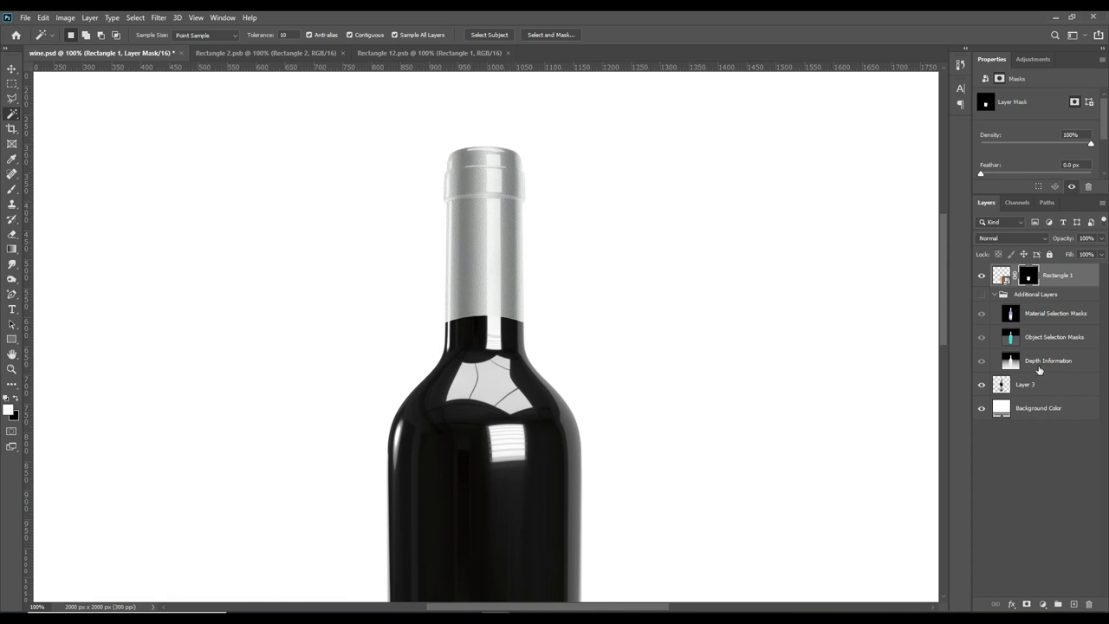
Select the cap region on the mask map and add an orange Solid Color fill layer for it.
left_click(980, 313)
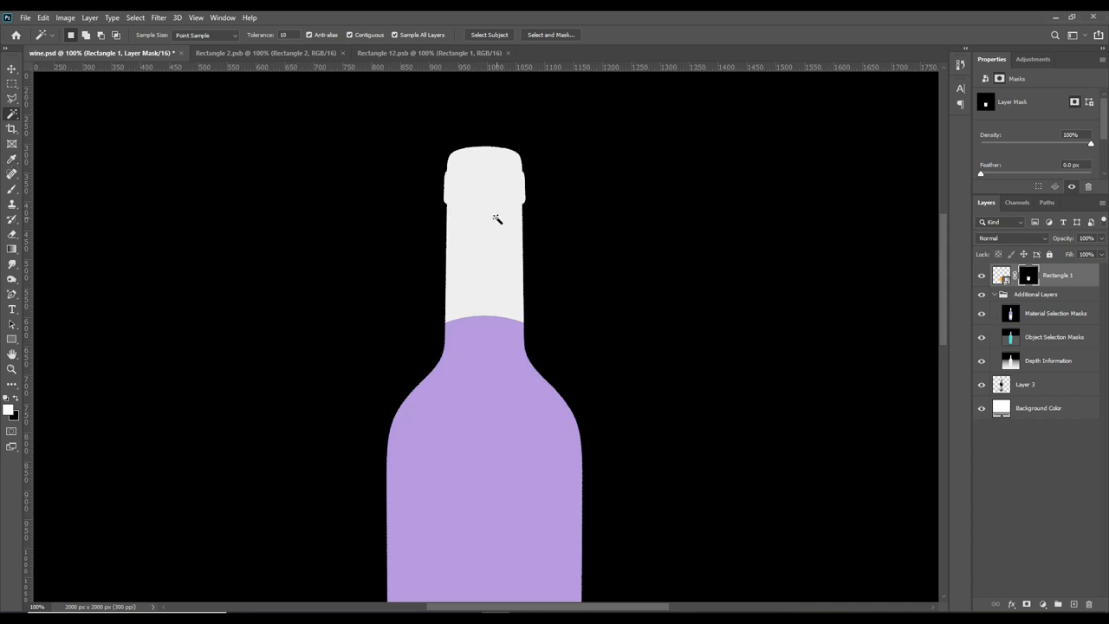
left_click(1054, 313)
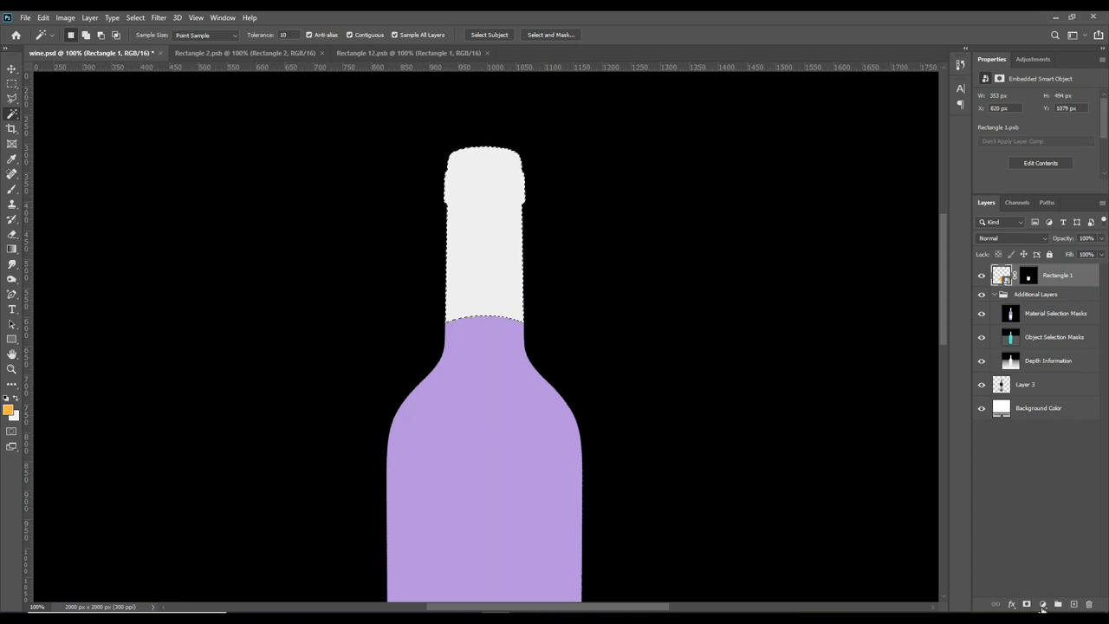
left_click(1042, 603)
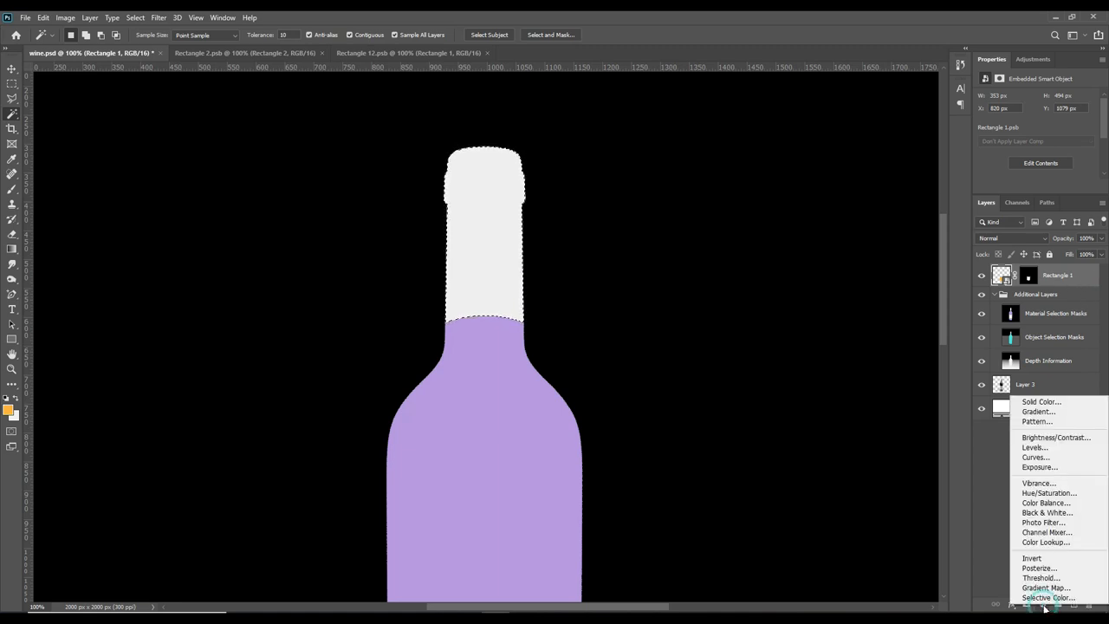
mouse_move(1040, 402)
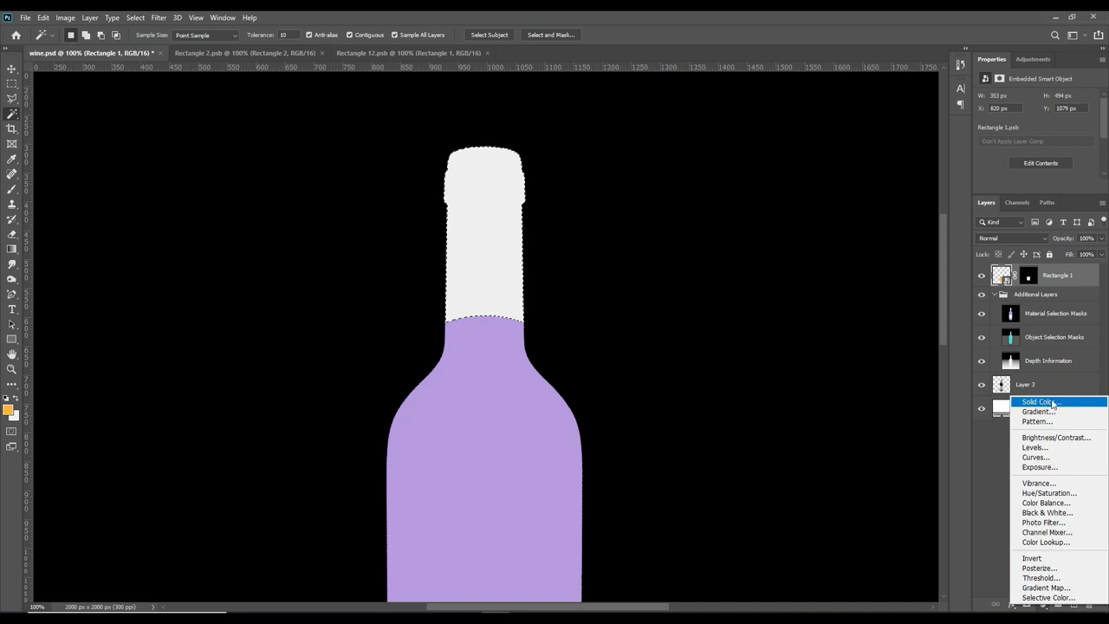
left_click(1036, 402)
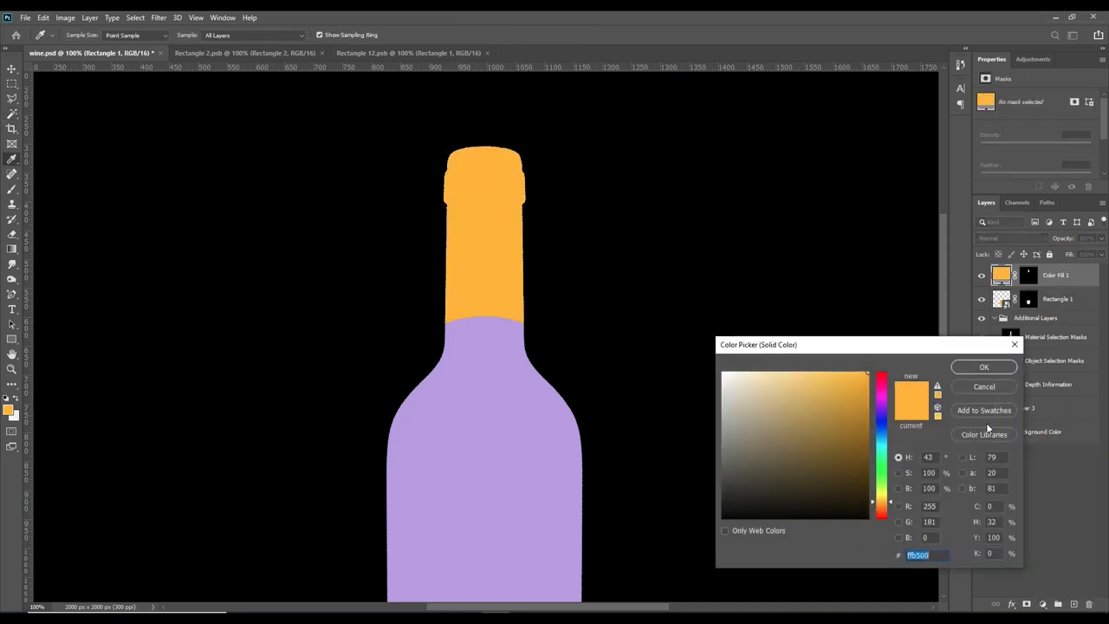
left_click(984, 367)
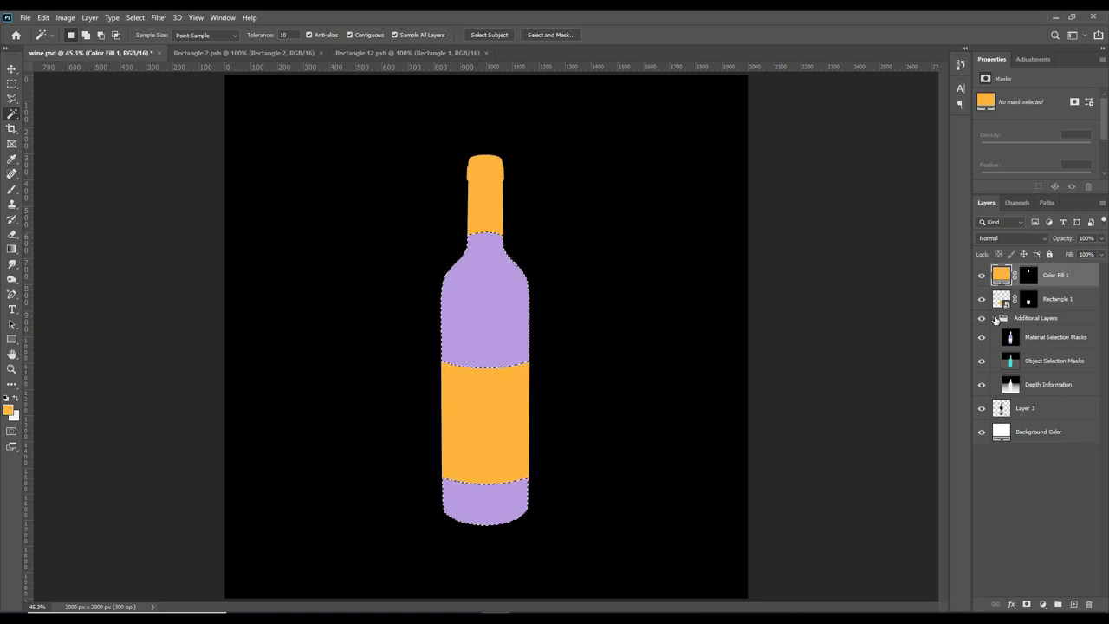
Add a Solid Color fill for the bottle body and shift its hue to green.
left_click(994, 318)
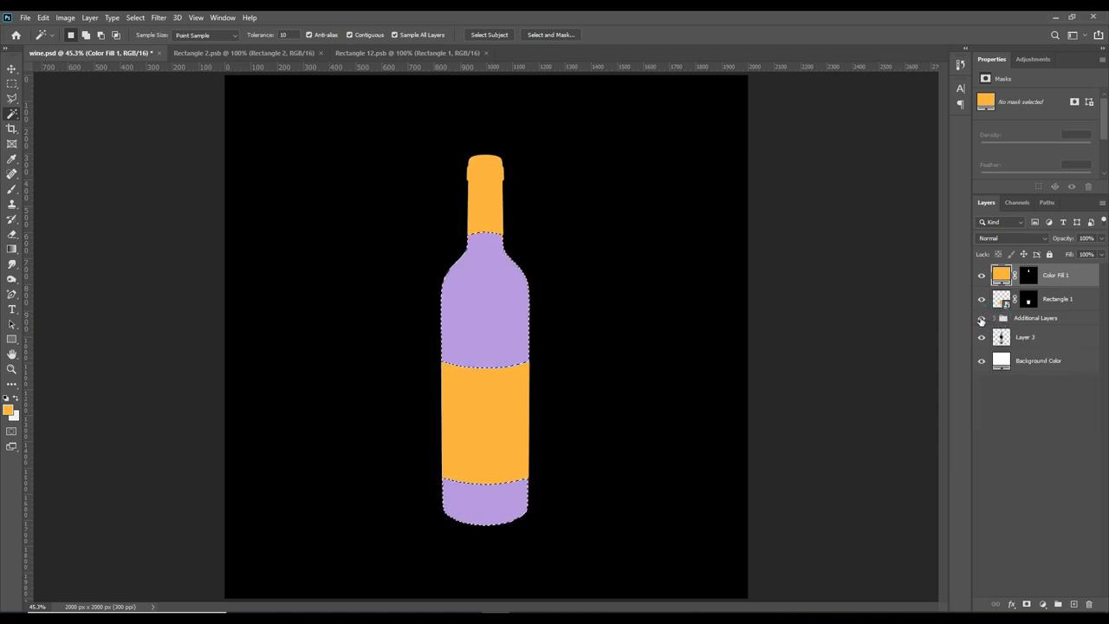
left_click(980, 319)
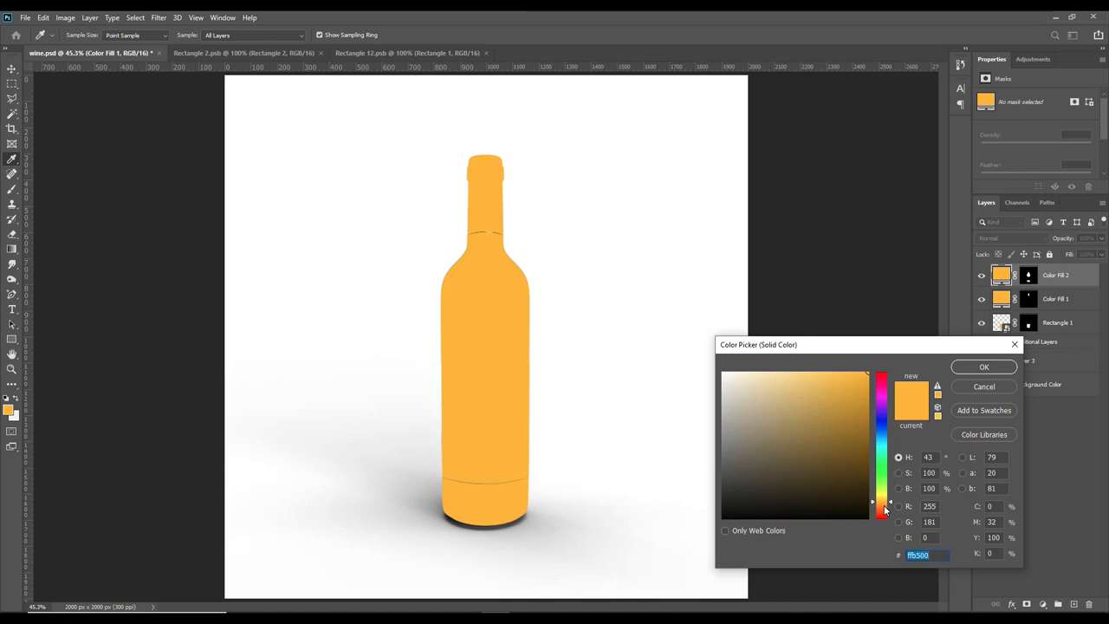
left_click(873, 499)
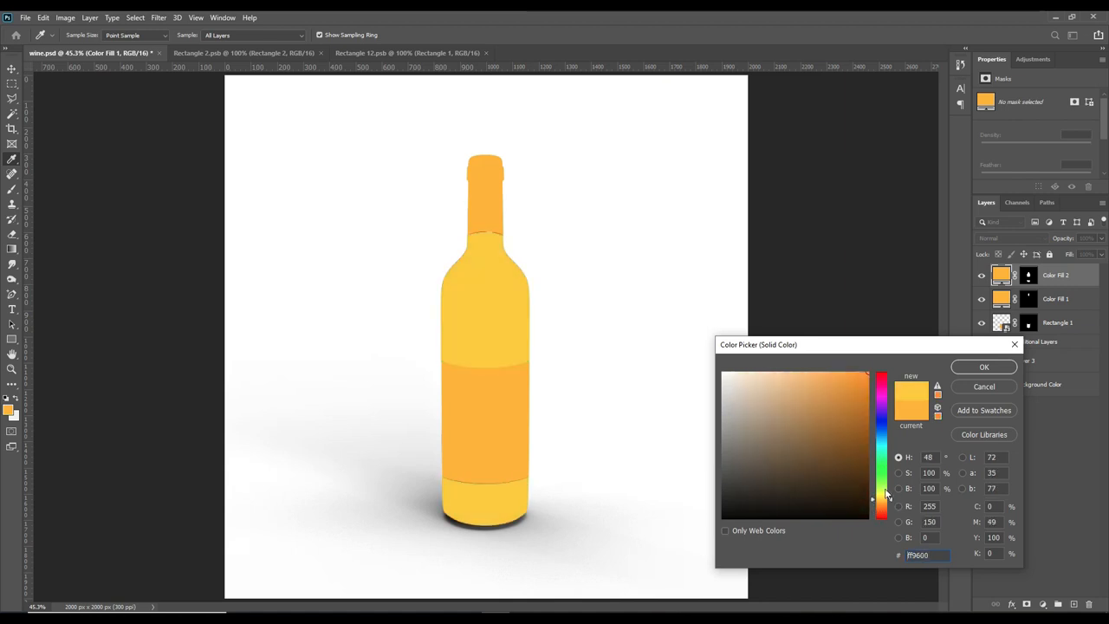
left_click(874, 485)
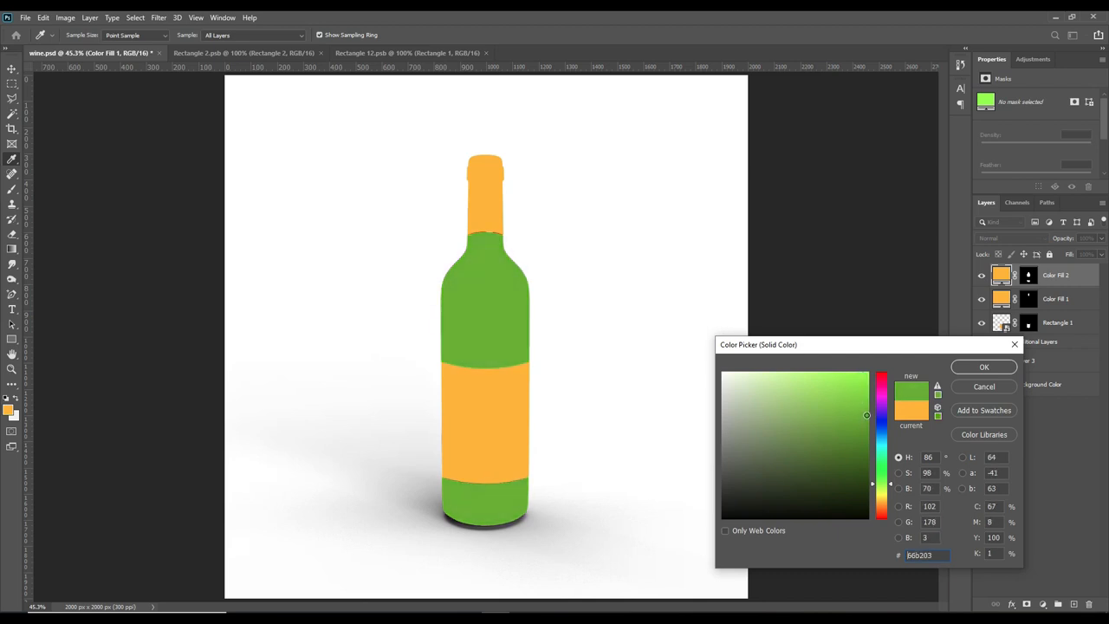
left_click(984, 368)
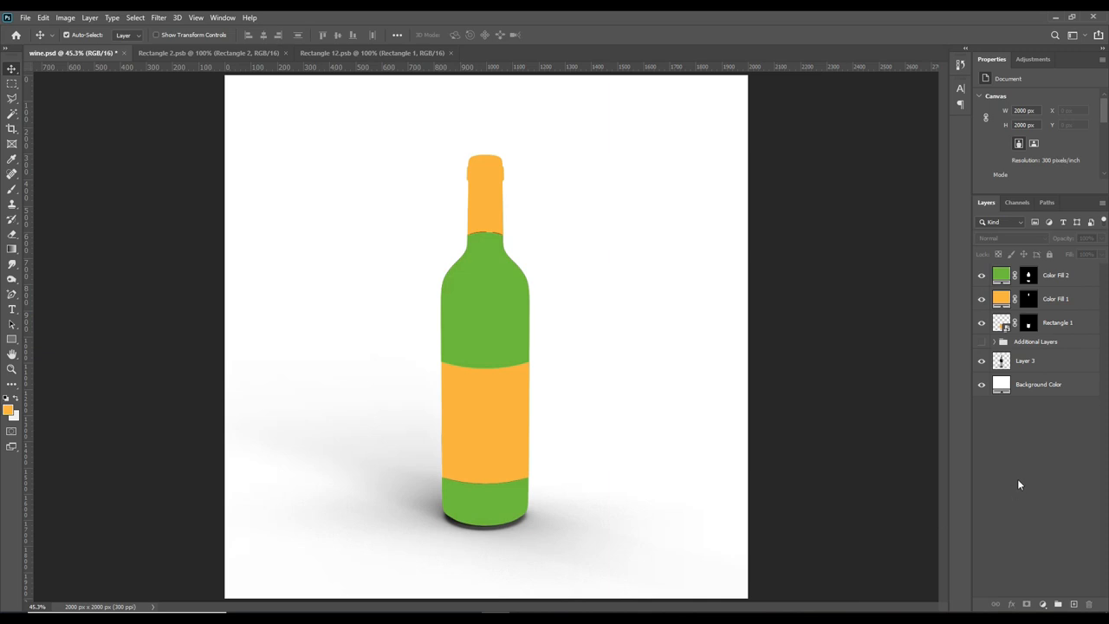
mouse_move(1056, 322)
type("Cap")
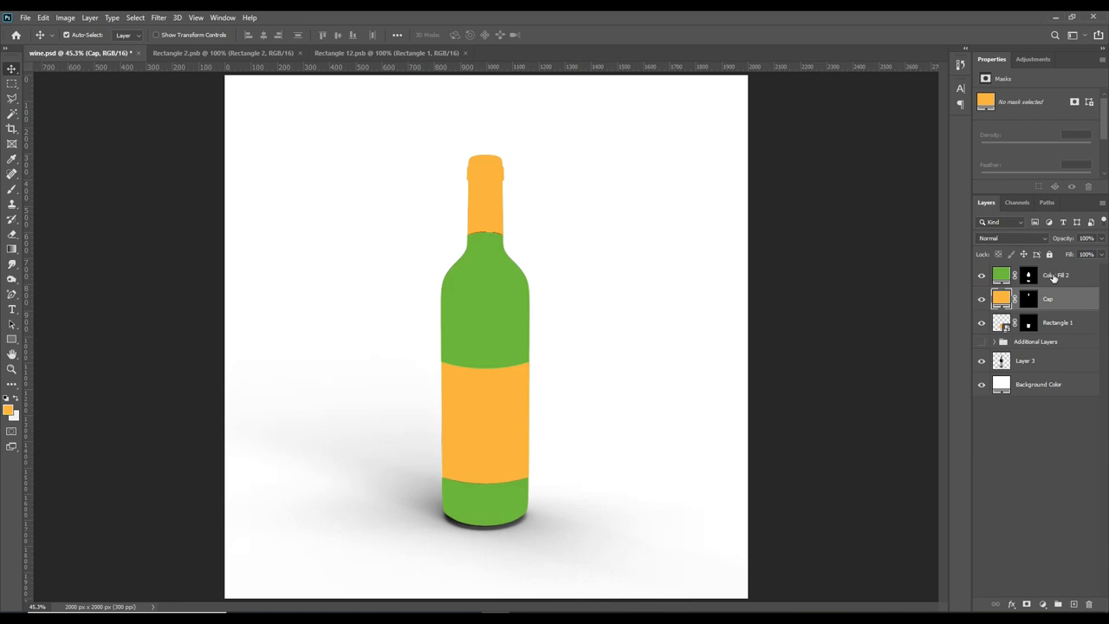
Rename Color Fill 2 to Bottle Color and Rectangle 1 to Label.
left_click(1001, 274)
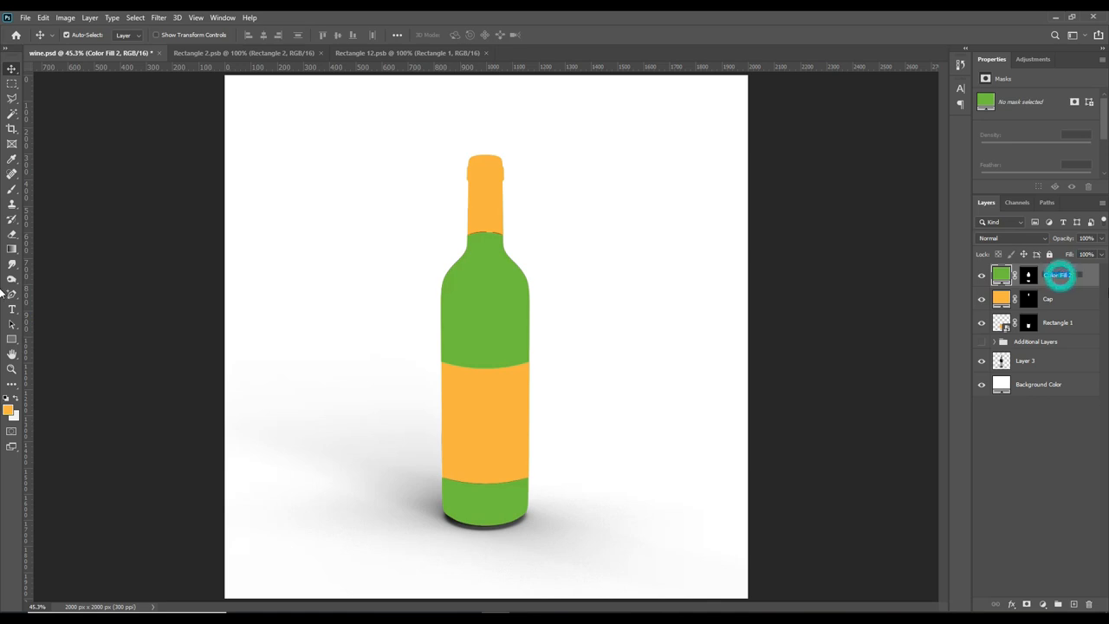
double_click(1056, 274)
type("Bottle Color")
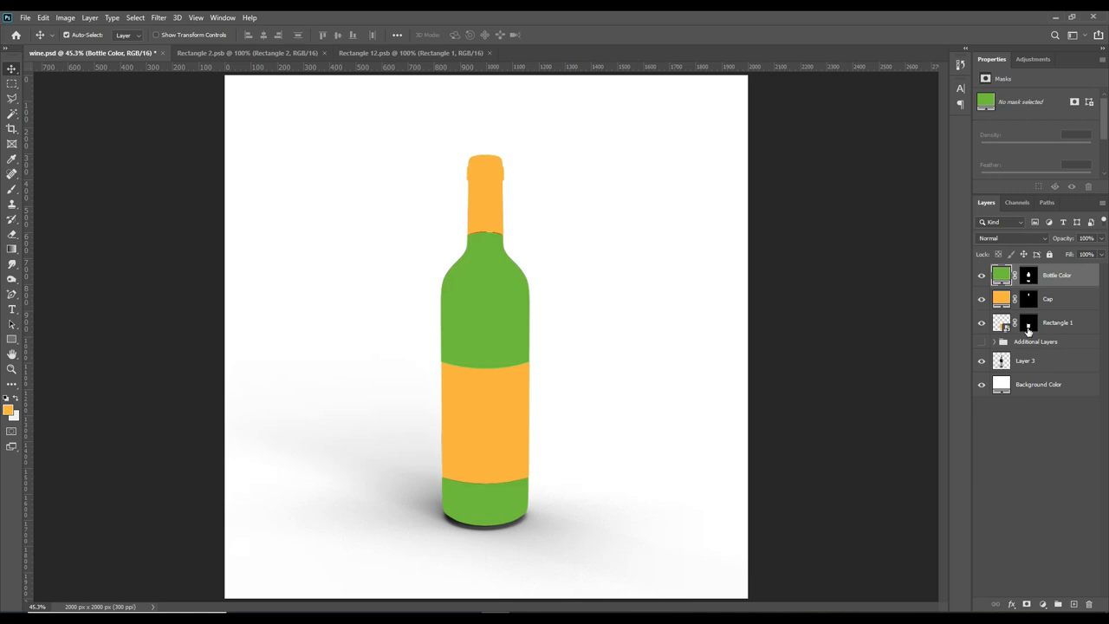
mouse_move(1025, 343)
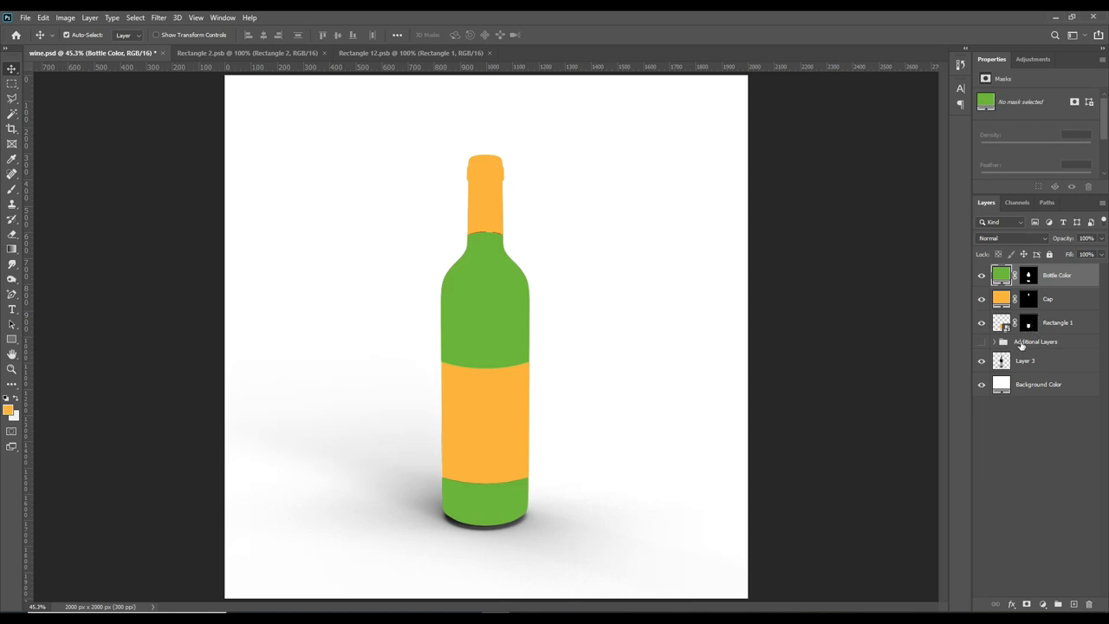
left_click(981, 323)
type("Label")
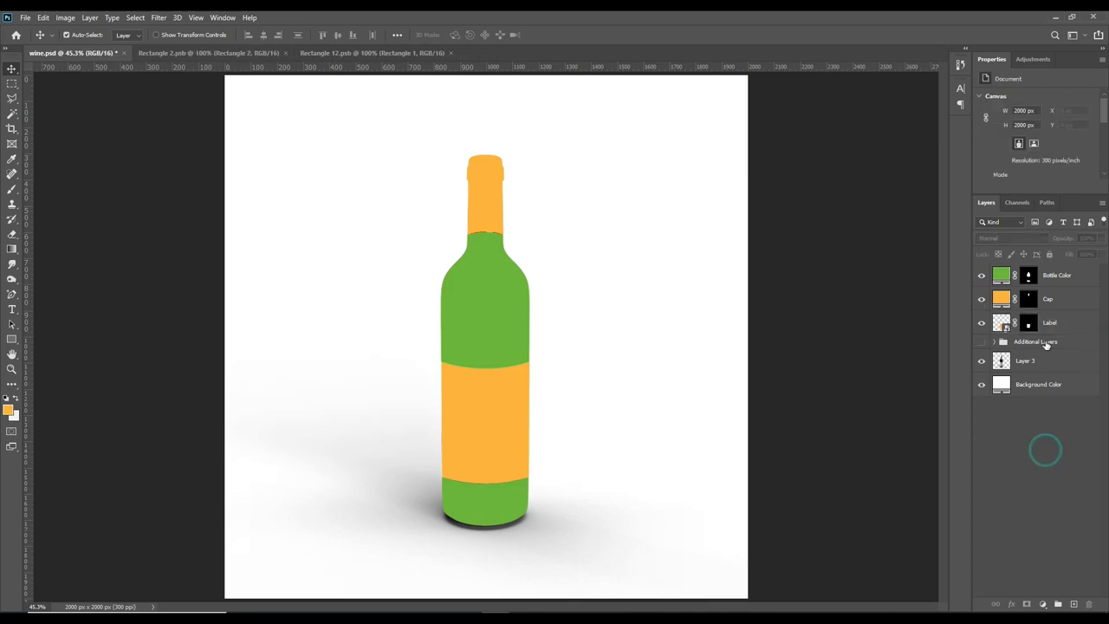
mouse_move(1078, 367)
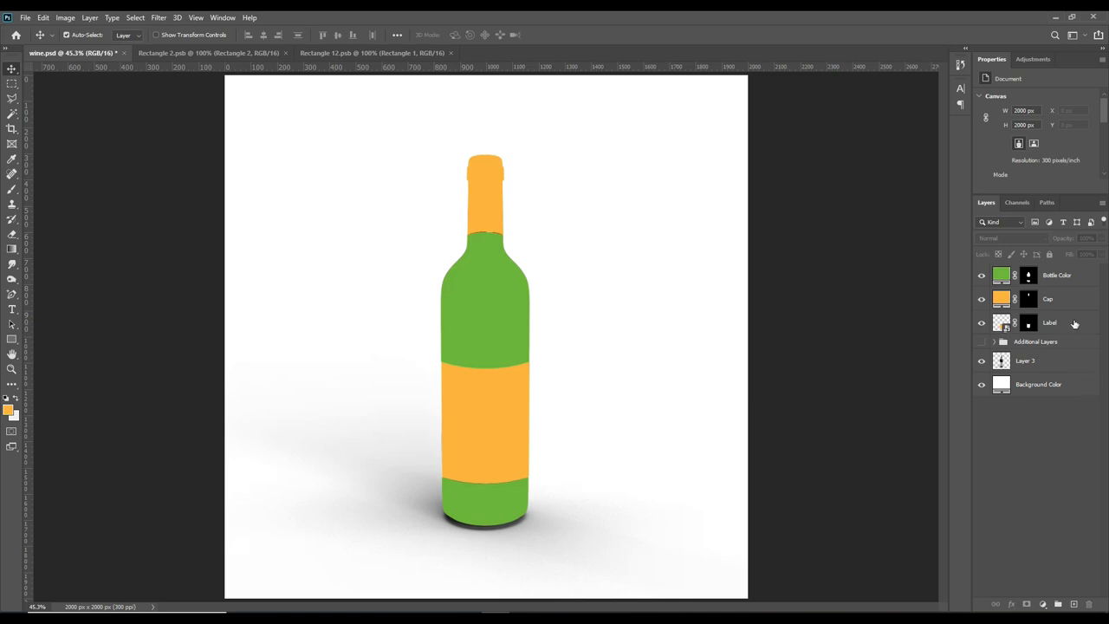
Drop the White wine label artwork into the Label smart object's document.
double_click(1001, 324)
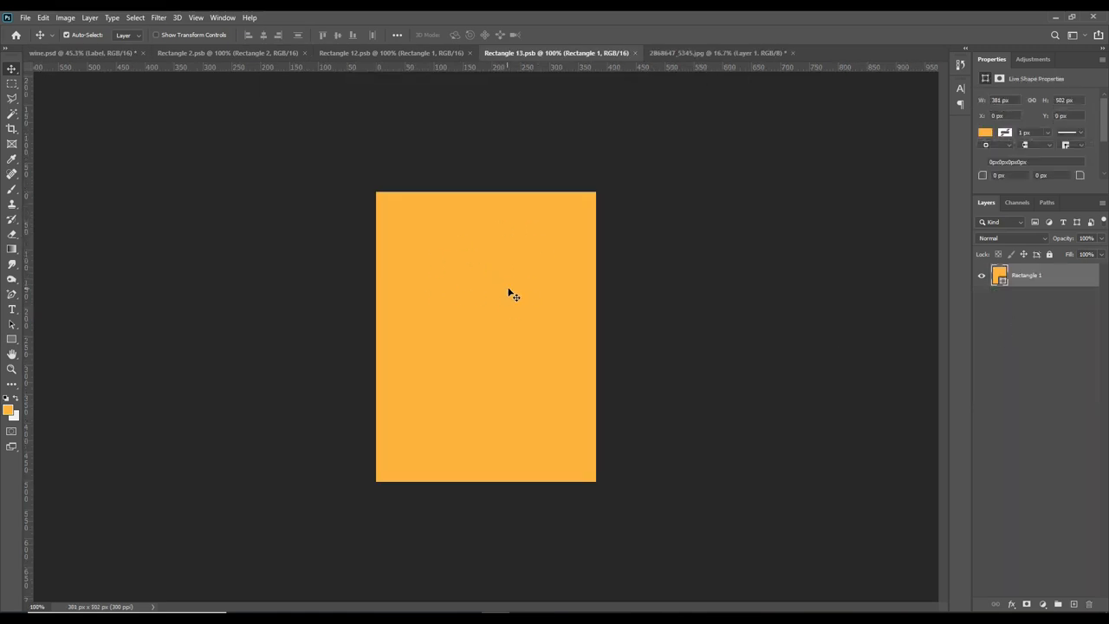
left_click(713, 52)
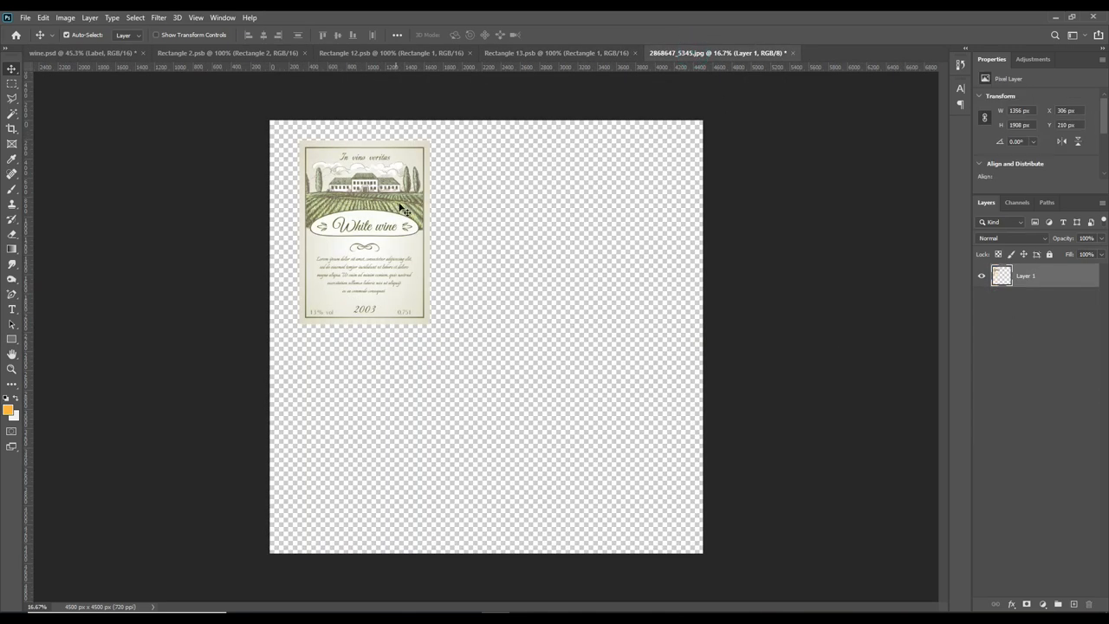
left_click_drag(364, 229, 444, 303)
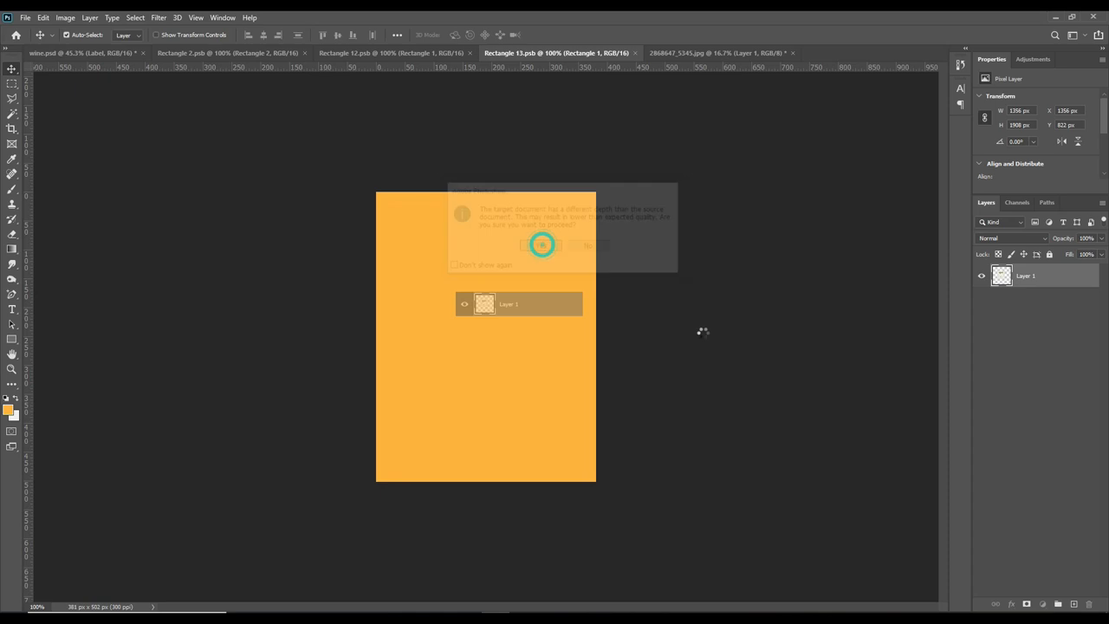
left_click(540, 246)
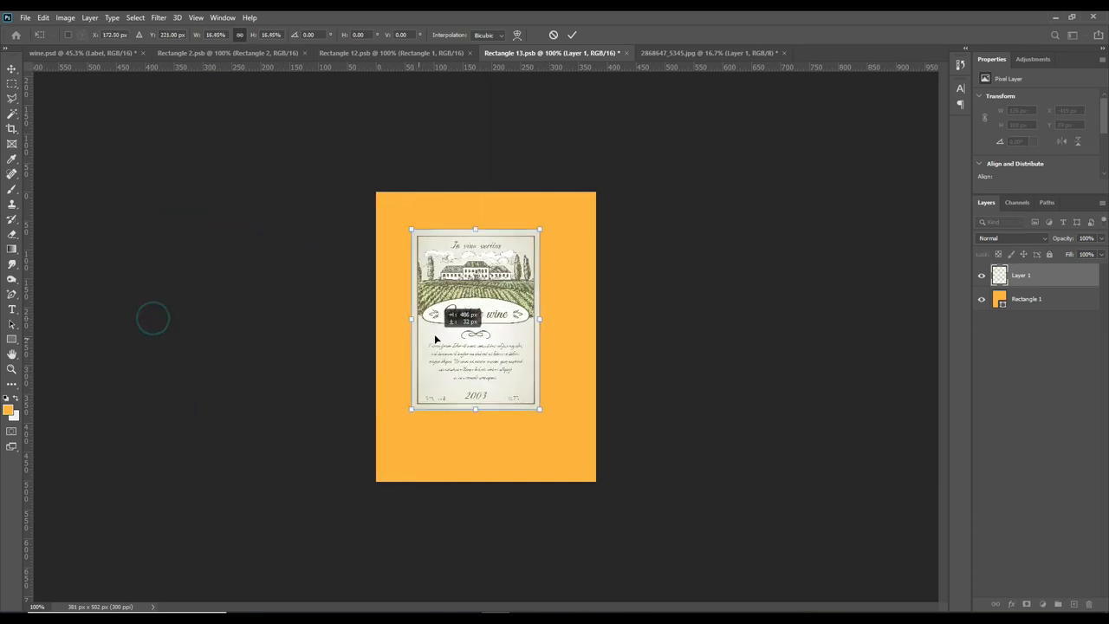
Scale the artwork to cover the orange rectangle and align it to the canvas.
left_click_drag(474, 318, 440, 282)
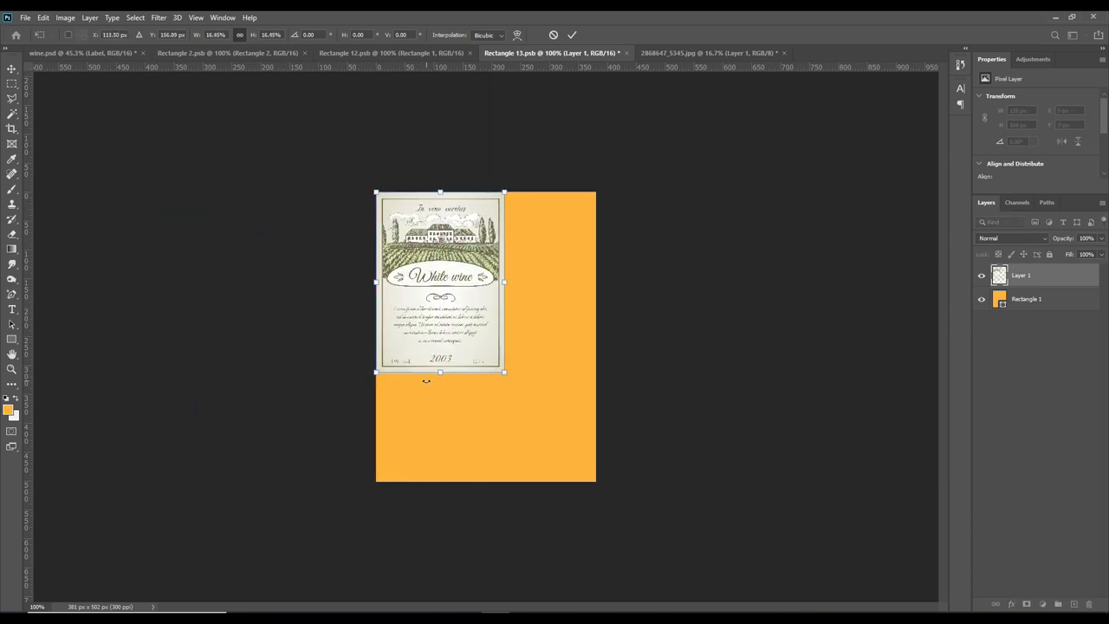
mouse_move(430, 412)
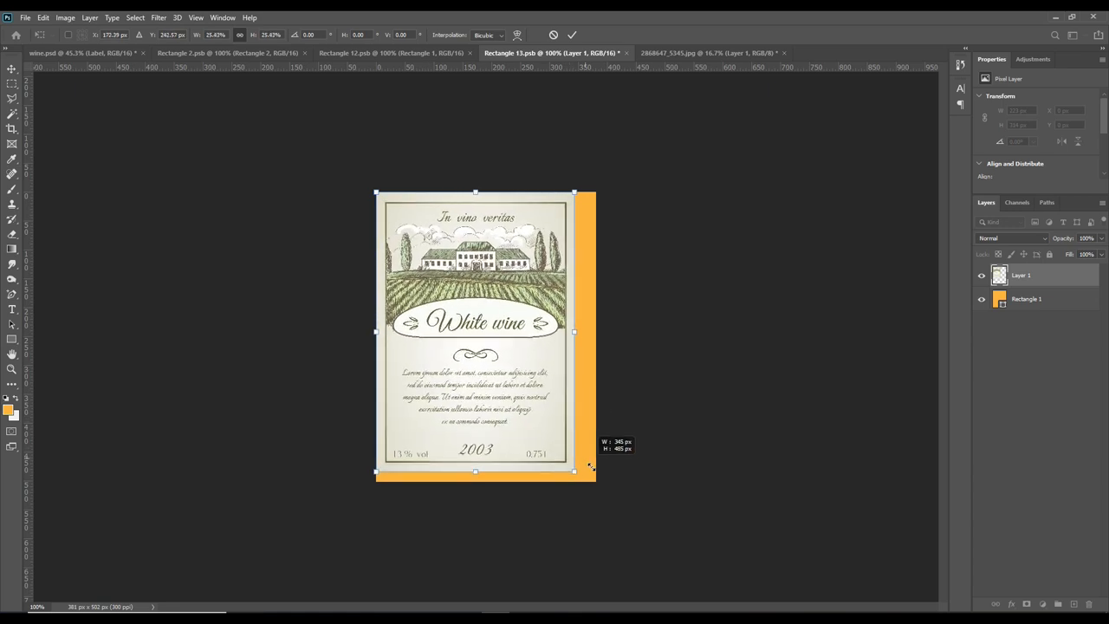
left_click_drag(573, 471, 580, 478)
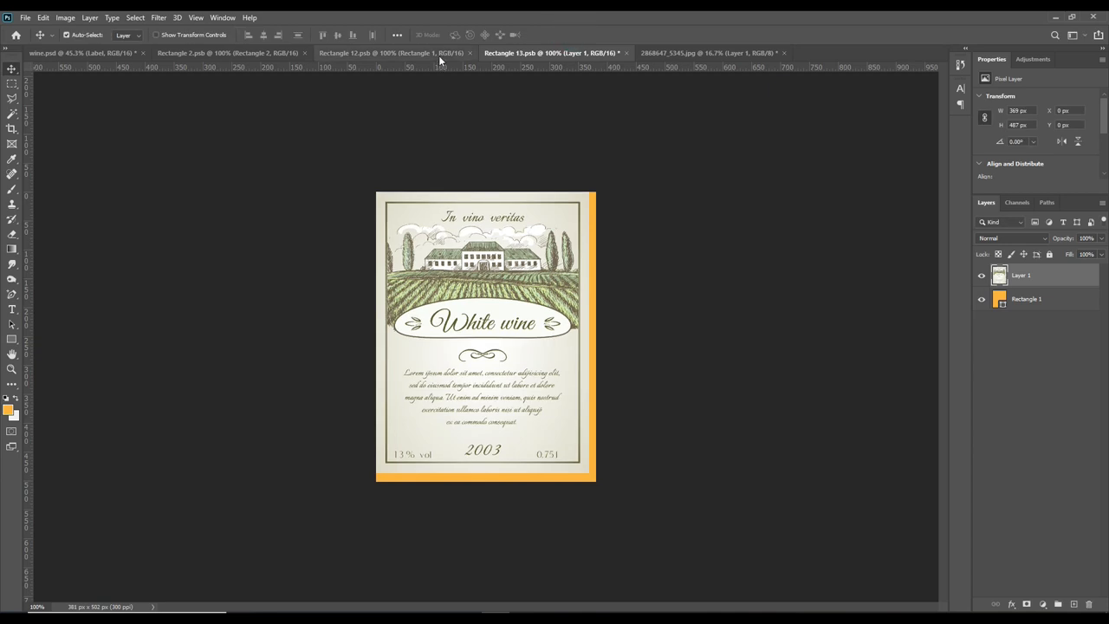
left_click(430, 139)
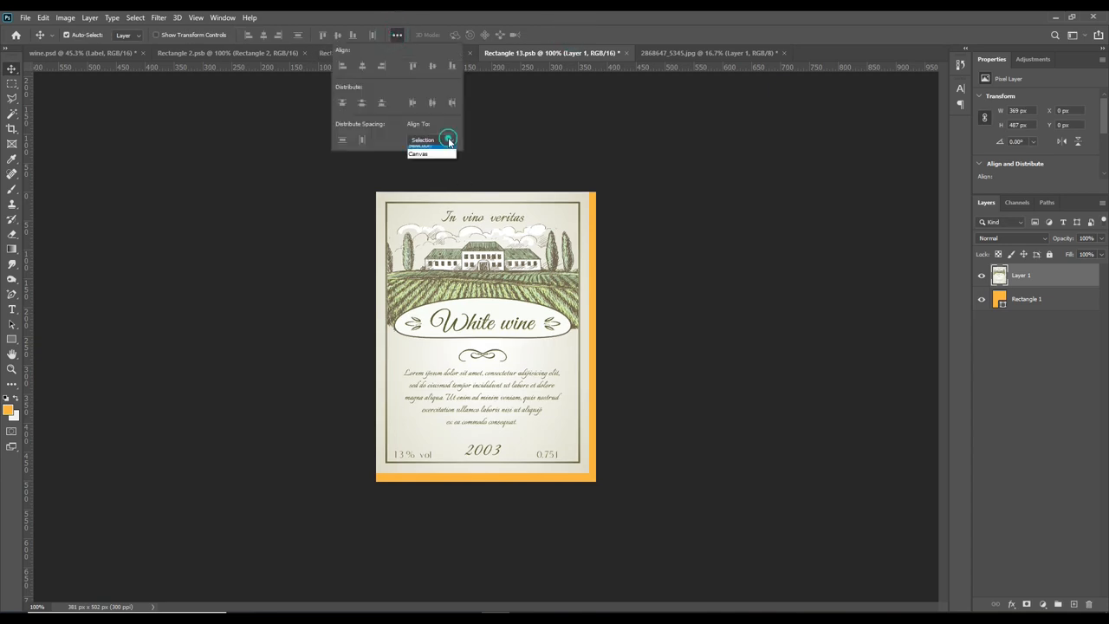
left_click(430, 139)
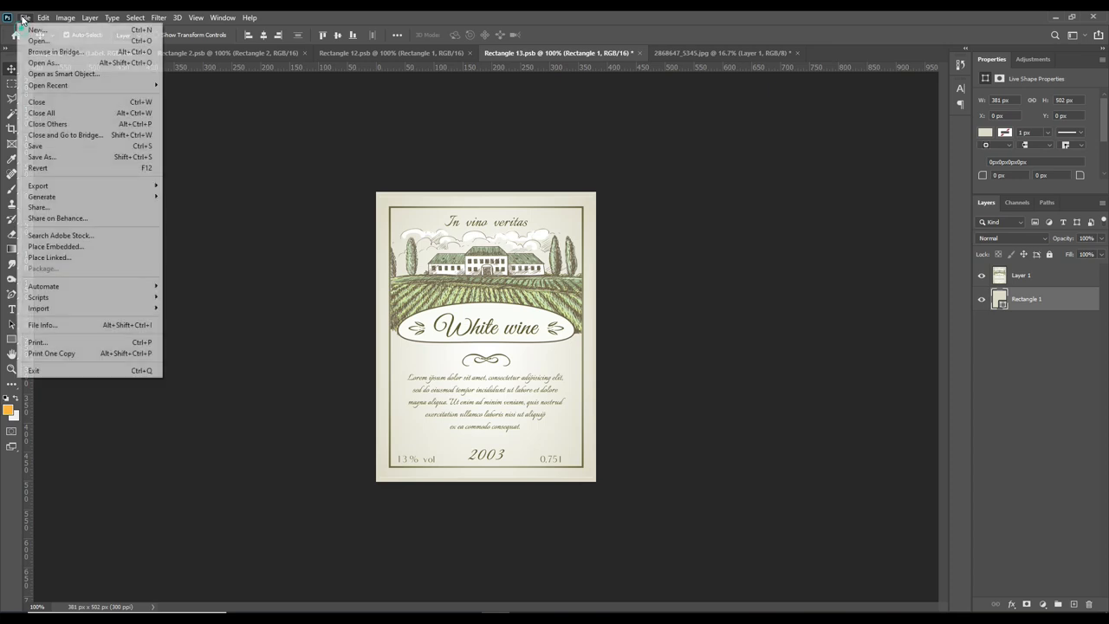
Save the smart object so the White wine label updates on the bottle.
left_click(35, 146)
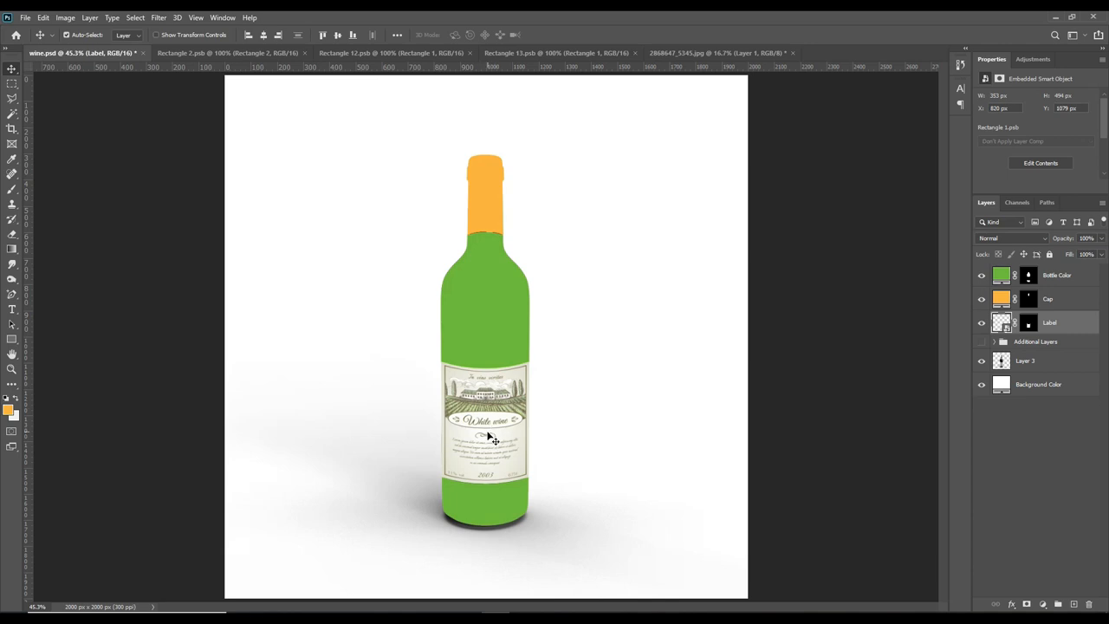
mouse_move(1080, 398)
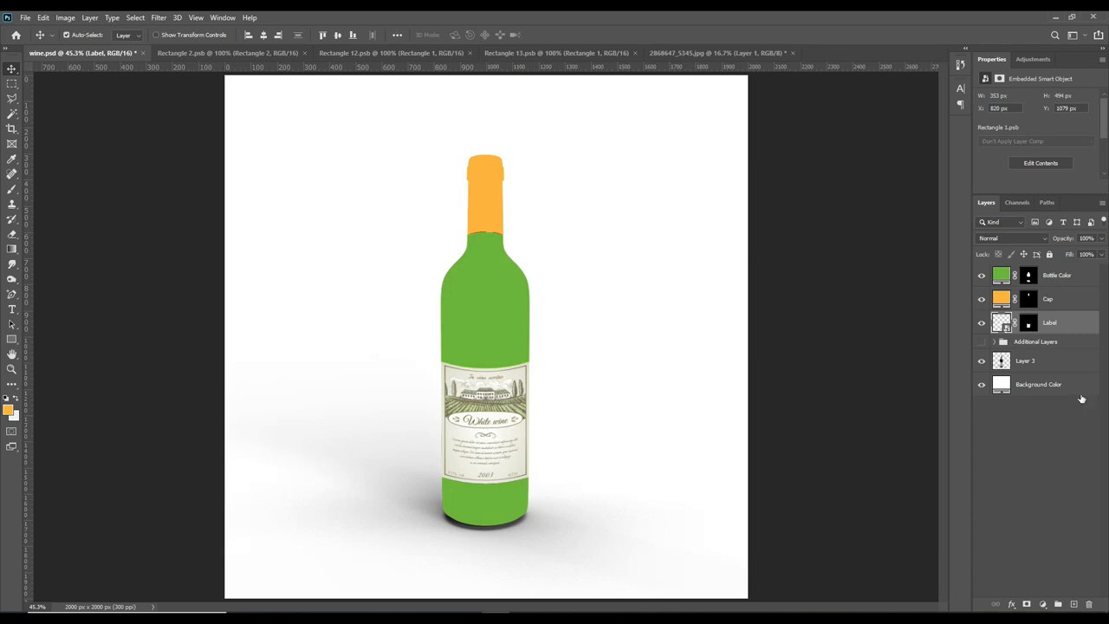
mouse_move(1083, 395)
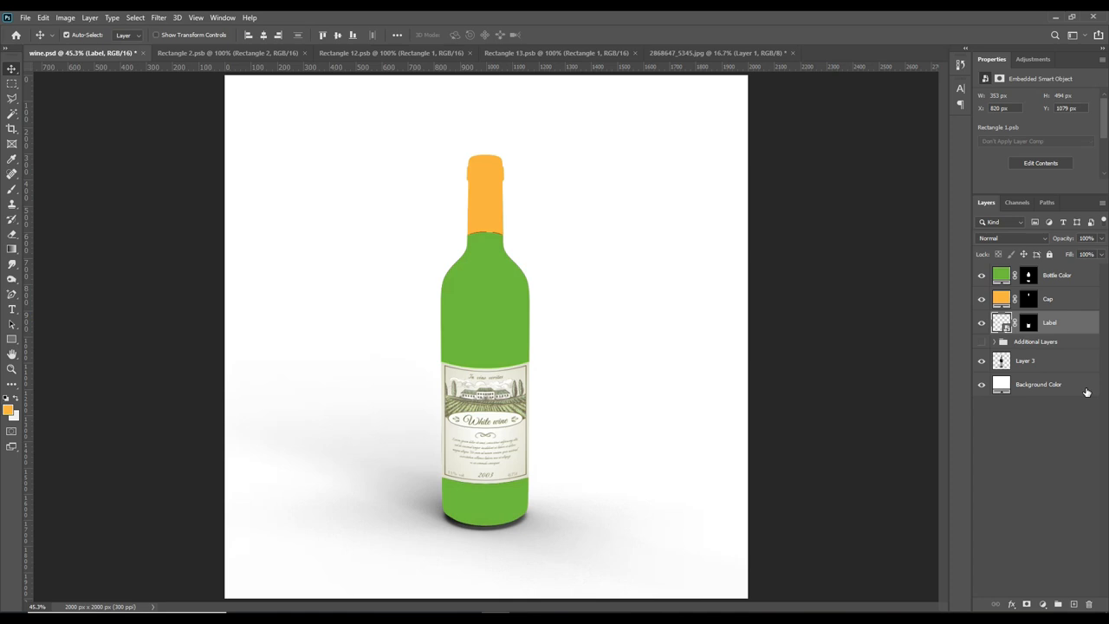
mouse_move(1045, 327)
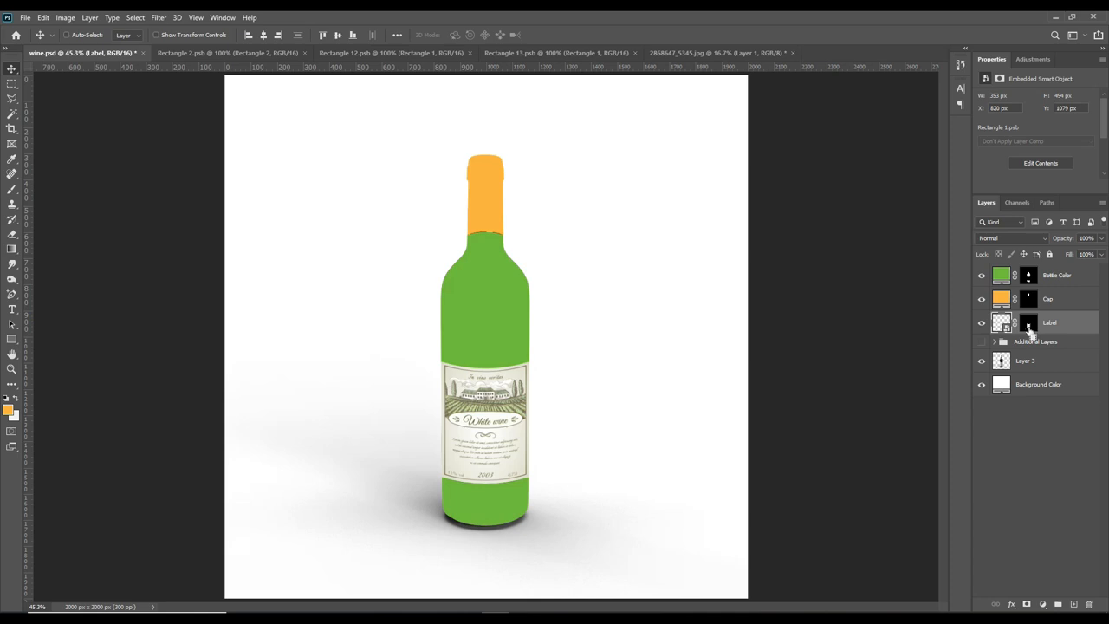
mouse_move(1029, 333)
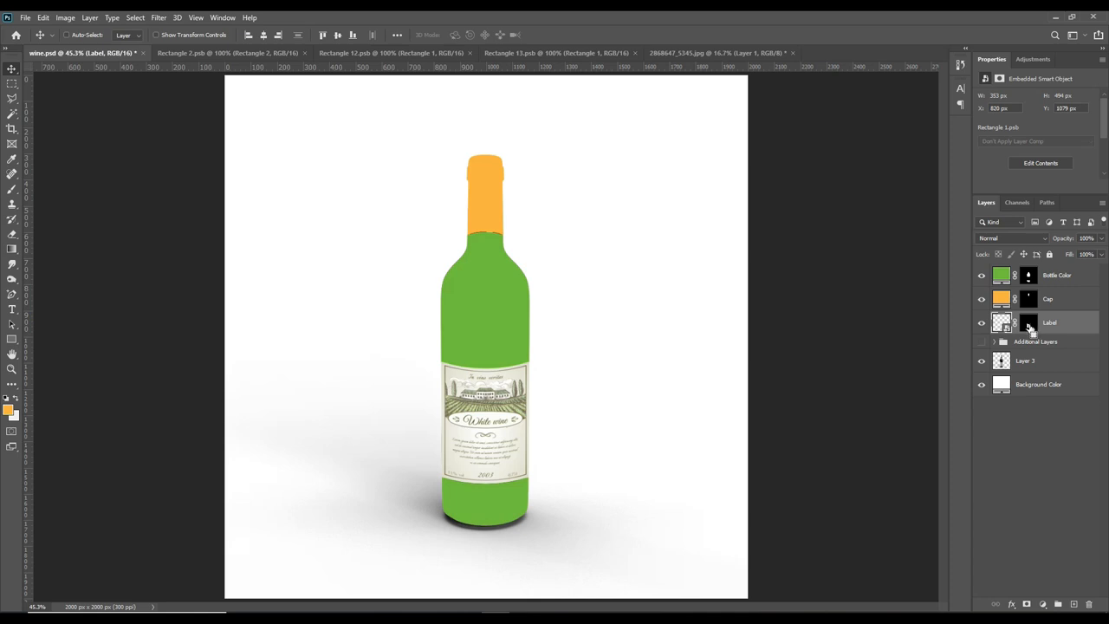
Move the metallic shading layer above Label and duplicate it twice.
left_click(1002, 322)
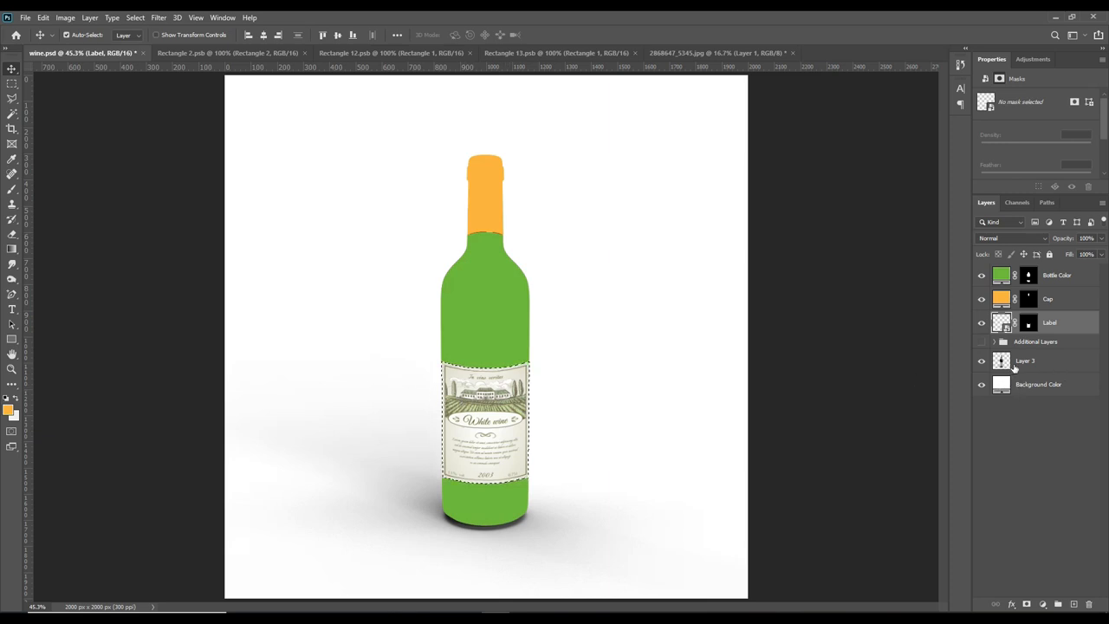
left_click(1026, 360)
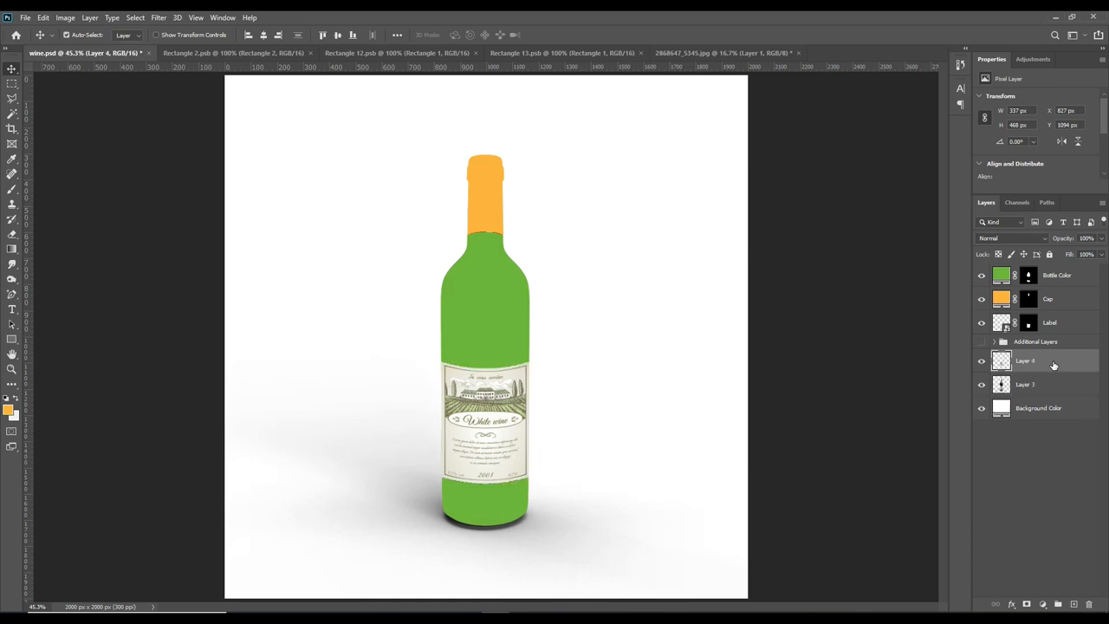
mouse_move(1048, 364)
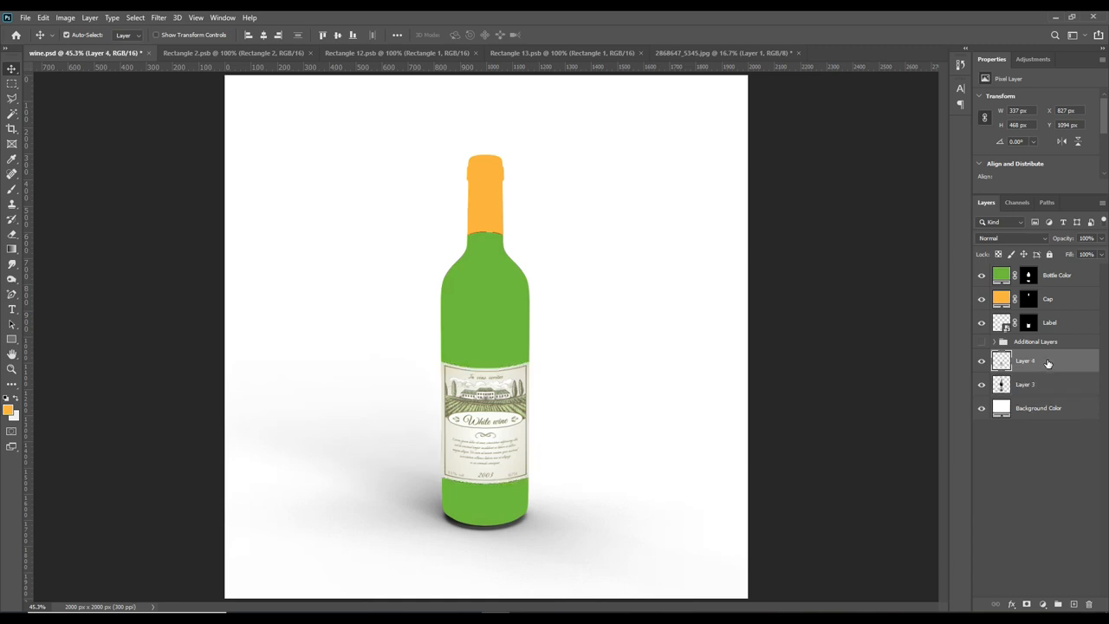
left_click(1050, 322)
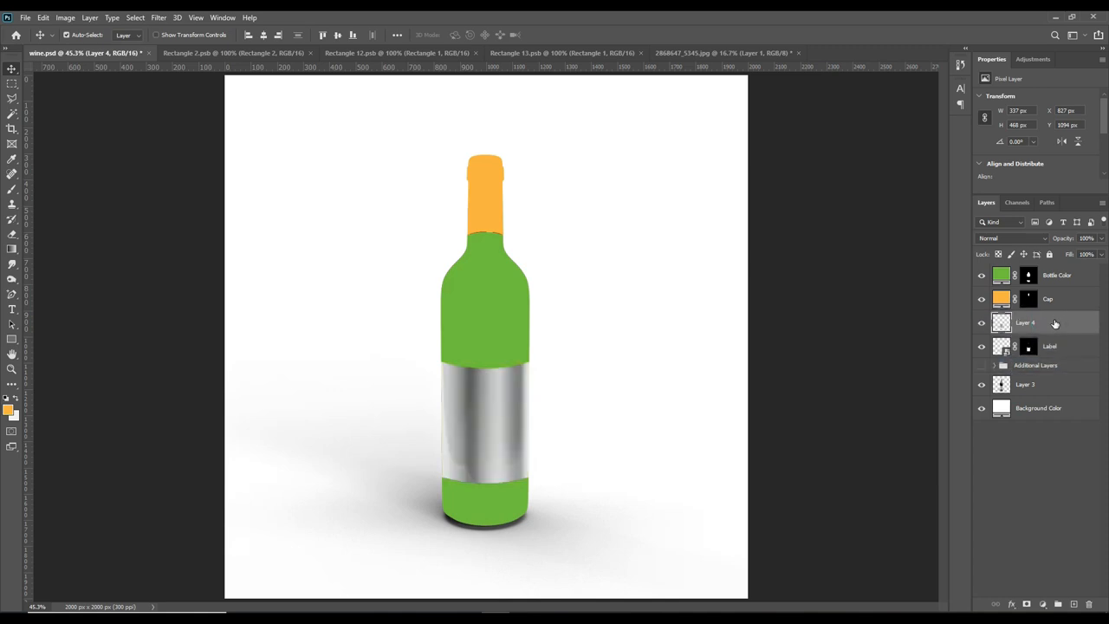
key("ctrl+j")
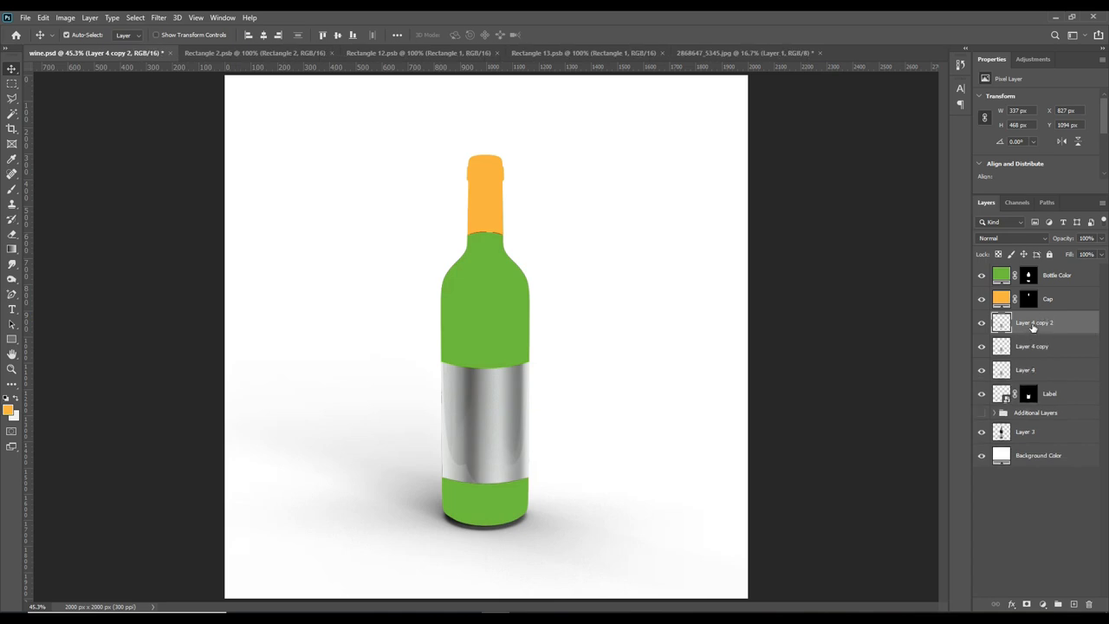
Rename the three shading copies Light, Midtone and Shadow.
double_click(1032, 322)
type("Light")
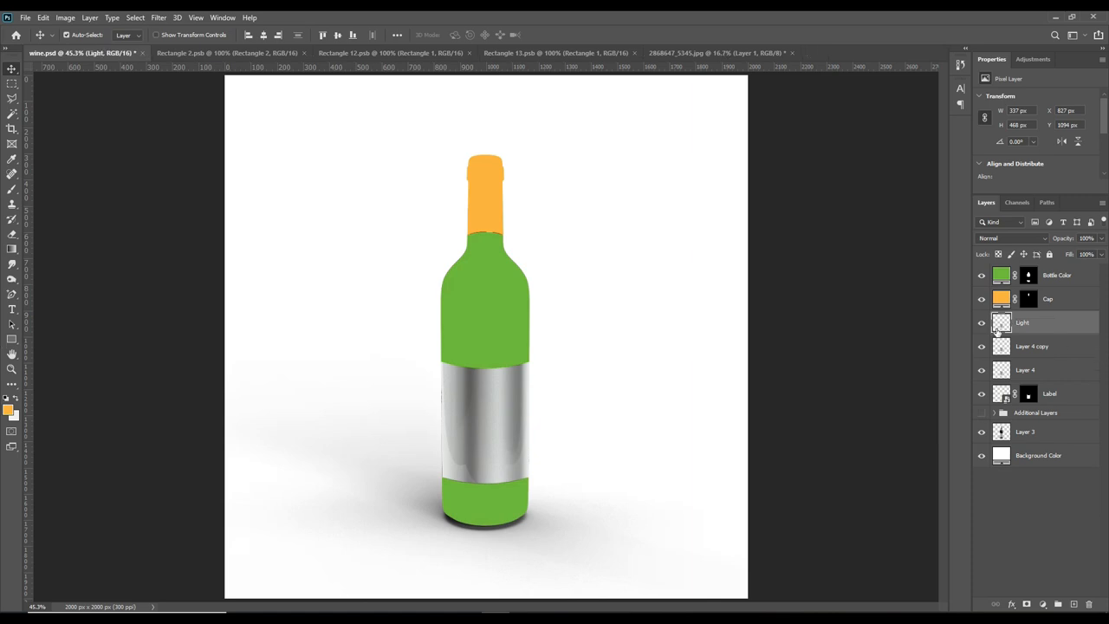
double_click(1032, 346)
type("Midtone")
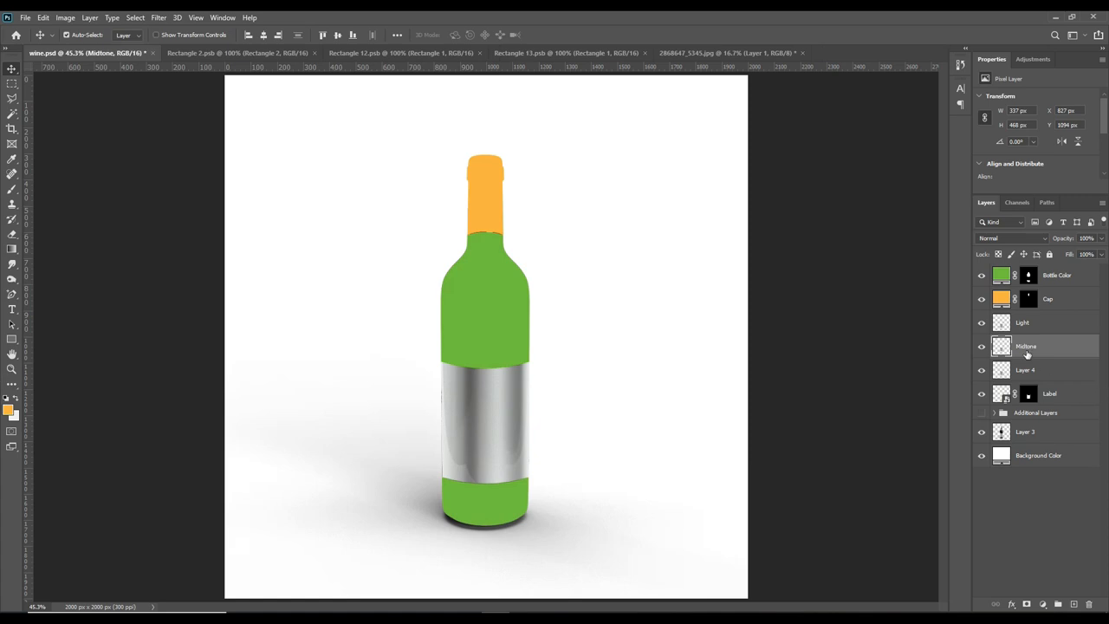
double_click(1025, 371)
type("Shadow")
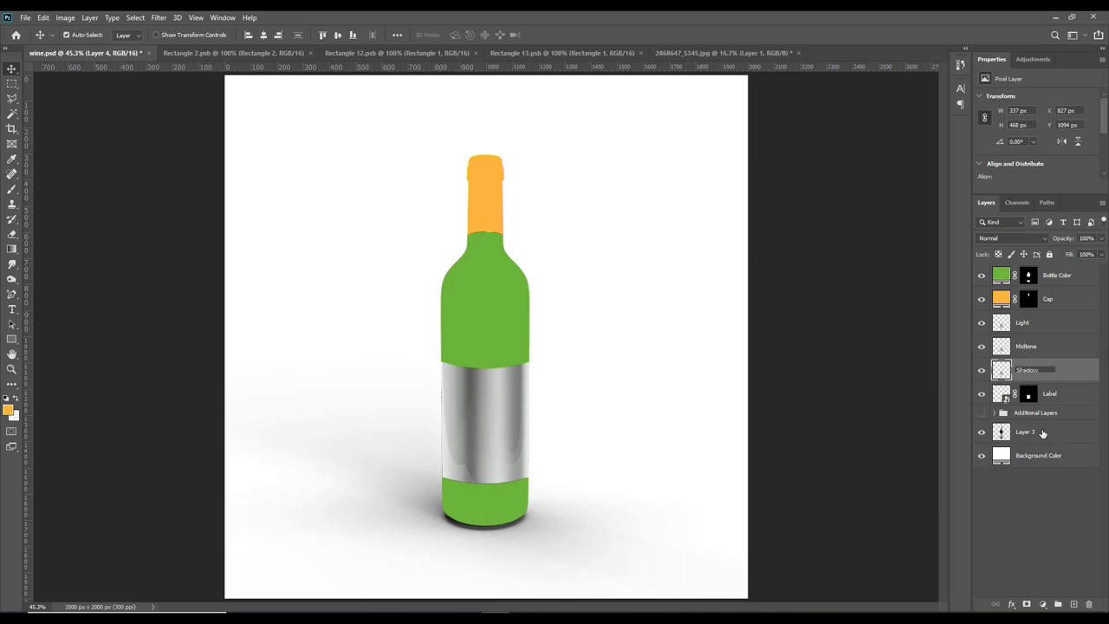
left_click(1026, 371)
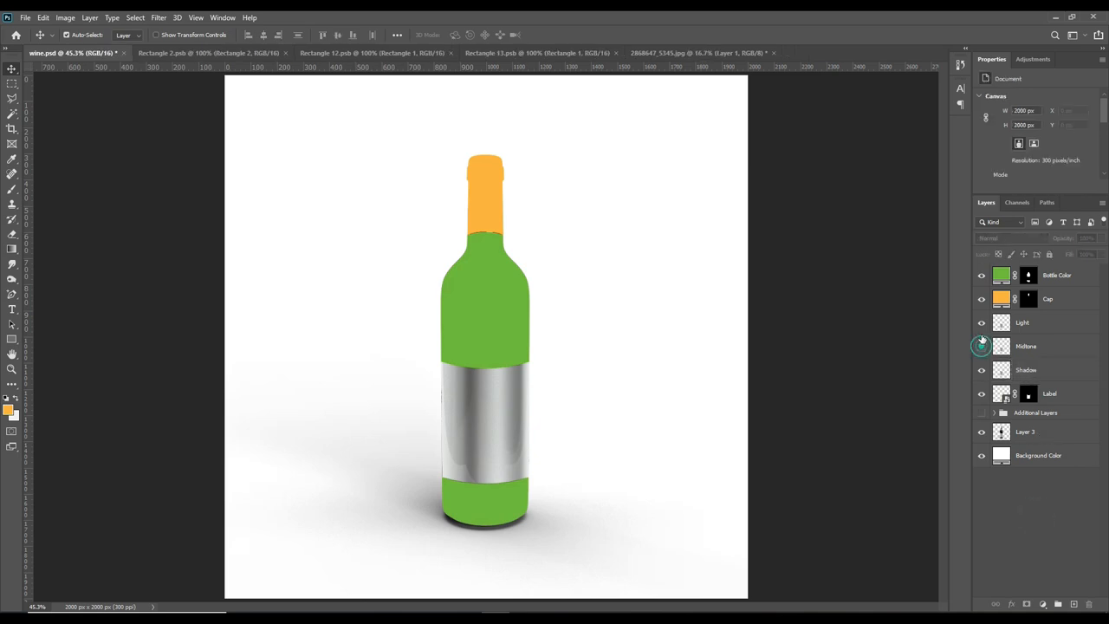
Blend the label's Shadow layer in Linear Burn and its Midtone layer in Linear Dodge (Add).
left_click(1025, 371)
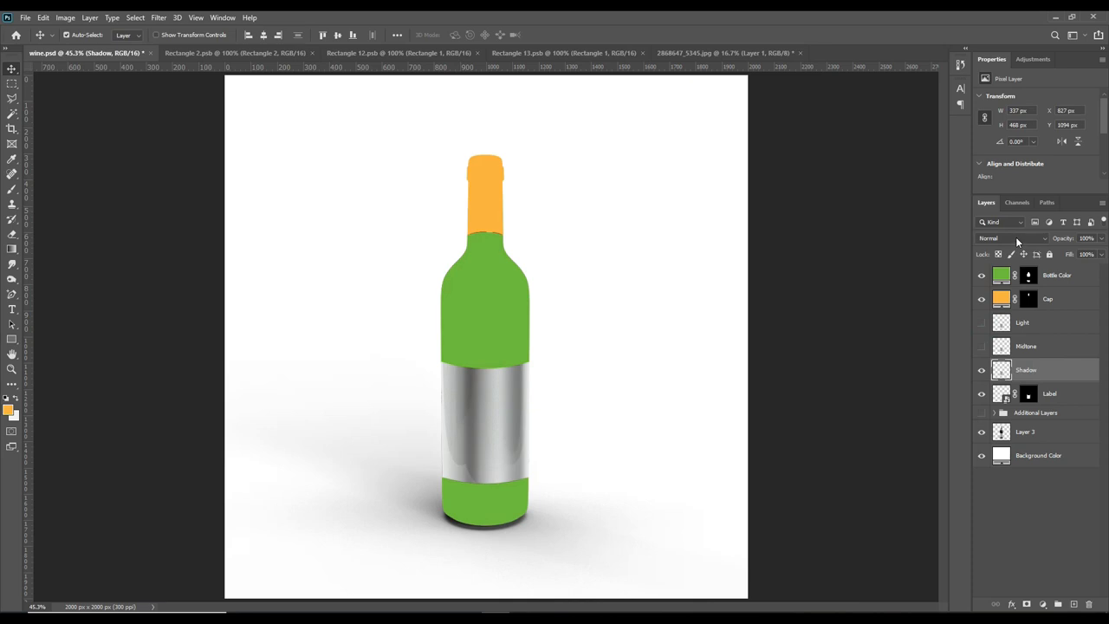
left_click(1013, 239)
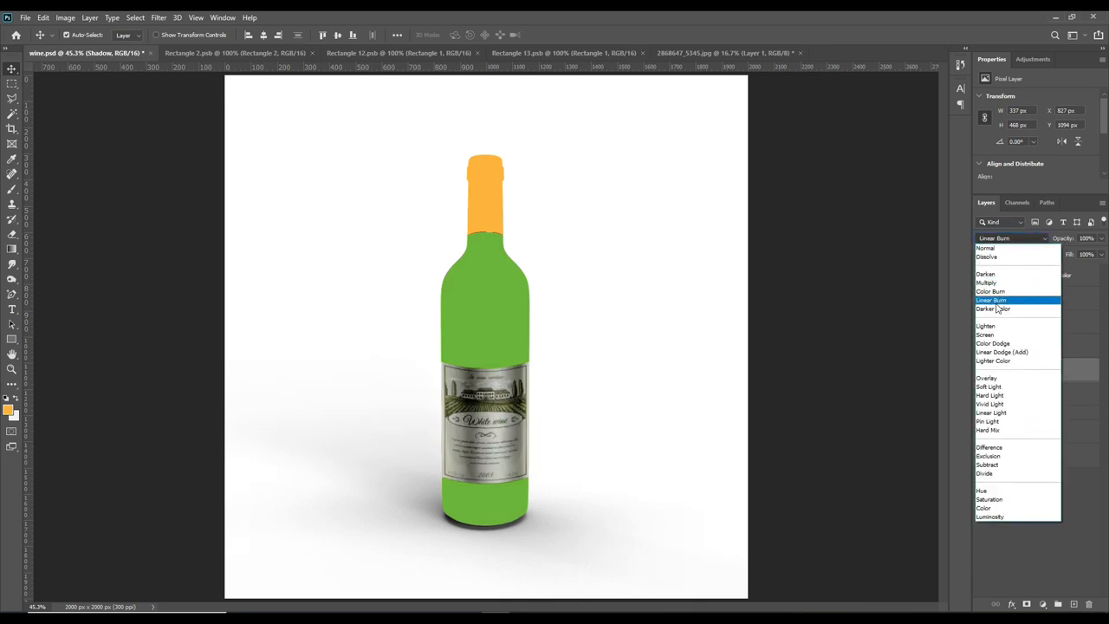
left_click(991, 300)
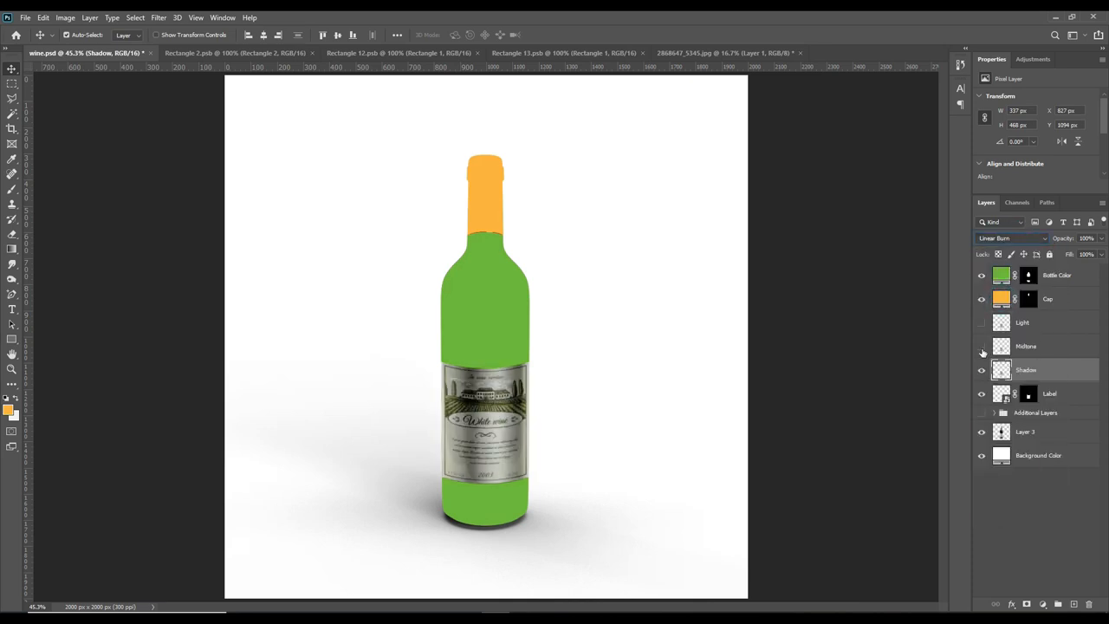
left_click(1013, 239)
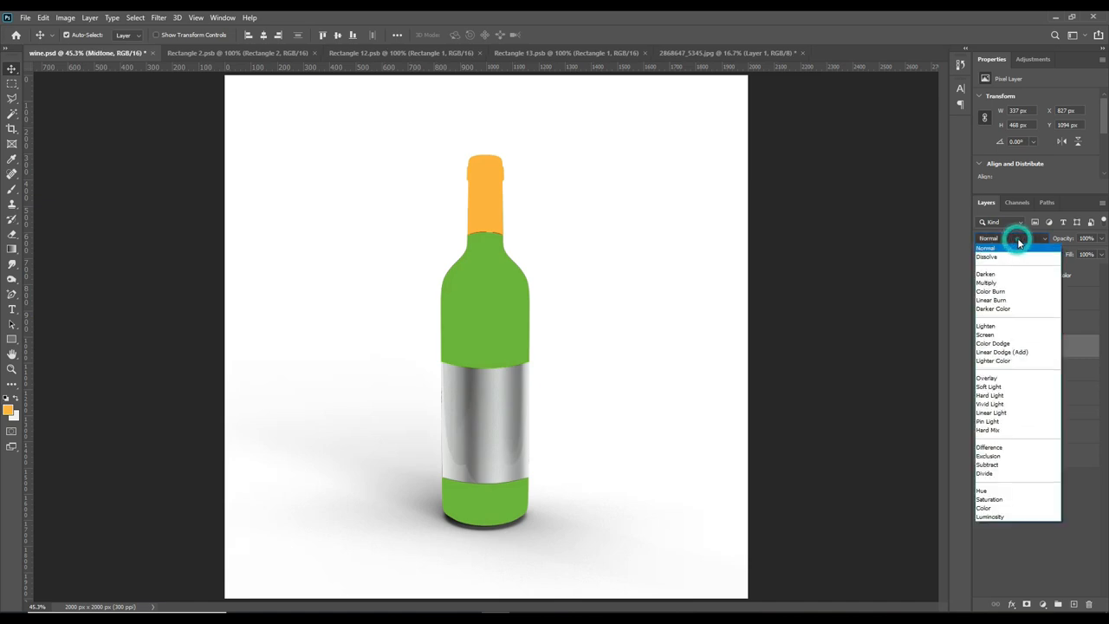
left_click(1002, 352)
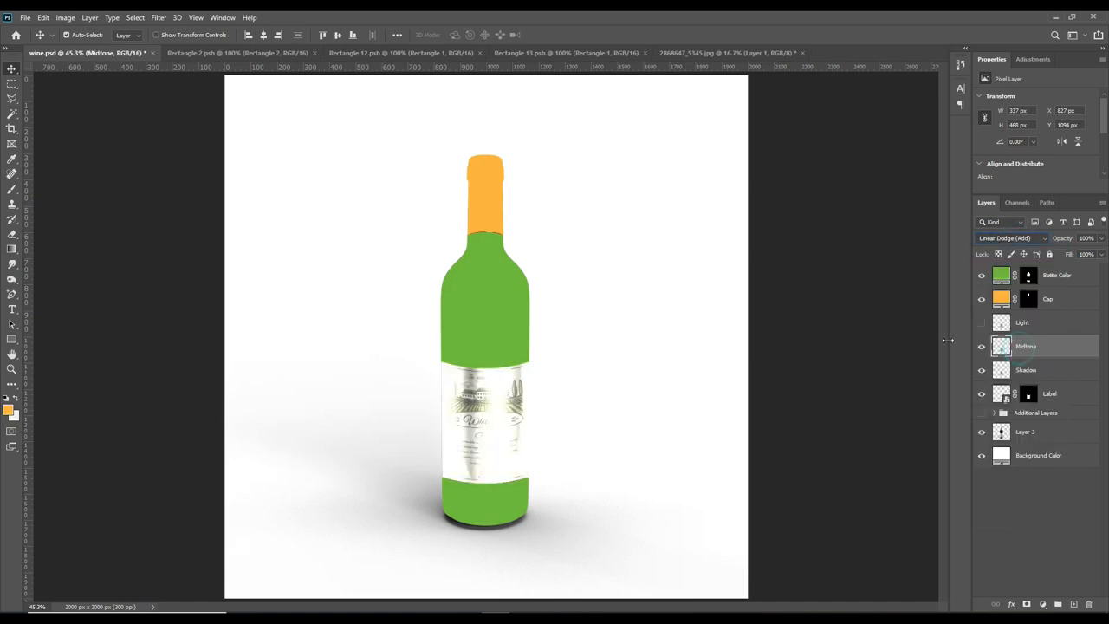
Raise the Midtone layer's Levels dark input to thin the label's midtones.
left_click(66, 17)
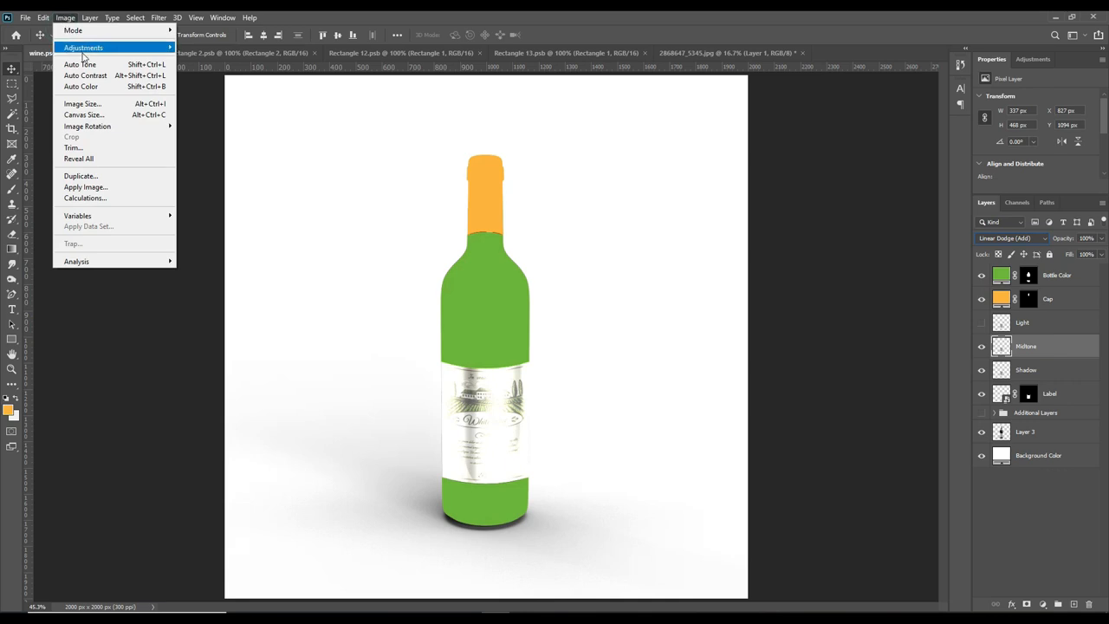
mouse_move(84, 48)
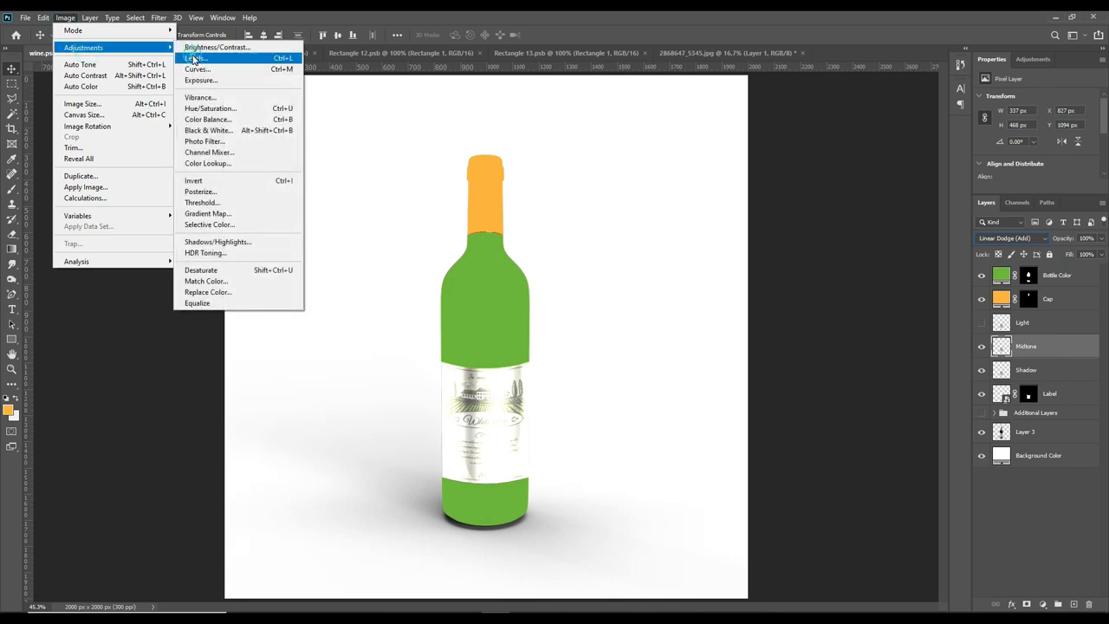
left_click(194, 59)
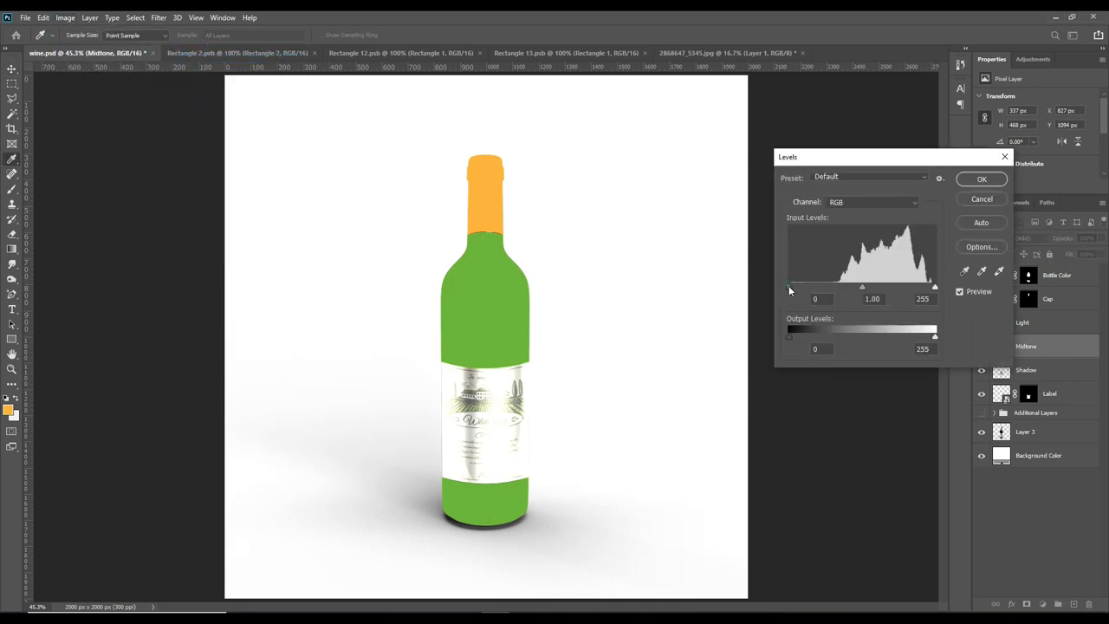
left_click_drag(788, 287, 892, 288)
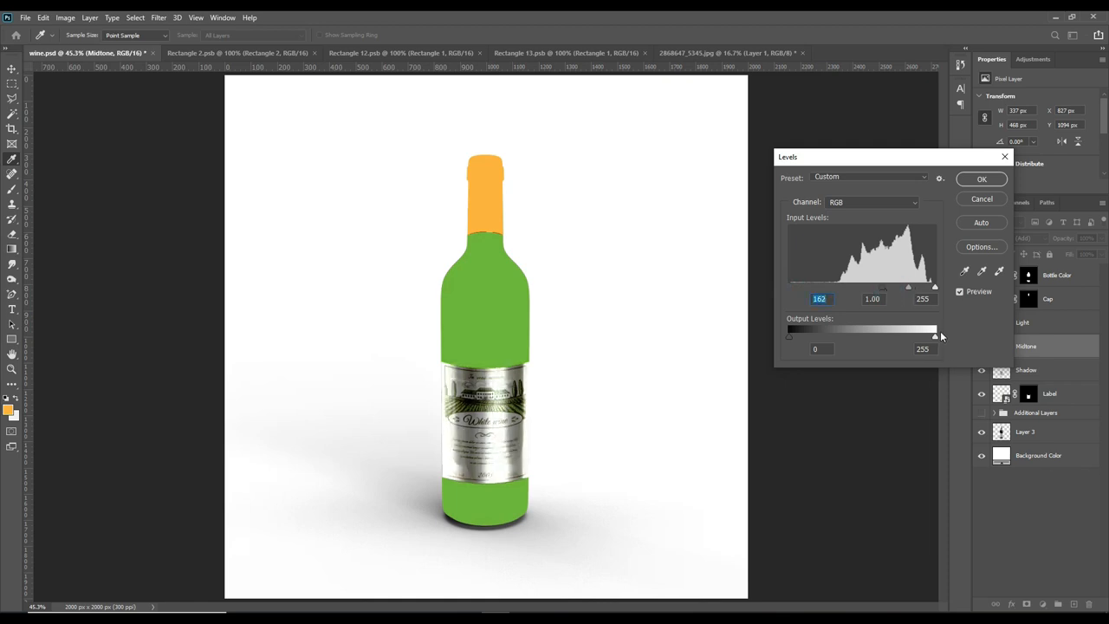
left_click_drag(790, 338, 818, 338)
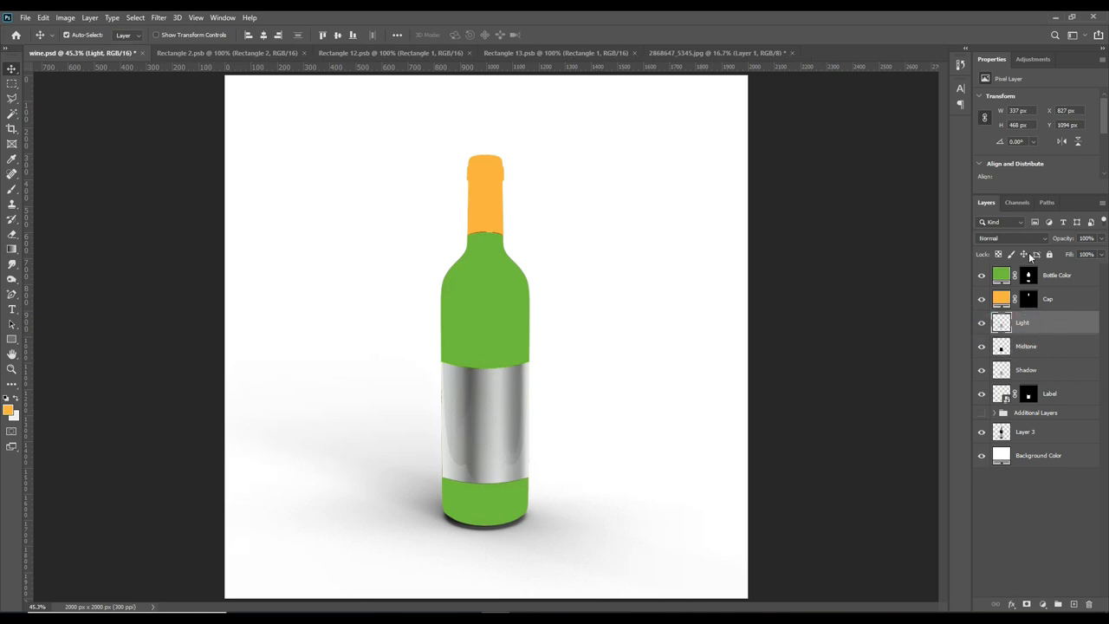
Blend the Light layer in Screen and clip its Levels so only highlights remain.
left_click(1012, 239)
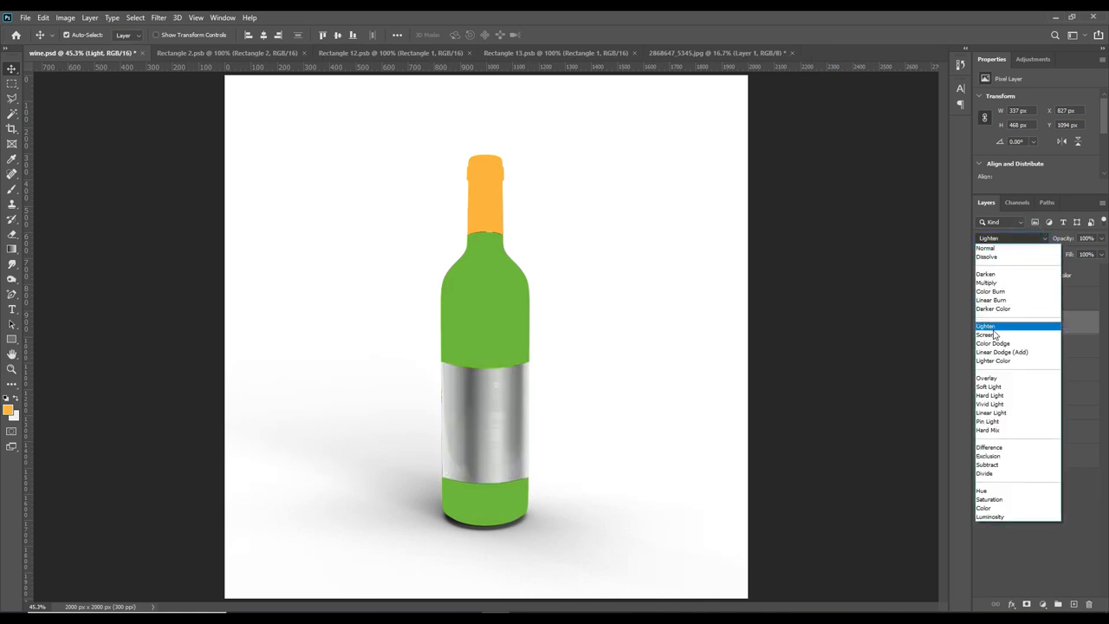
left_click(983, 334)
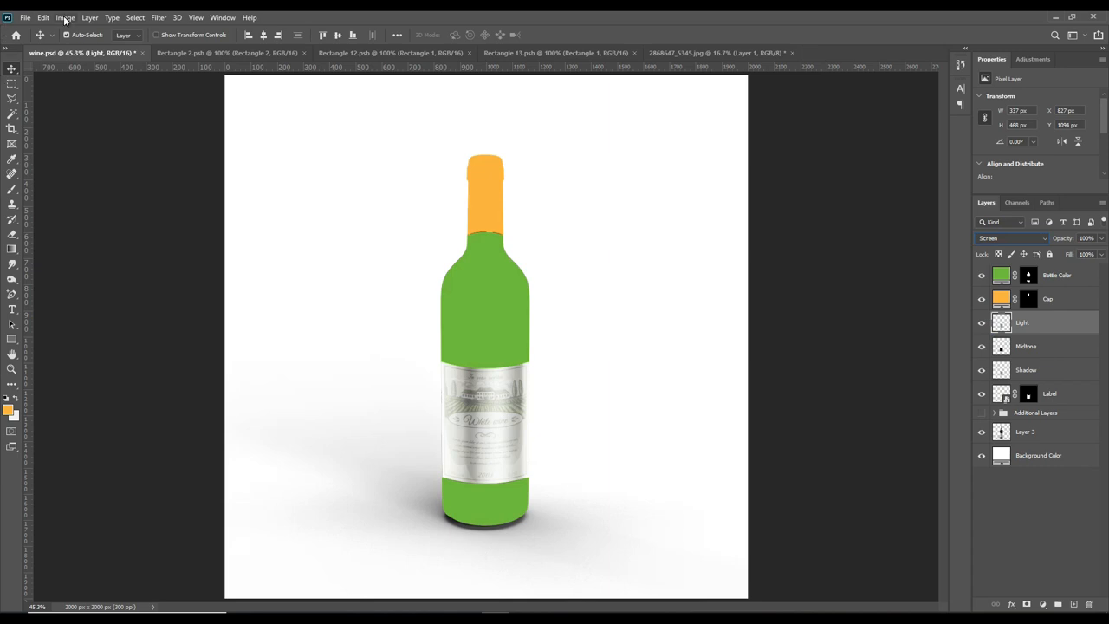
left_click(65, 18)
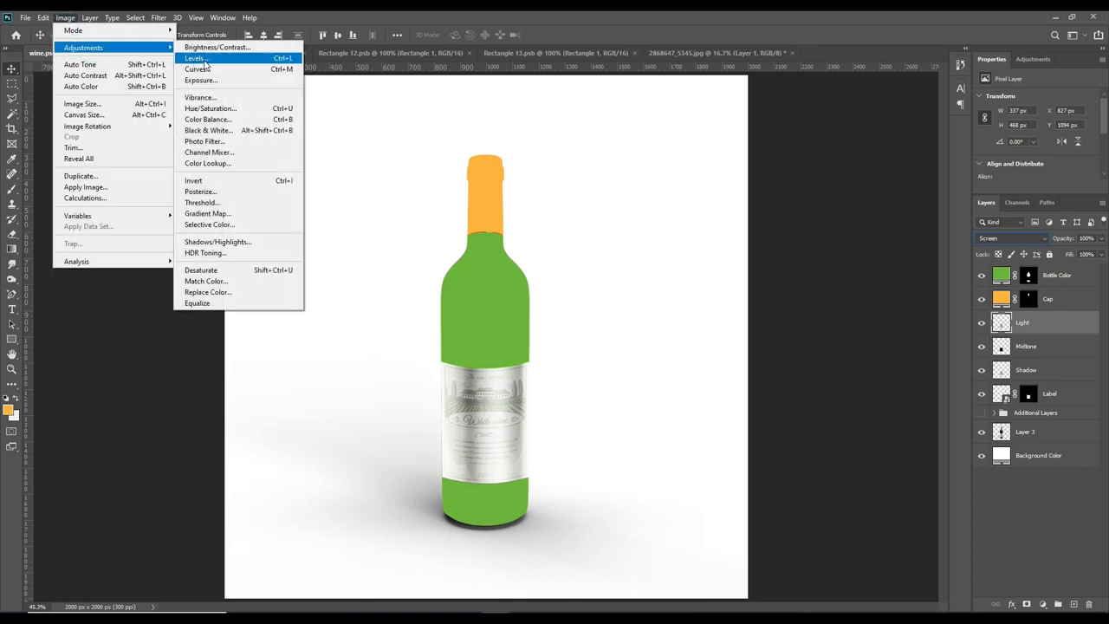
left_click(196, 59)
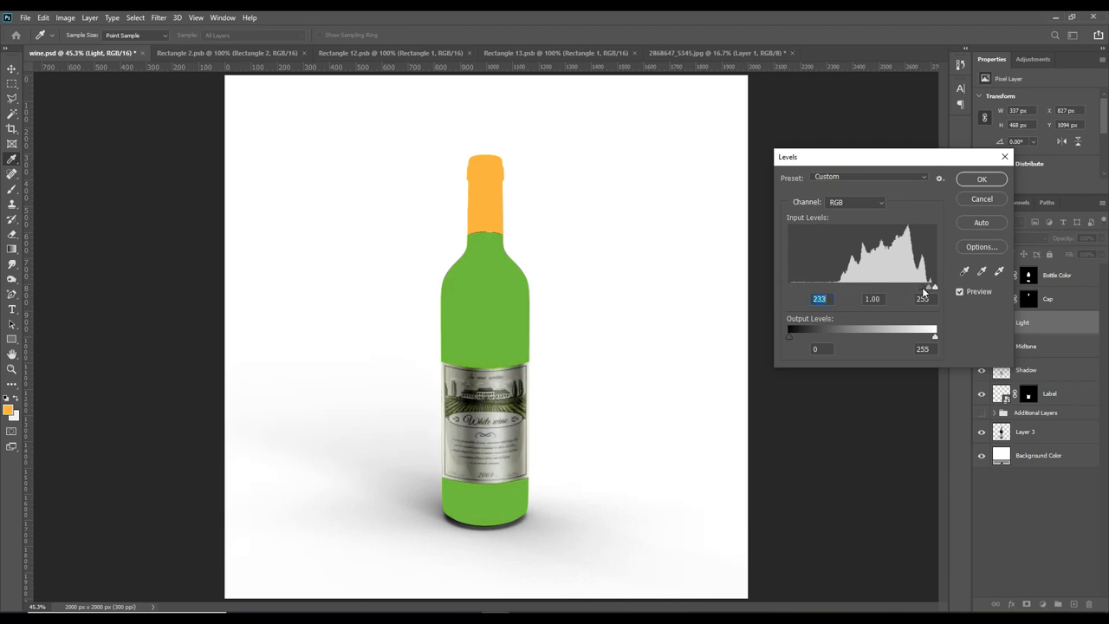
left_click_drag(928, 286, 920, 286)
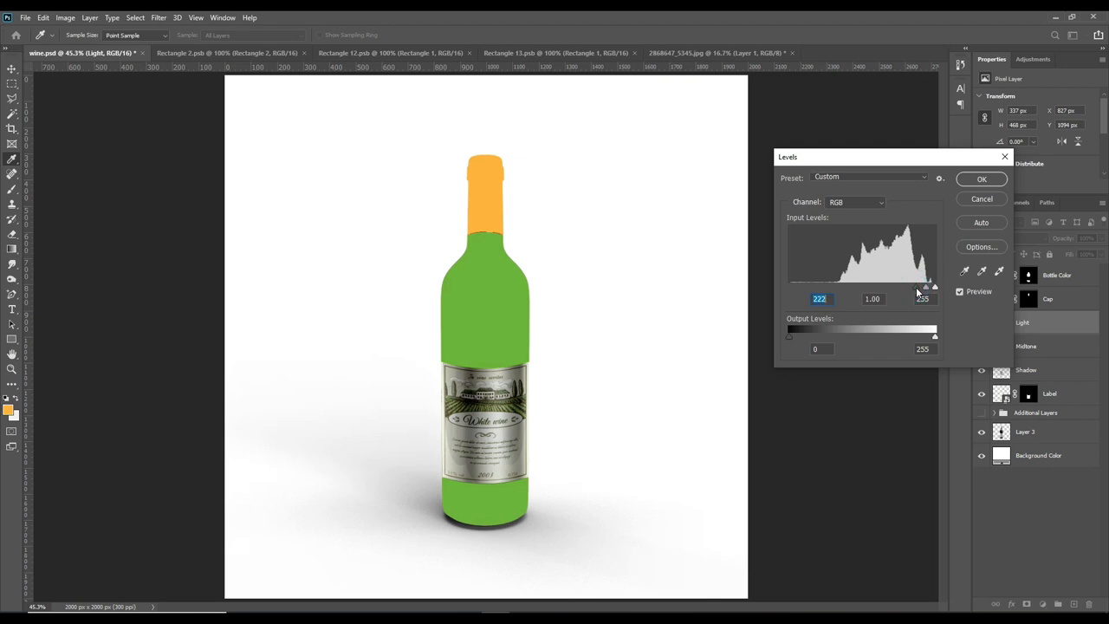
left_click(980, 179)
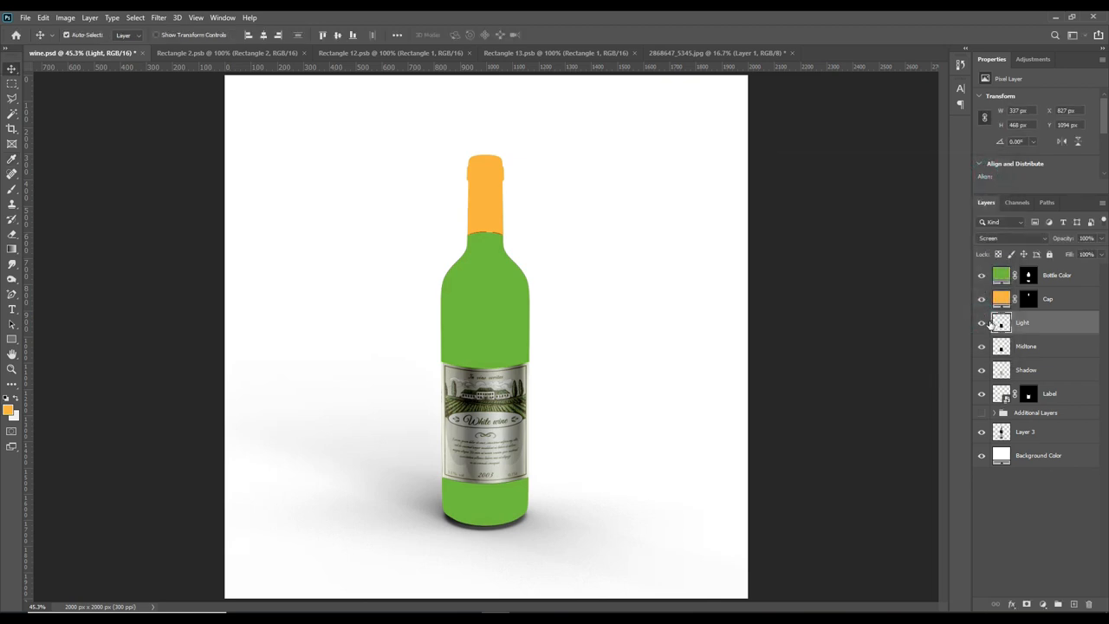
mouse_move(1050, 324)
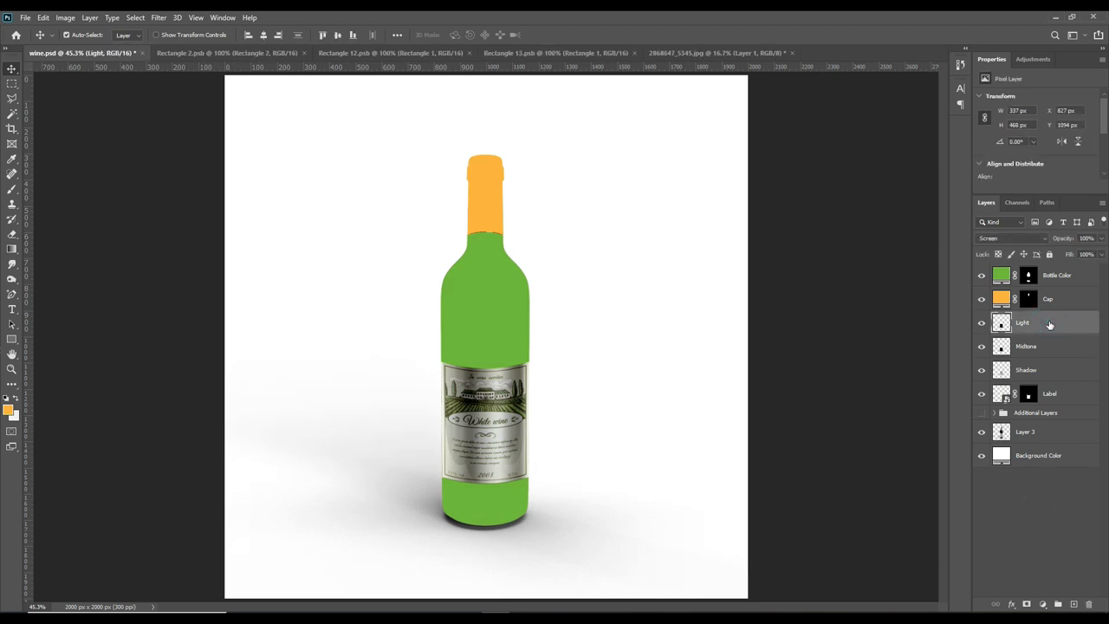
mouse_move(1043, 322)
type("FX")
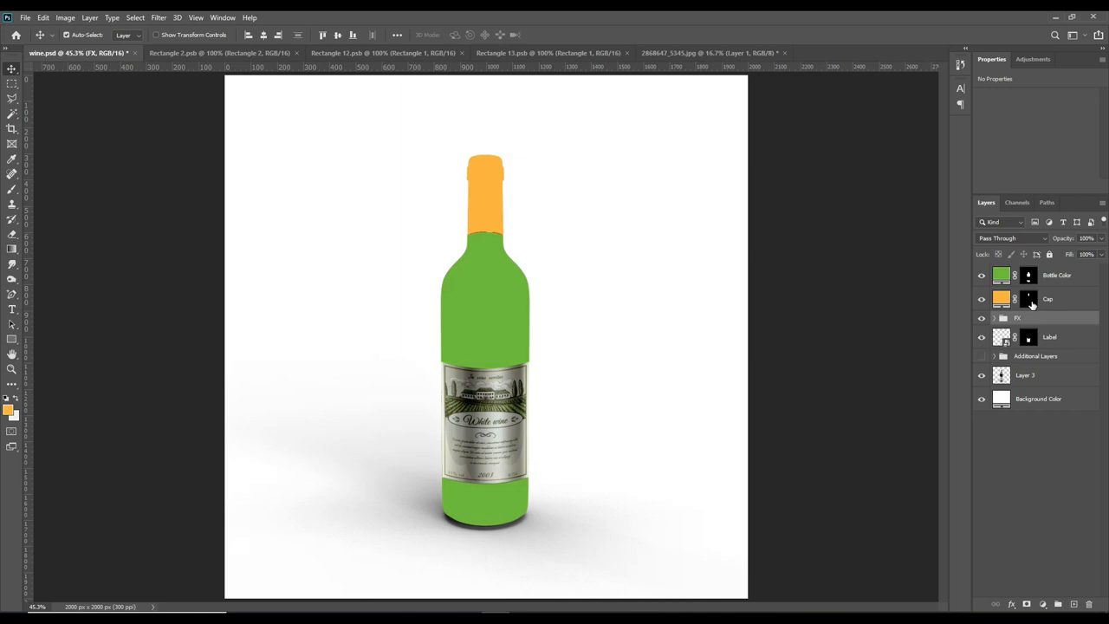
mouse_move(475, 211)
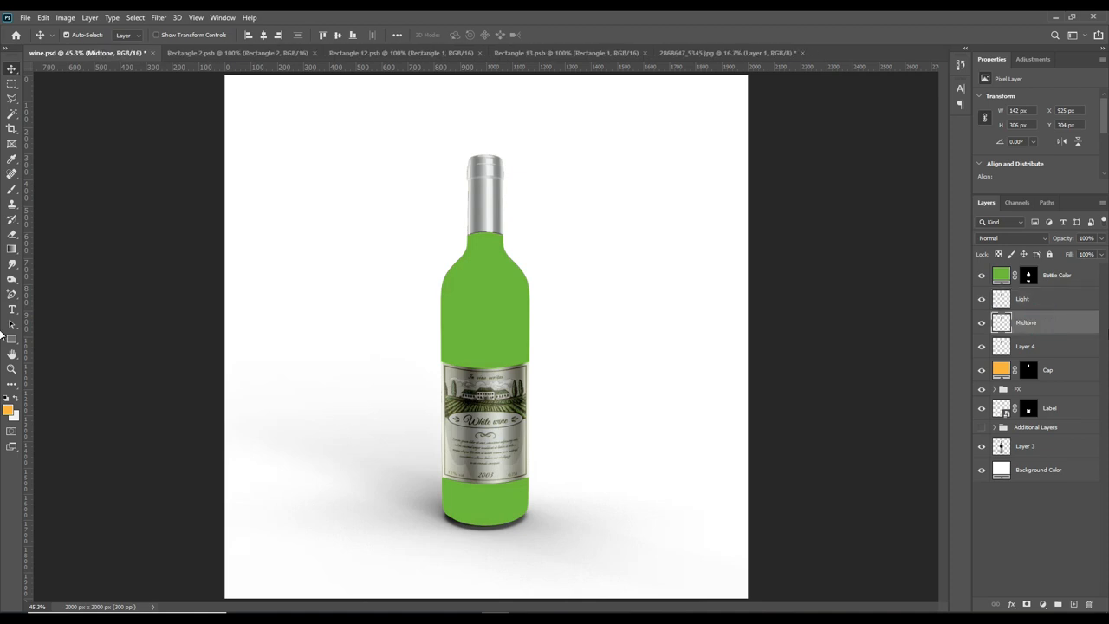
Rename the cap layer Shadow and blend the cap's Shadow in Linear Burn, Midtone in Linear Dodge (Add).
double_click(1025, 346)
type("Shadow")
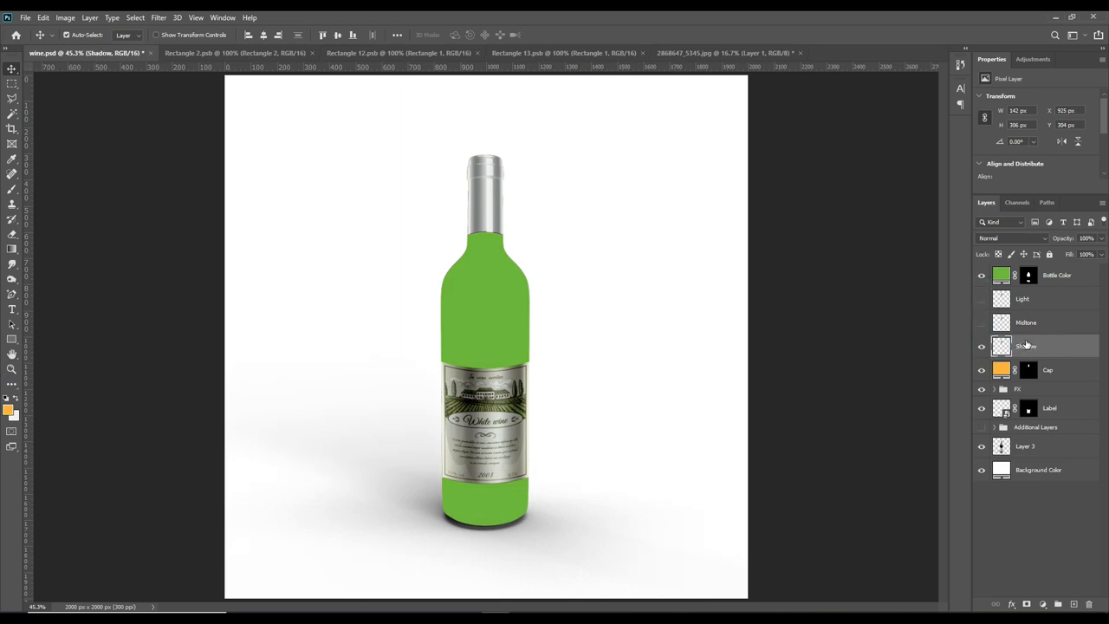
left_click(1013, 239)
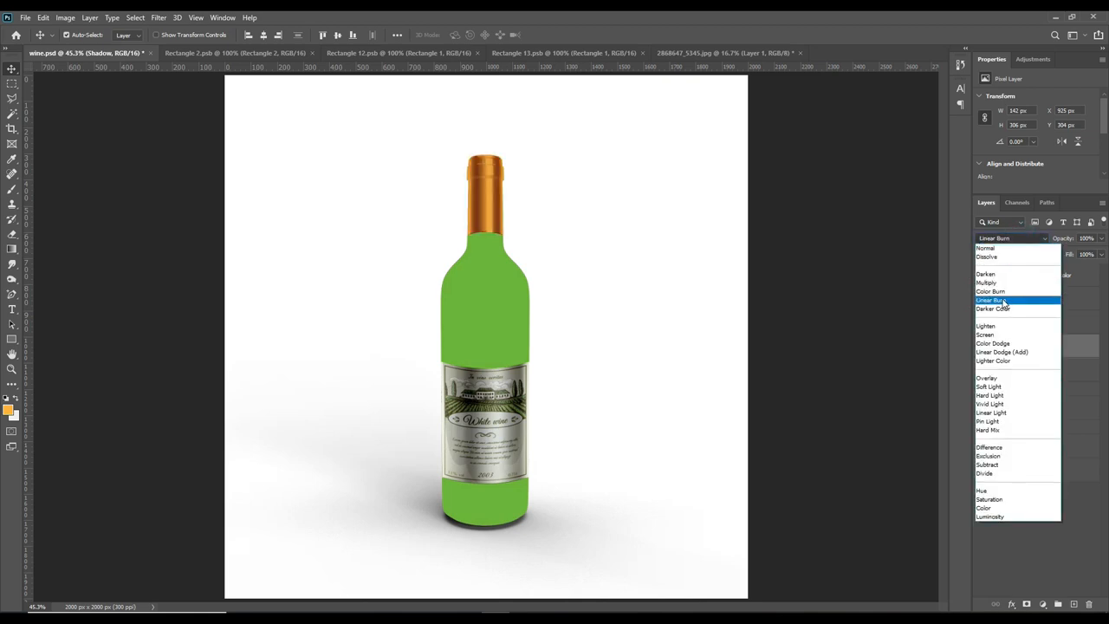
left_click(984, 247)
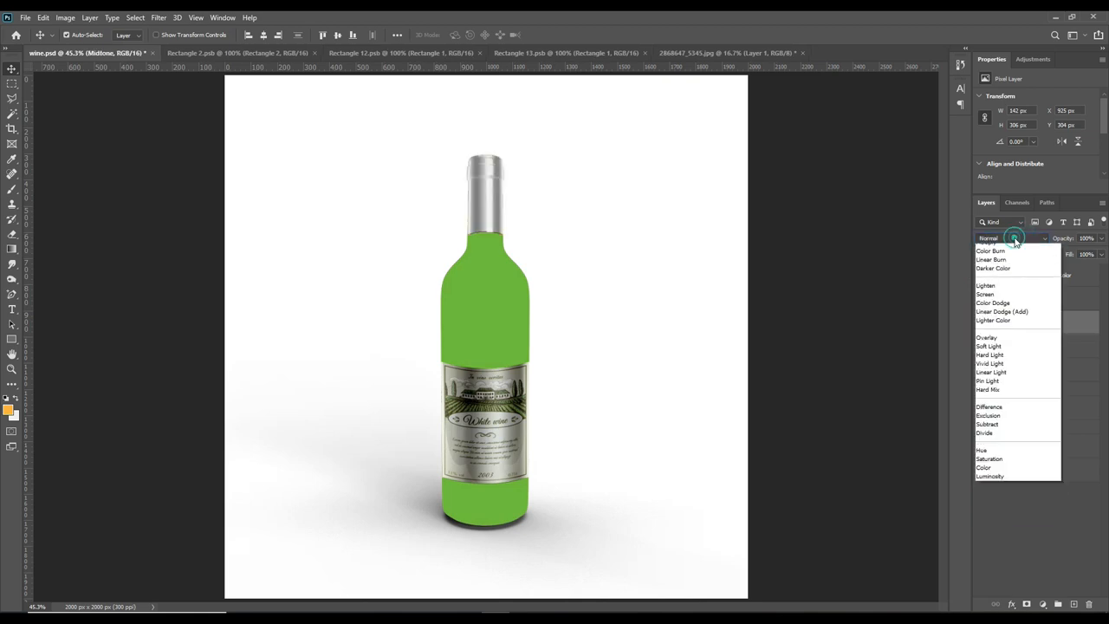
left_click(1001, 312)
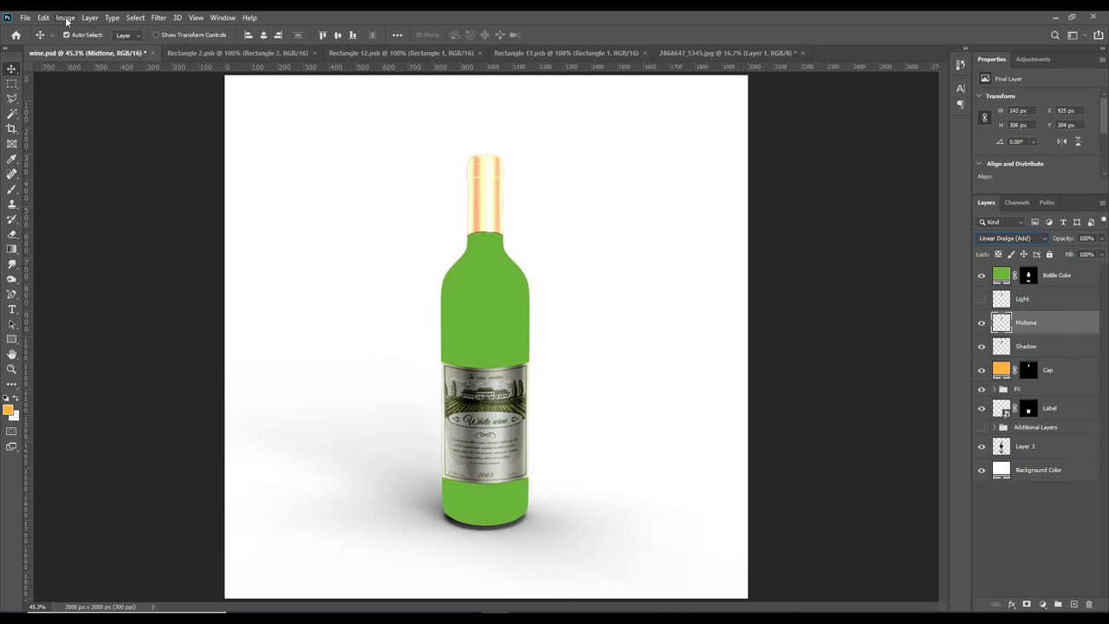
Tone down the cap's Midtone brightness with a Levels adjustment.
left_click(66, 18)
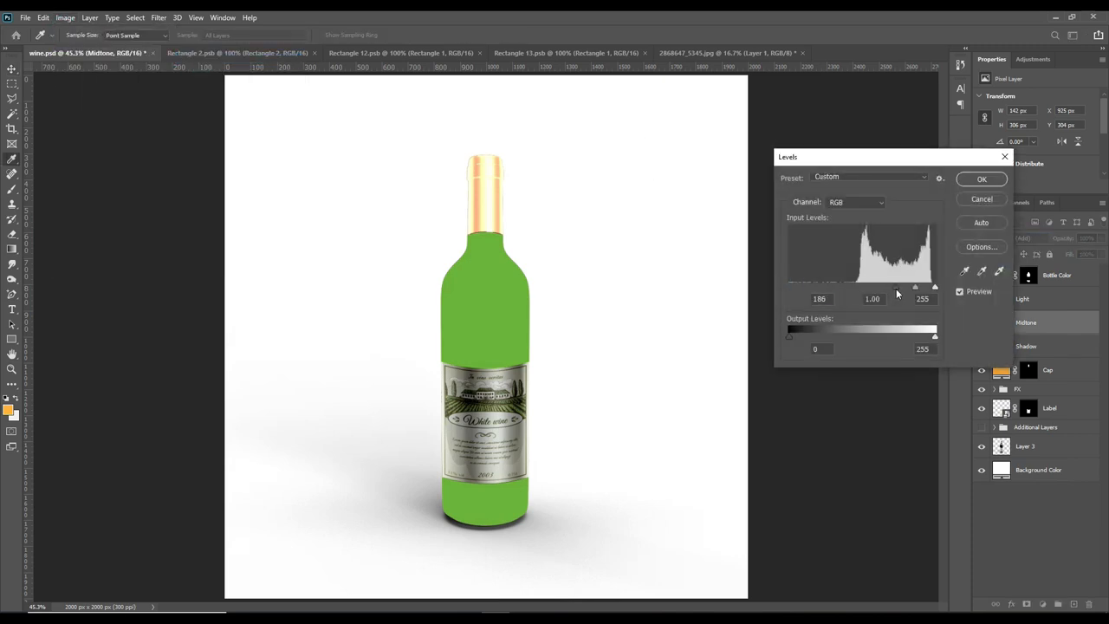
left_click_drag(914, 286, 918, 286)
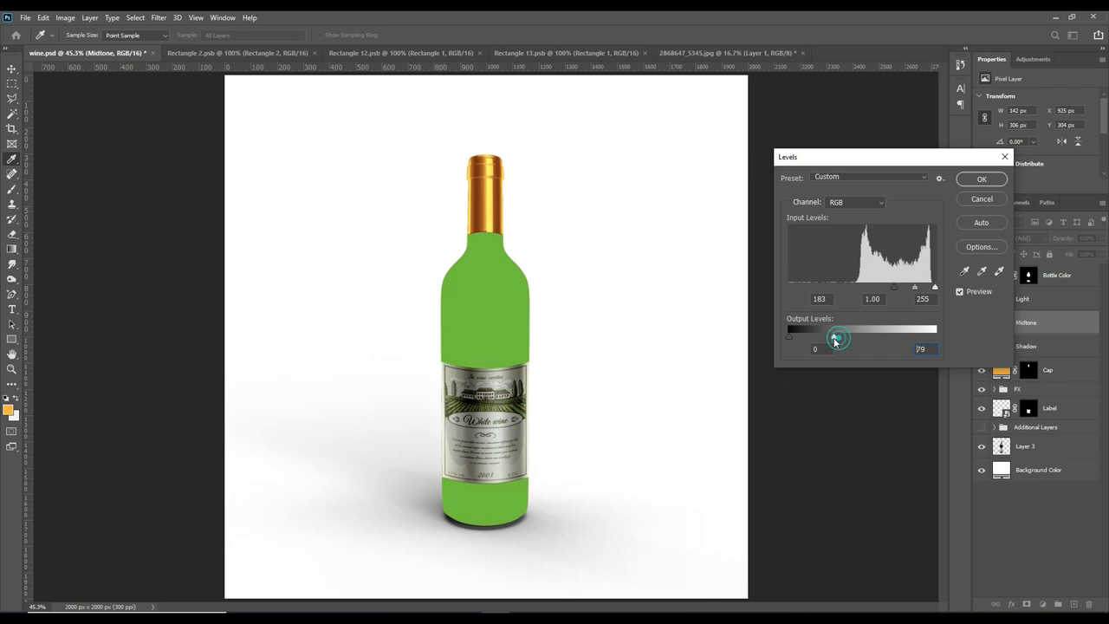
left_click(980, 179)
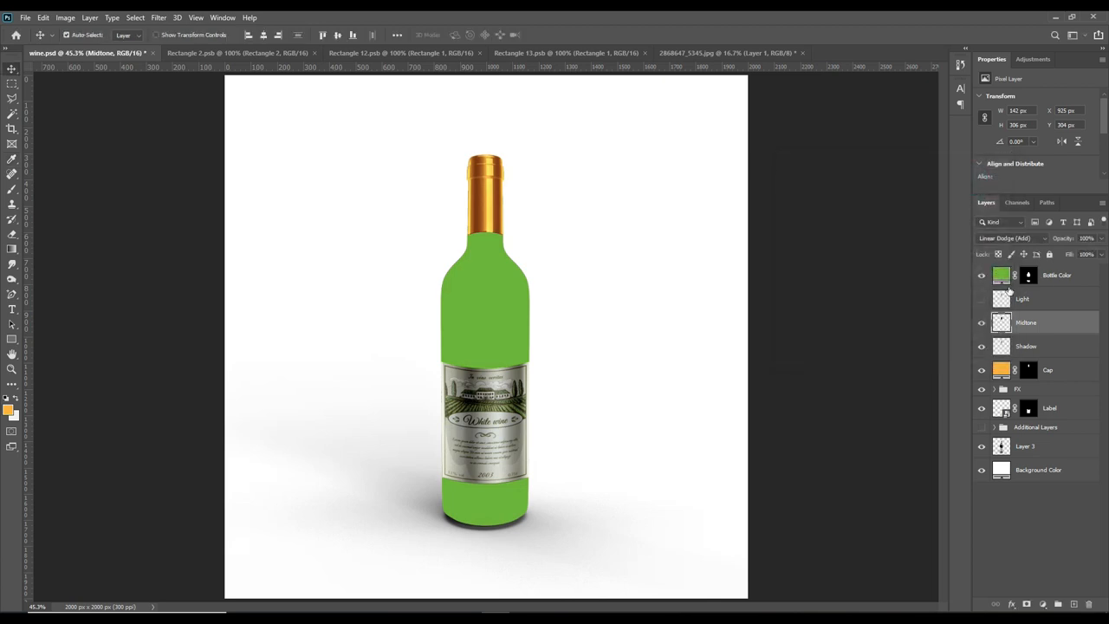
Clip the darker tones of the cap's Light layer with Levels for a deeper golden shine.
left_click(1008, 239)
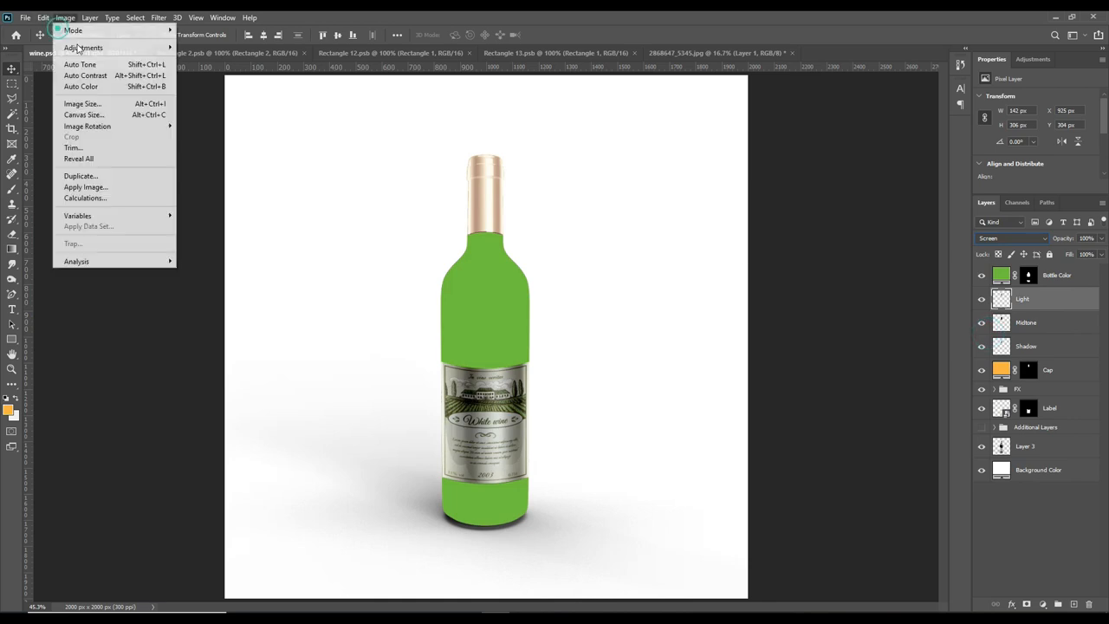
left_click(83, 48)
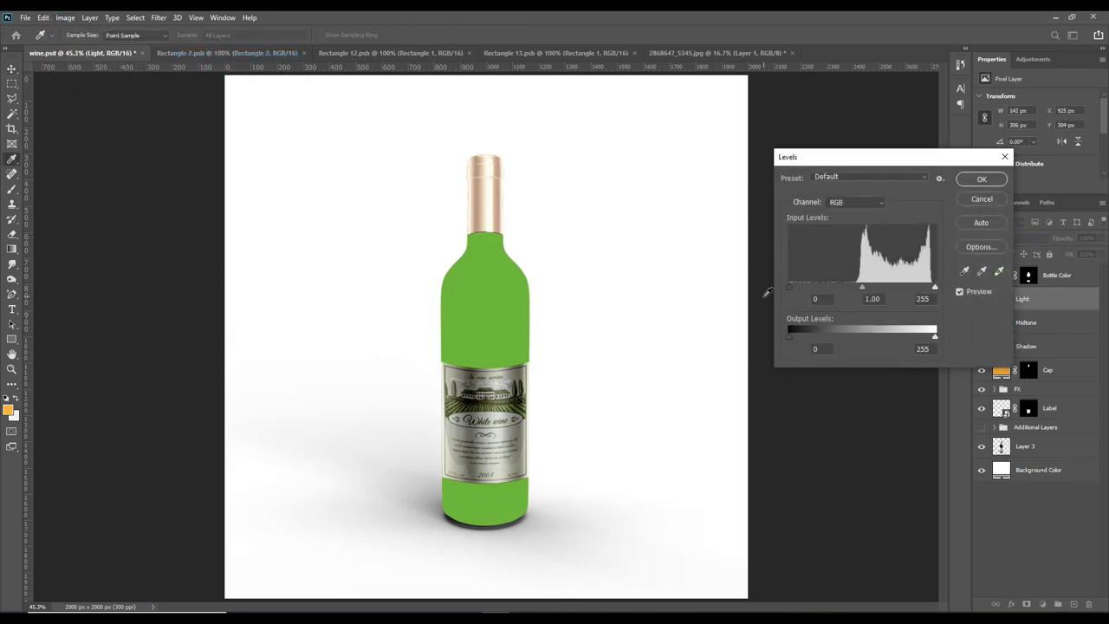
left_click_drag(788, 287, 918, 287)
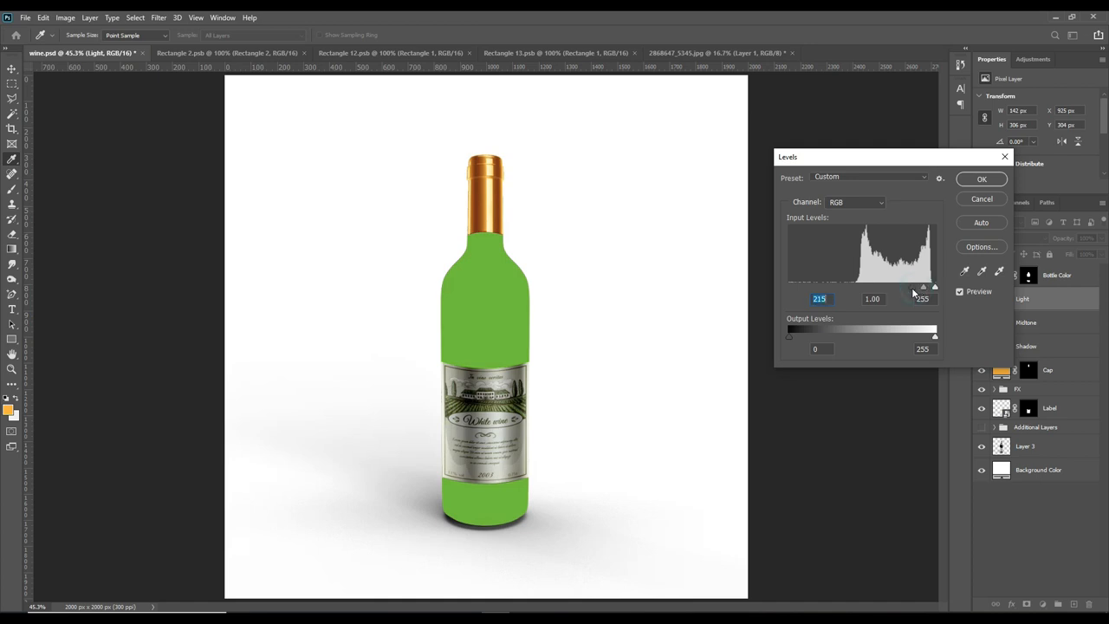
left_click(980, 178)
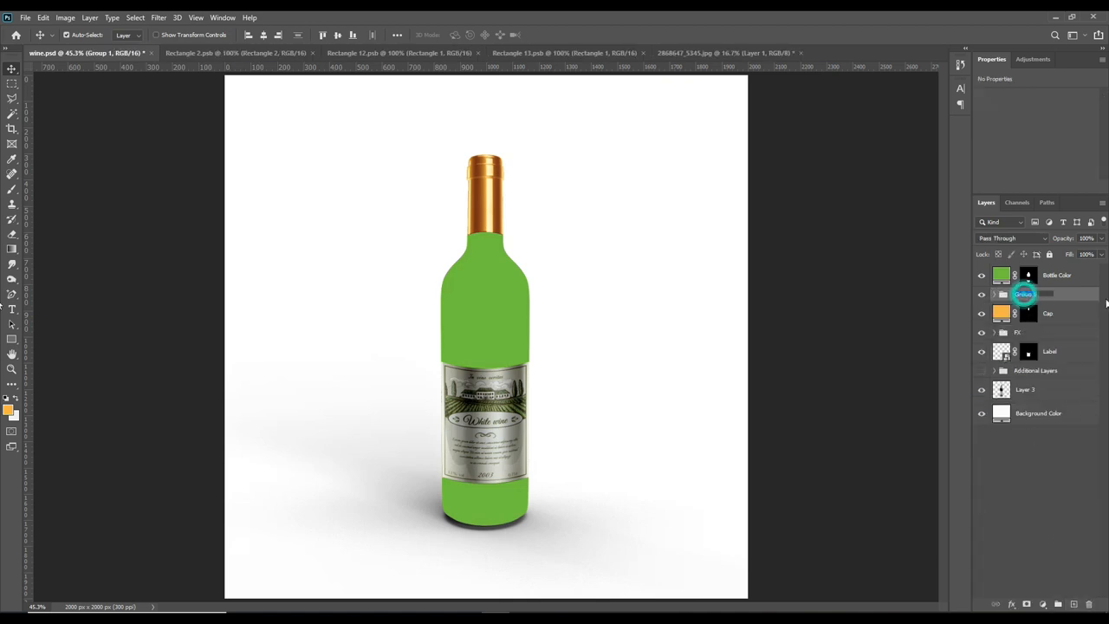
Shift the cap fill's hue from orange toward yellow-green in the Color Picker.
left_click(1026, 294)
type("FX")
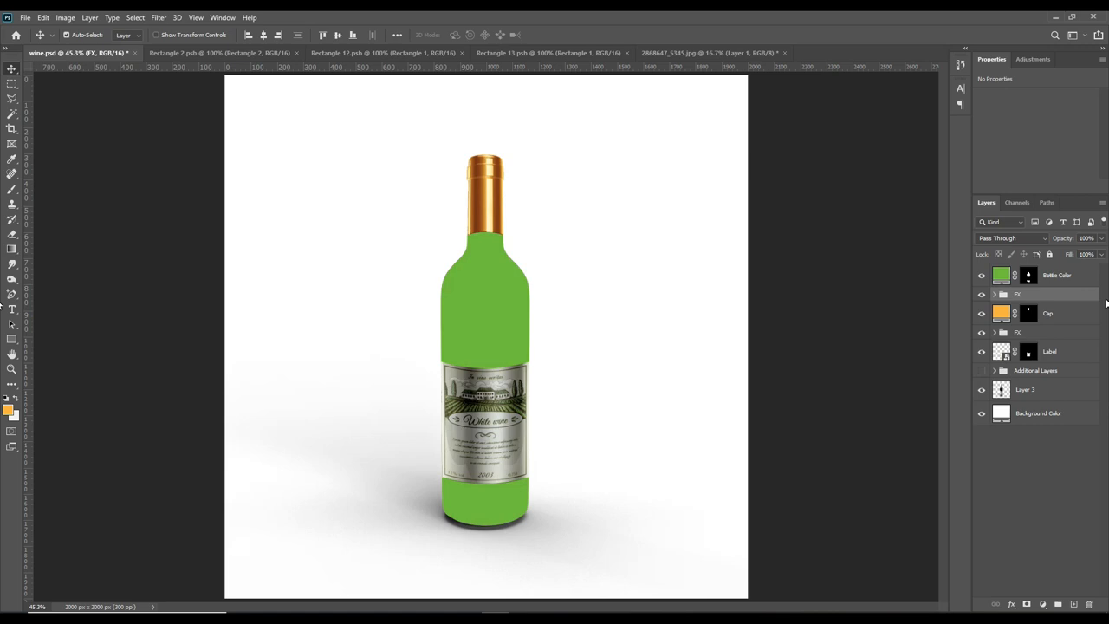
left_click(1001, 313)
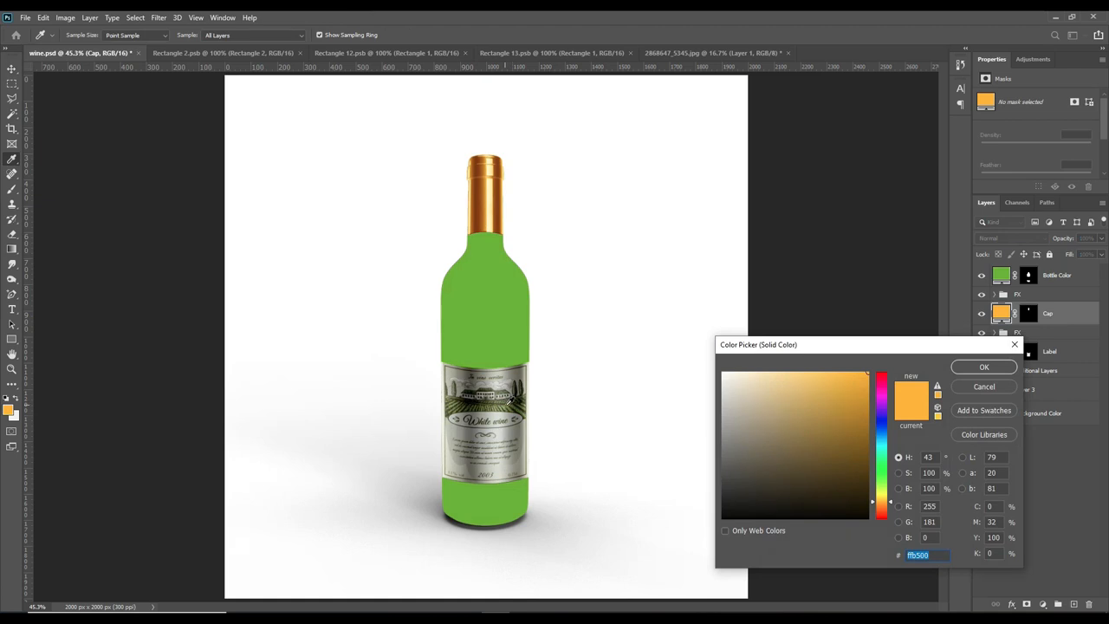
left_click(808, 475)
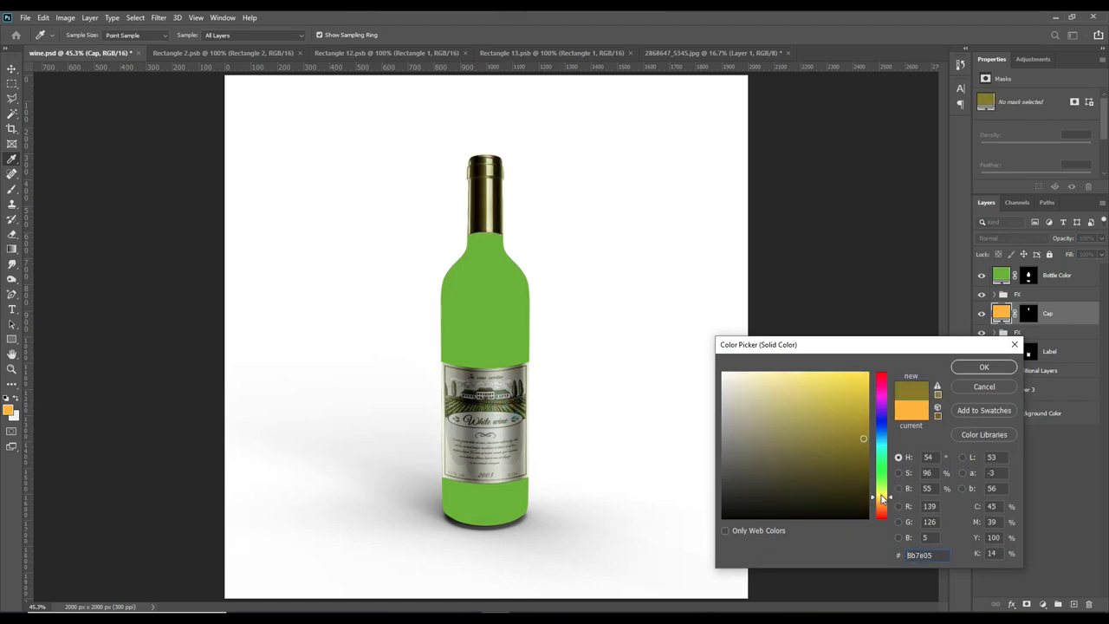
left_click_drag(880, 495, 880, 487)
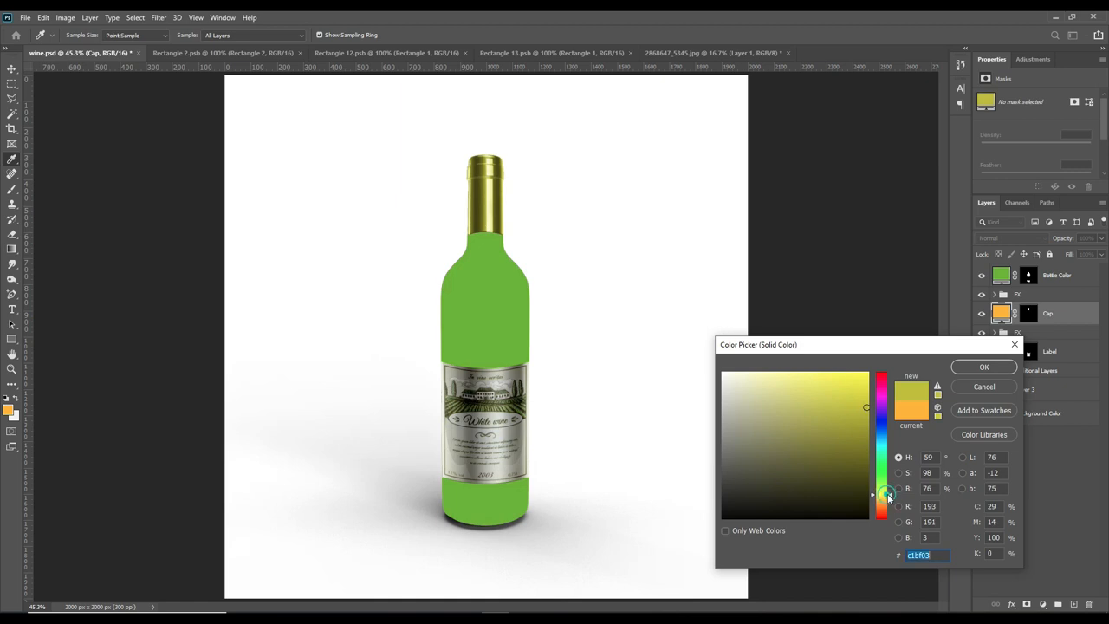
left_click(881, 495)
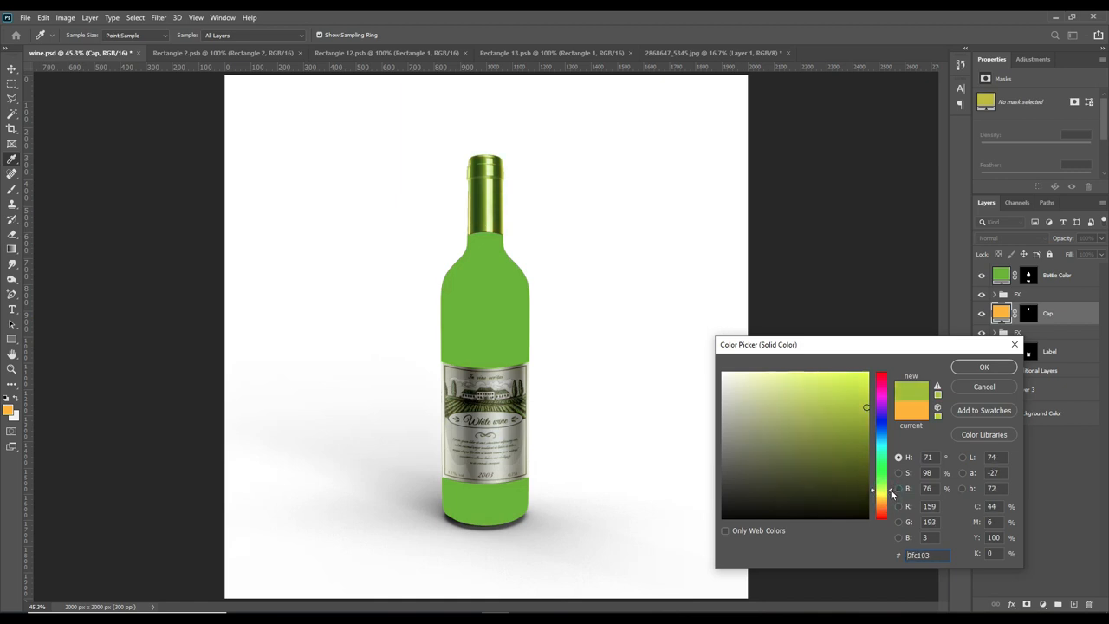
Settle on a softer, less saturated gold-green shade and confirm the cap colour.
left_click(828, 421)
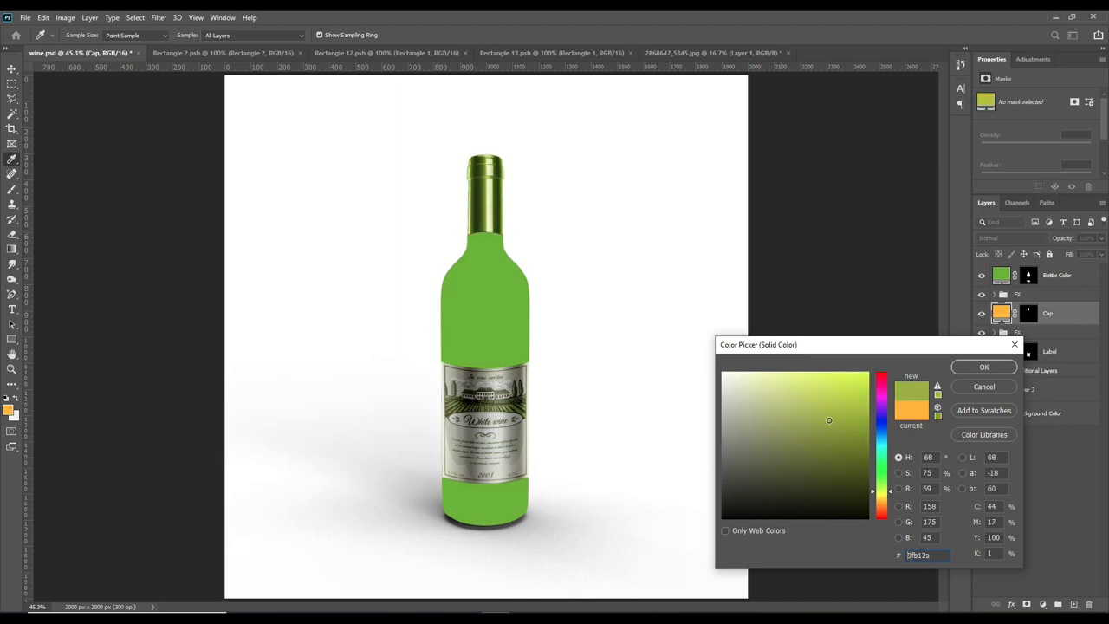
left_click(842, 414)
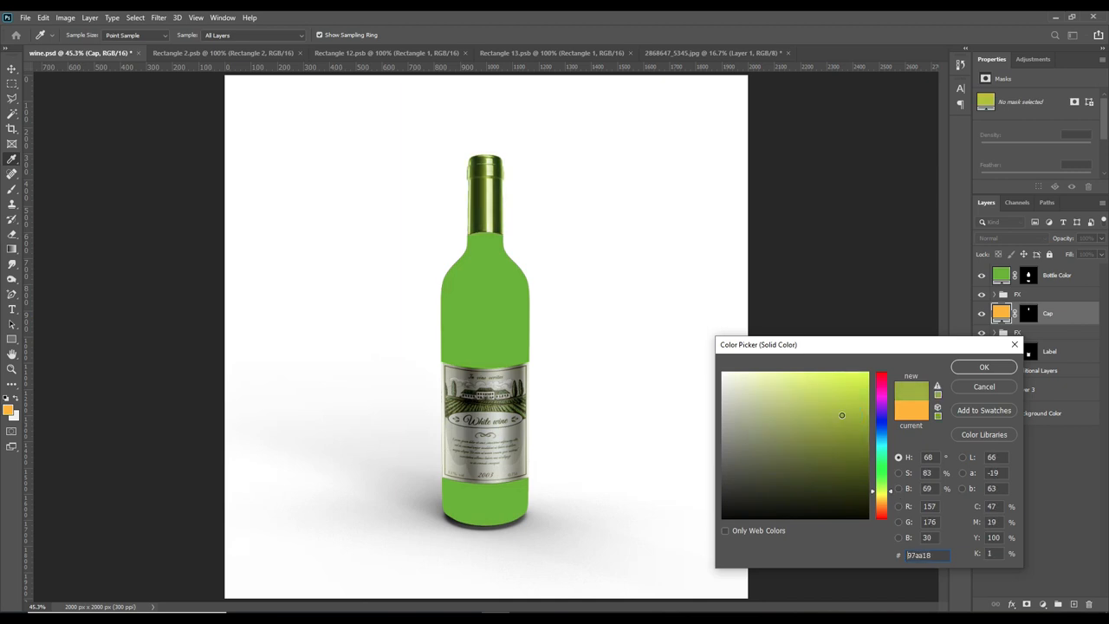
left_click(984, 367)
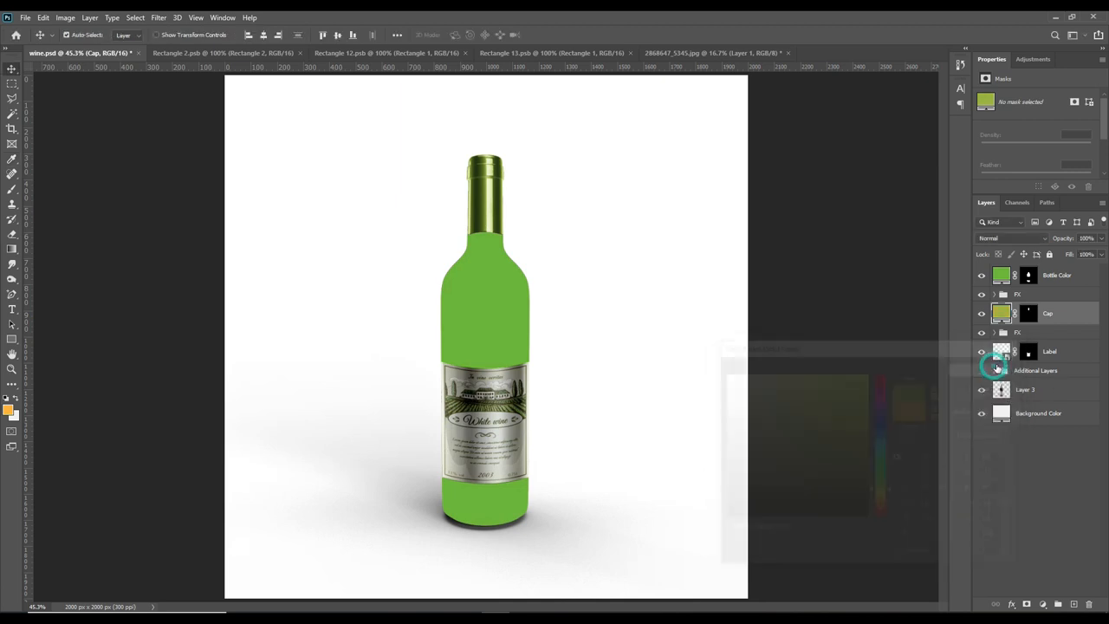
left_click(1057, 273)
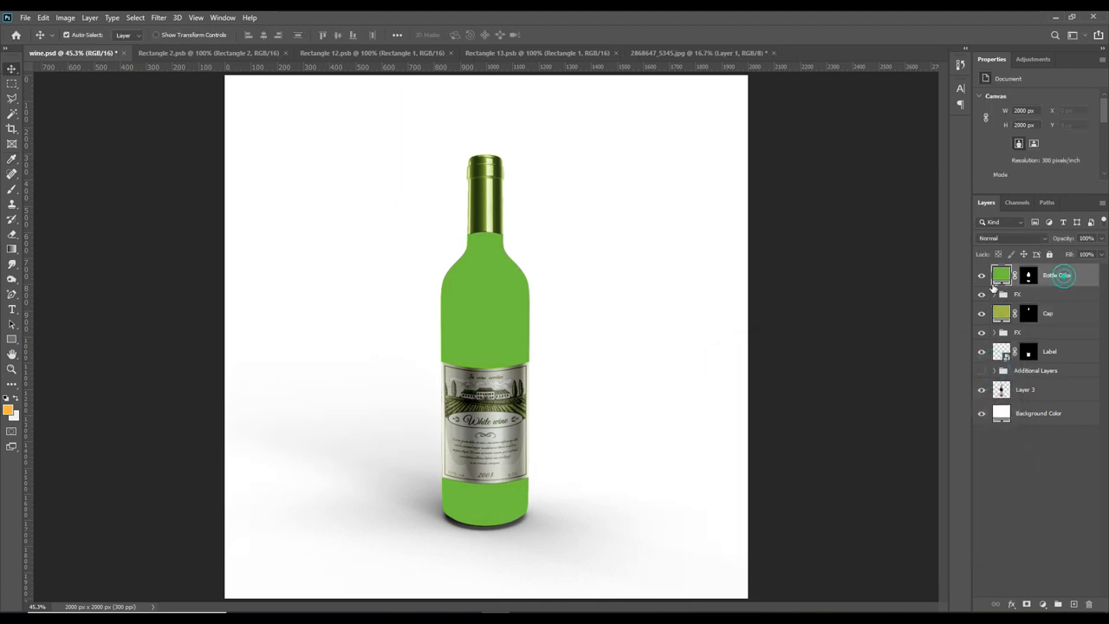
Blend the Bottle Color fill in Soft Light so the glass looks tinted.
left_click(980, 277)
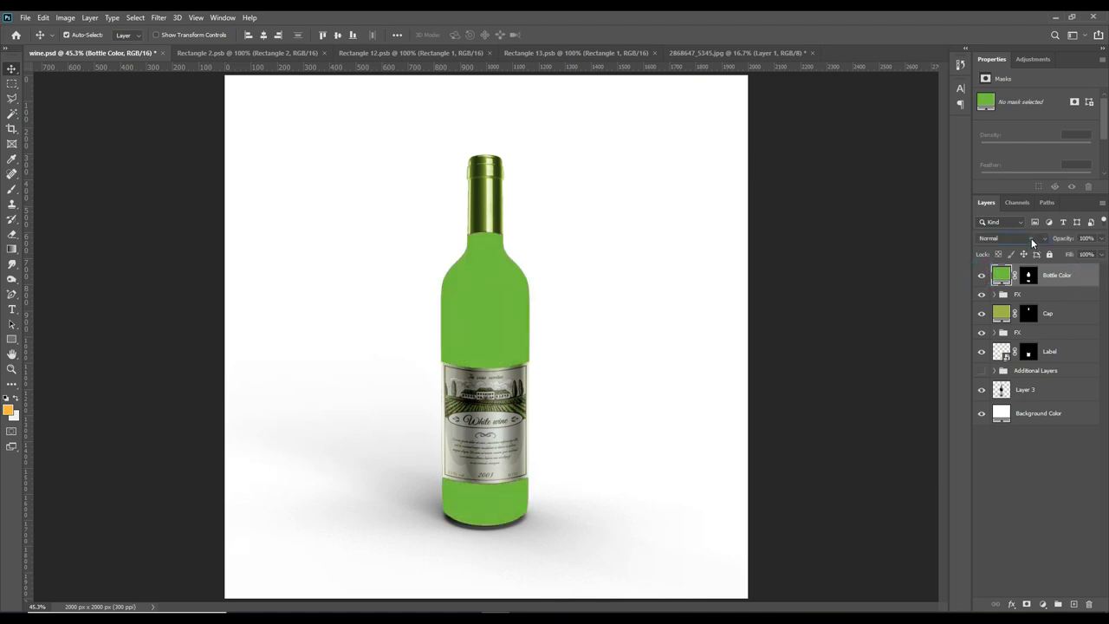
left_click(1013, 239)
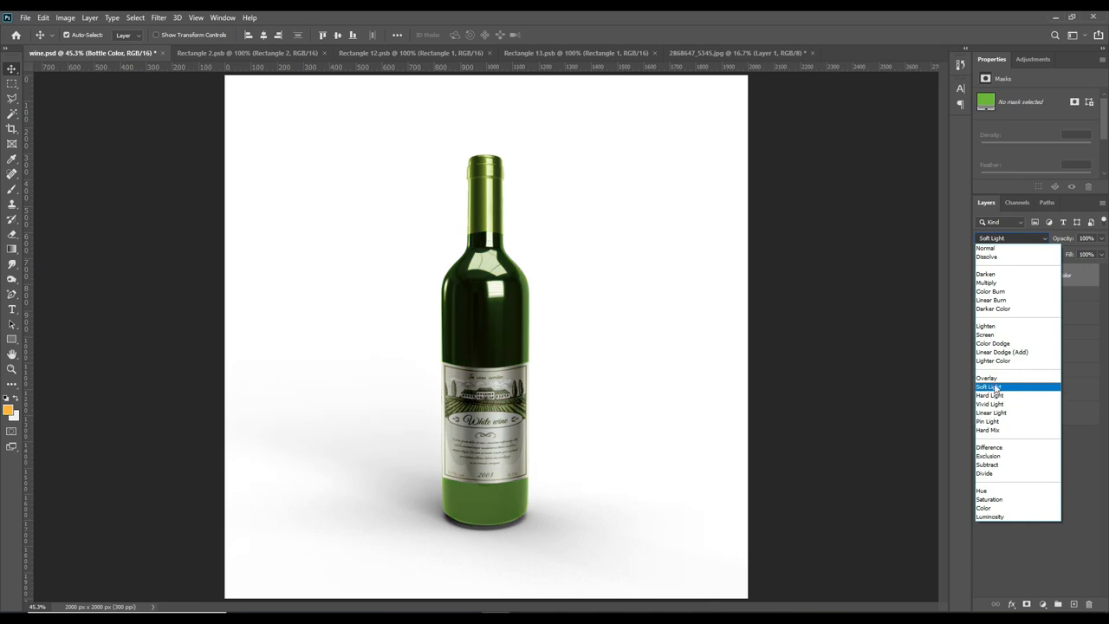
left_click(987, 386)
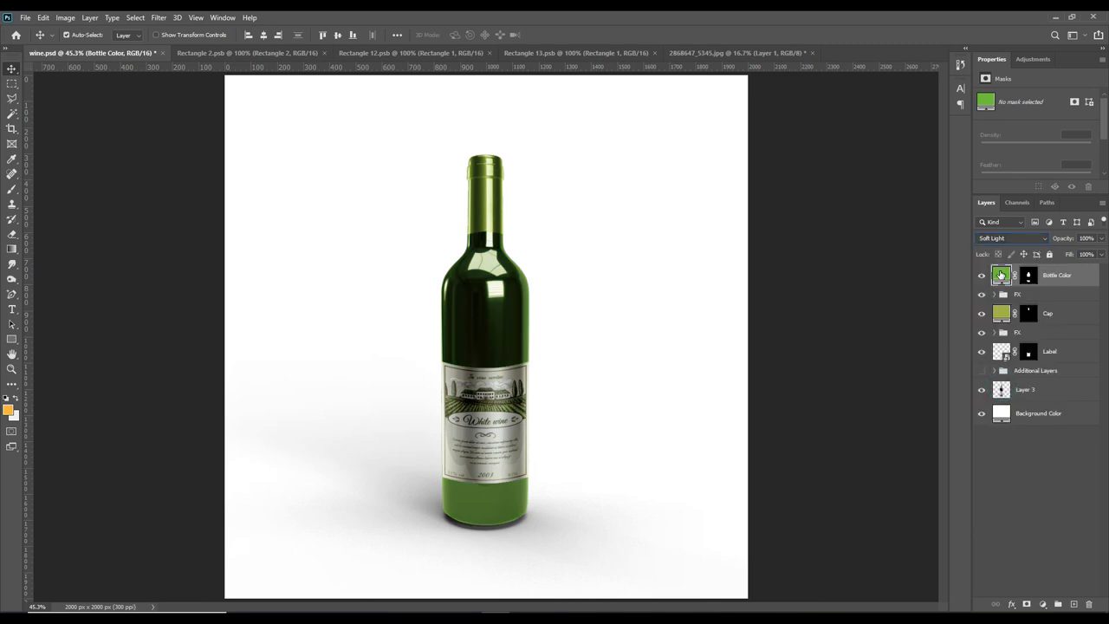
double_click(1001, 274)
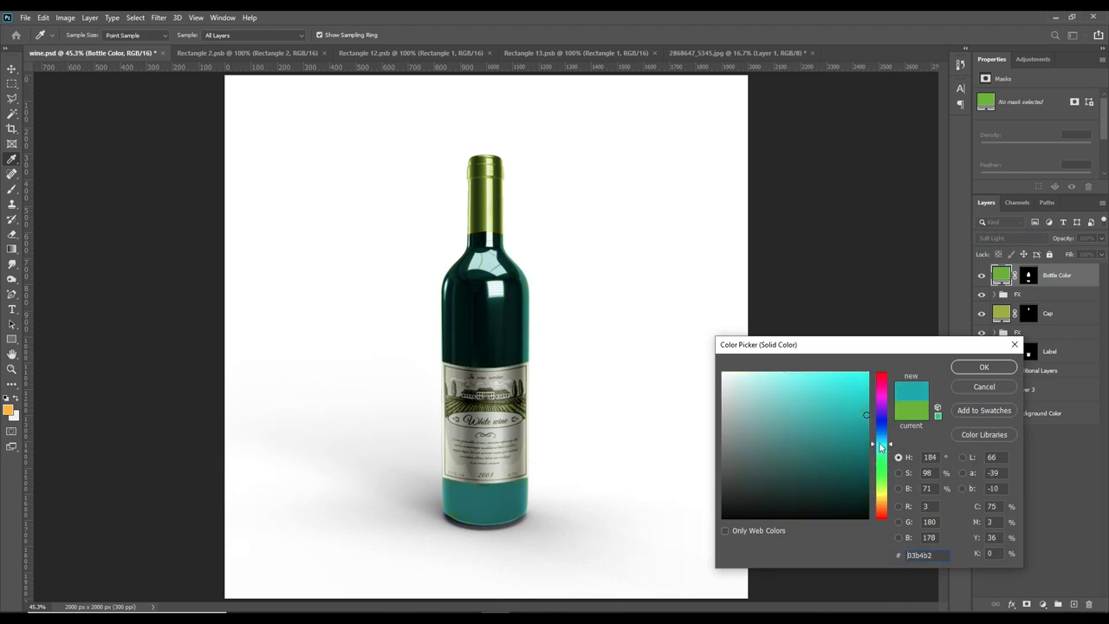
Sweep the bottle hue through teal and magenta, settling on a dark olive green.
left_click(880, 381)
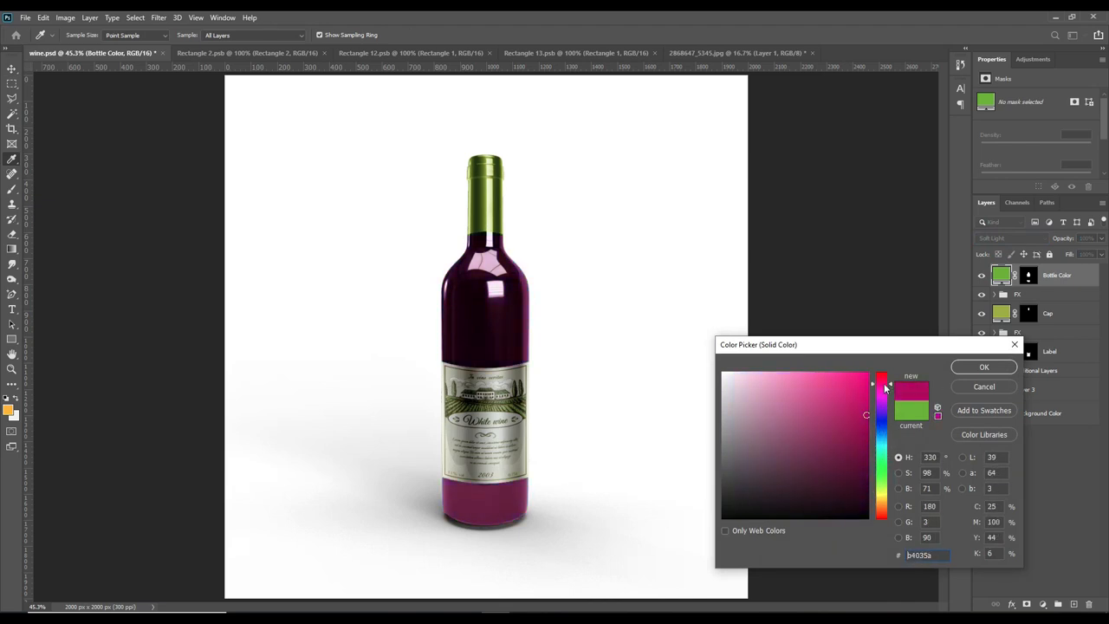
left_click_drag(880, 384, 880, 492)
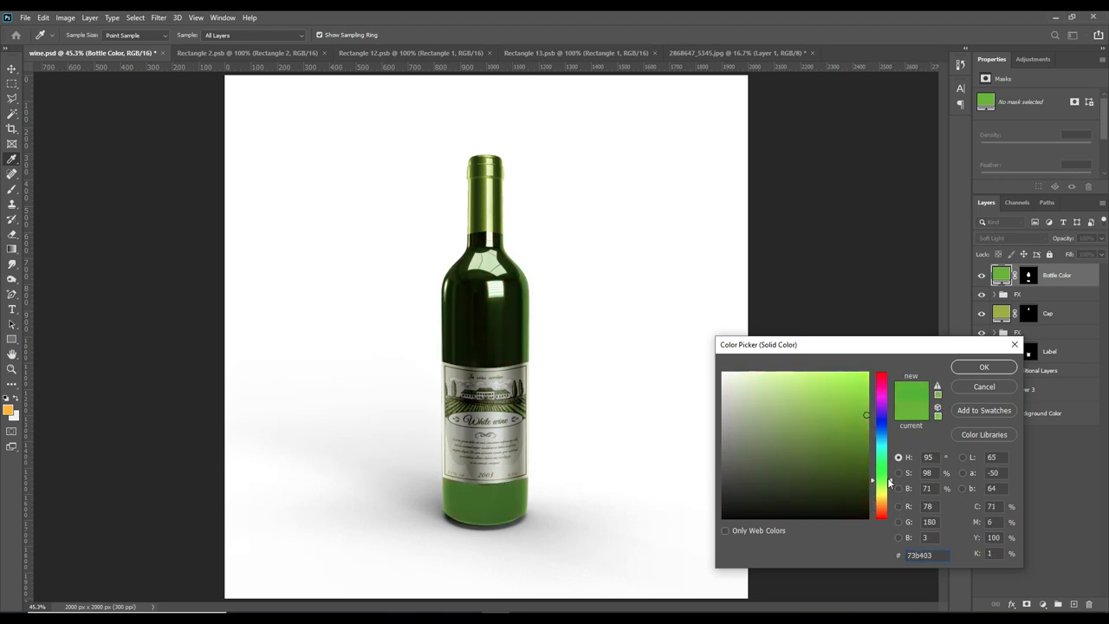
left_click_drag(873, 464, 873, 473)
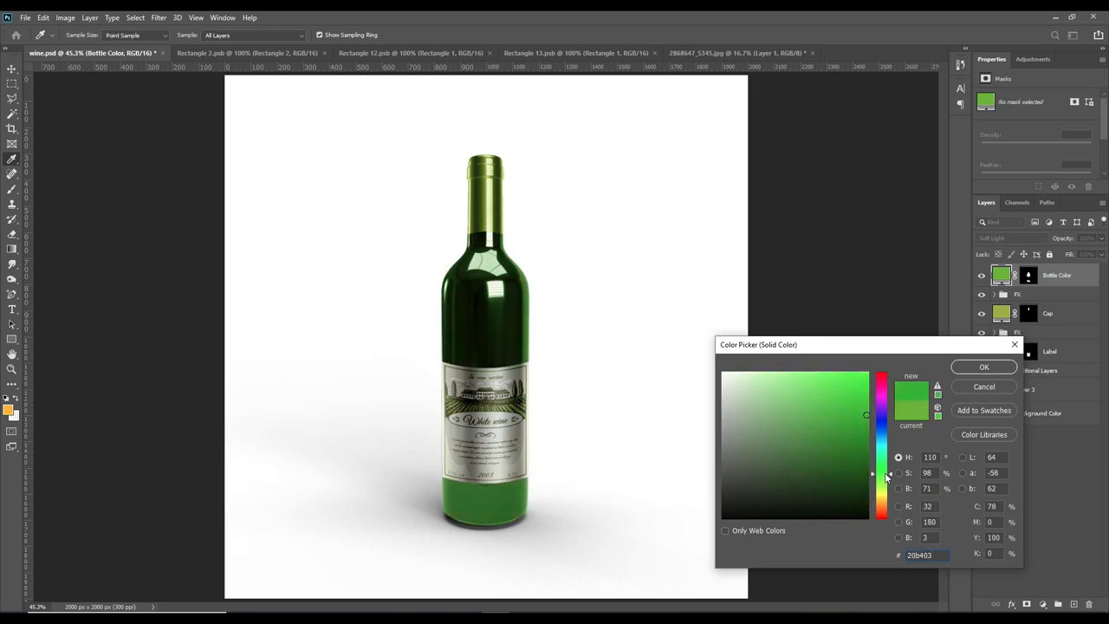
left_click_drag(873, 473, 873, 489)
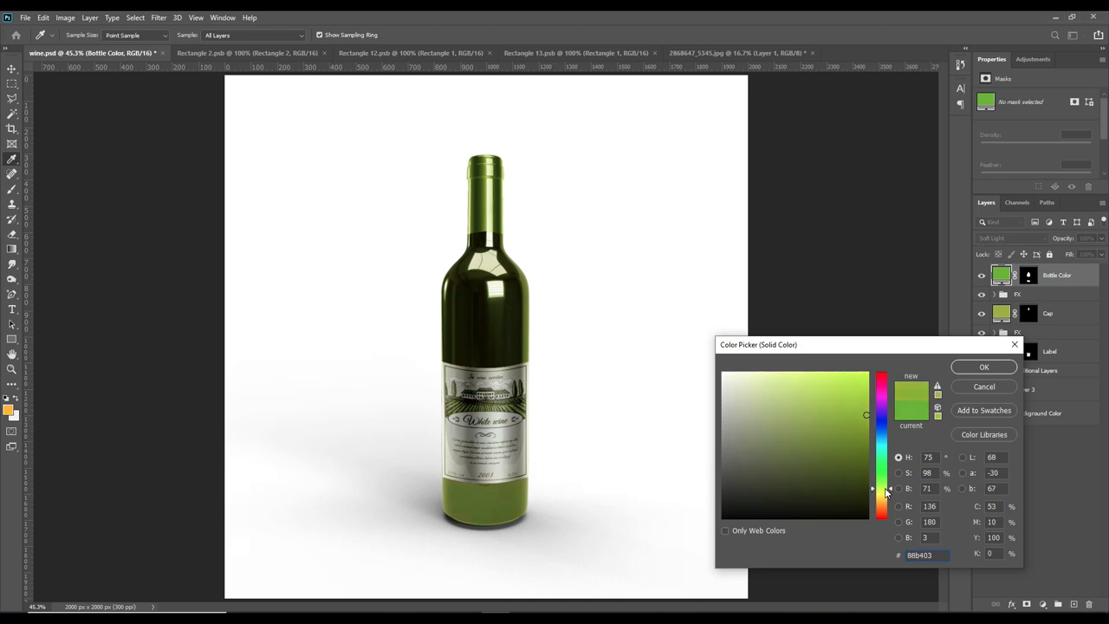
mouse_move(977, 379)
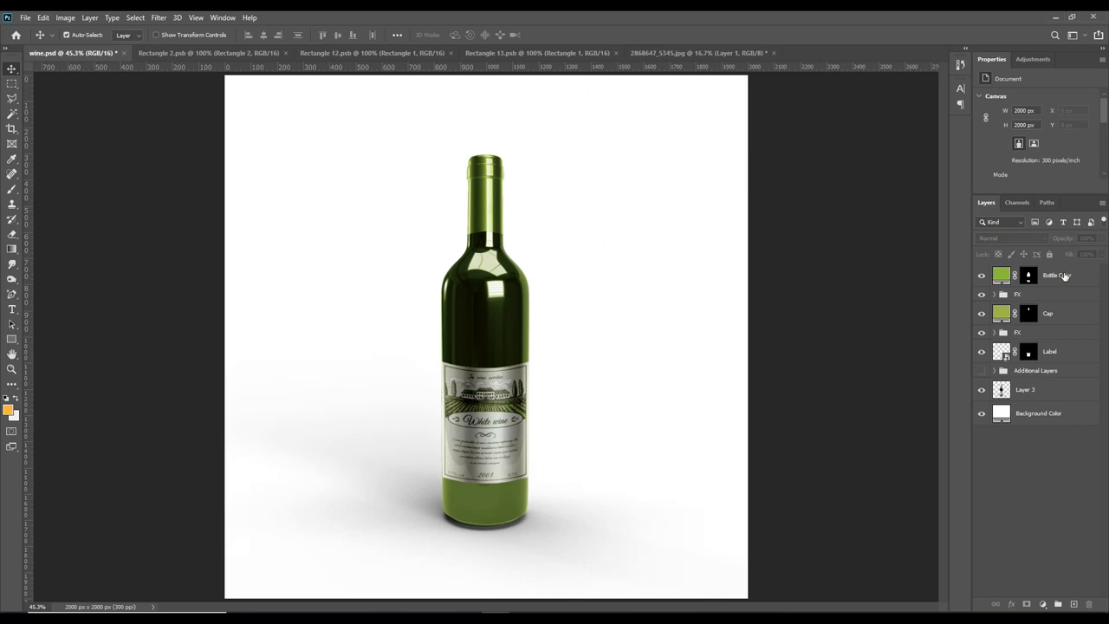
mouse_move(1064, 276)
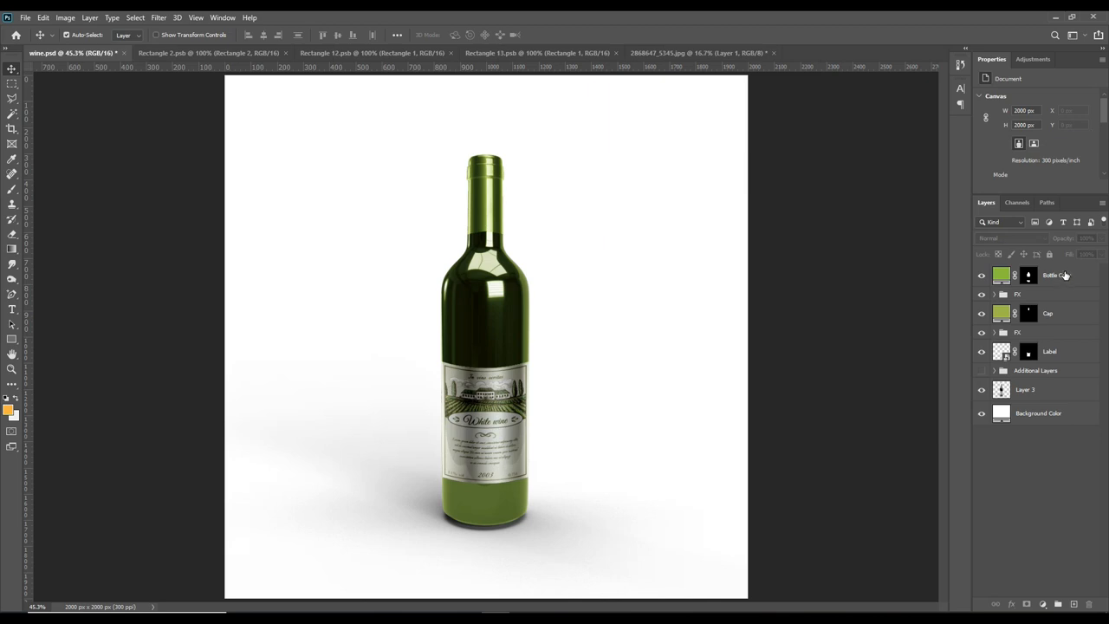
Tag the editable bottle layers with a red colour label.
left_click(1057, 274)
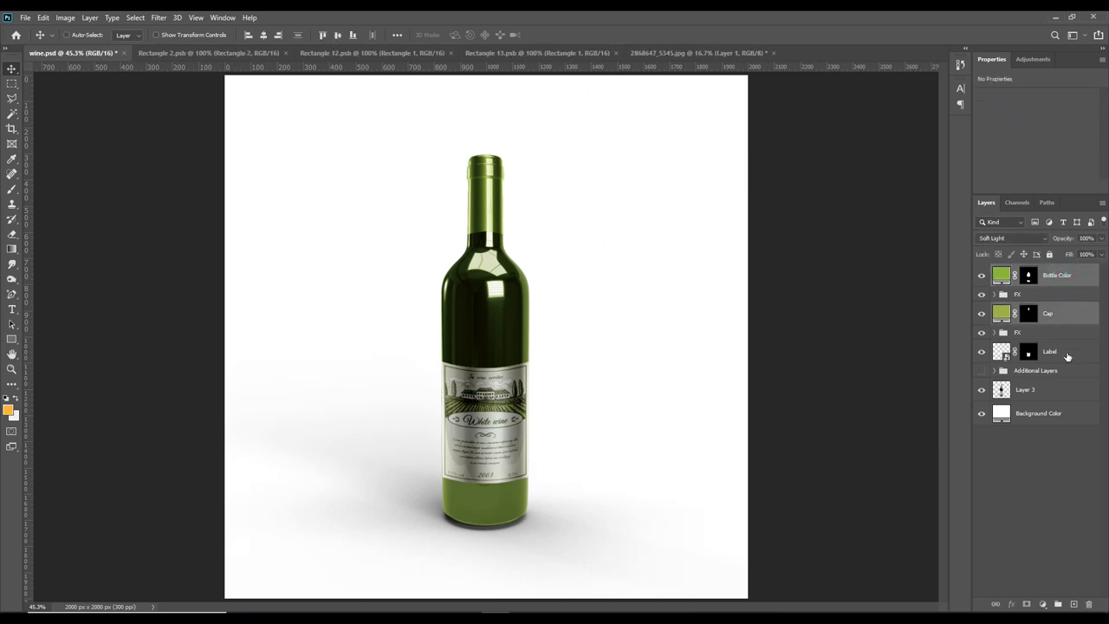
right_click(1049, 349)
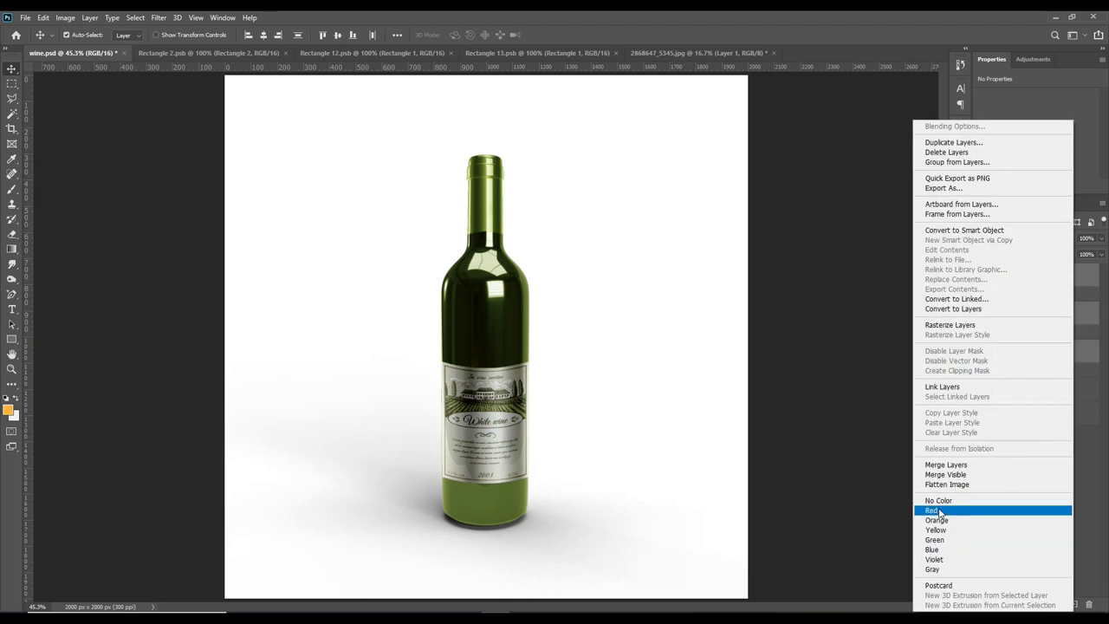
left_click(932, 509)
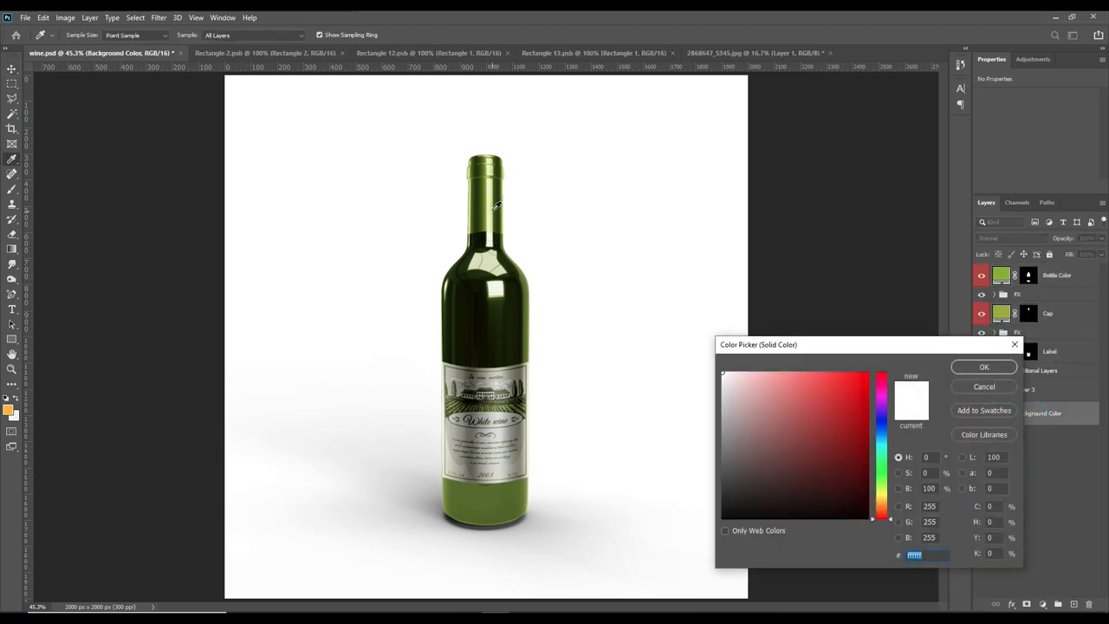
Recolour the Background Color fill to a pale yellow.
left_click(778, 388)
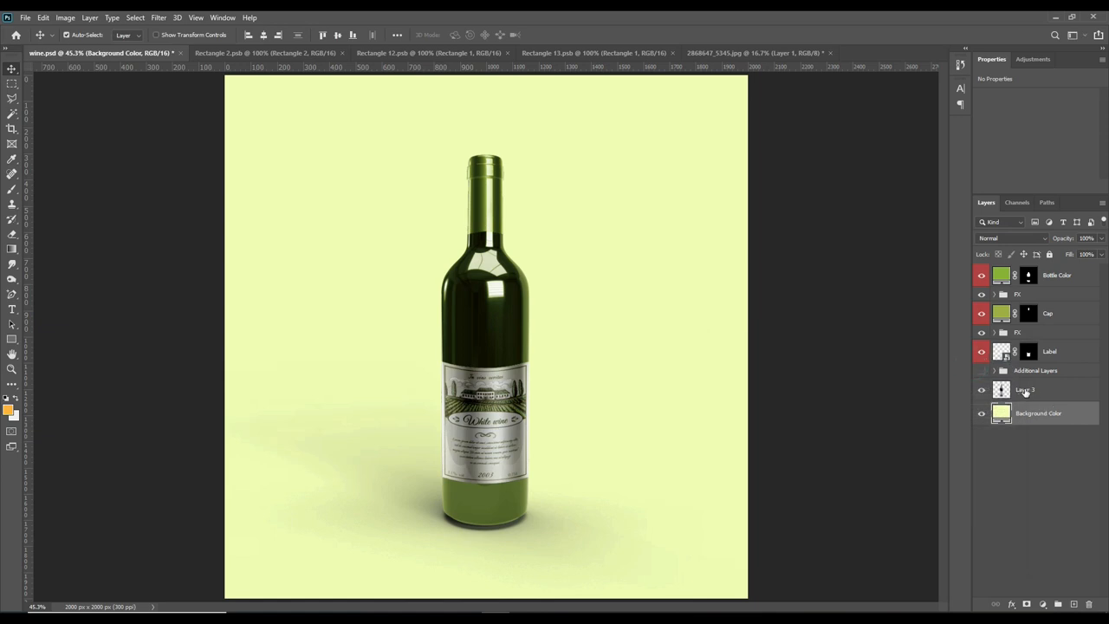
left_click(1026, 390)
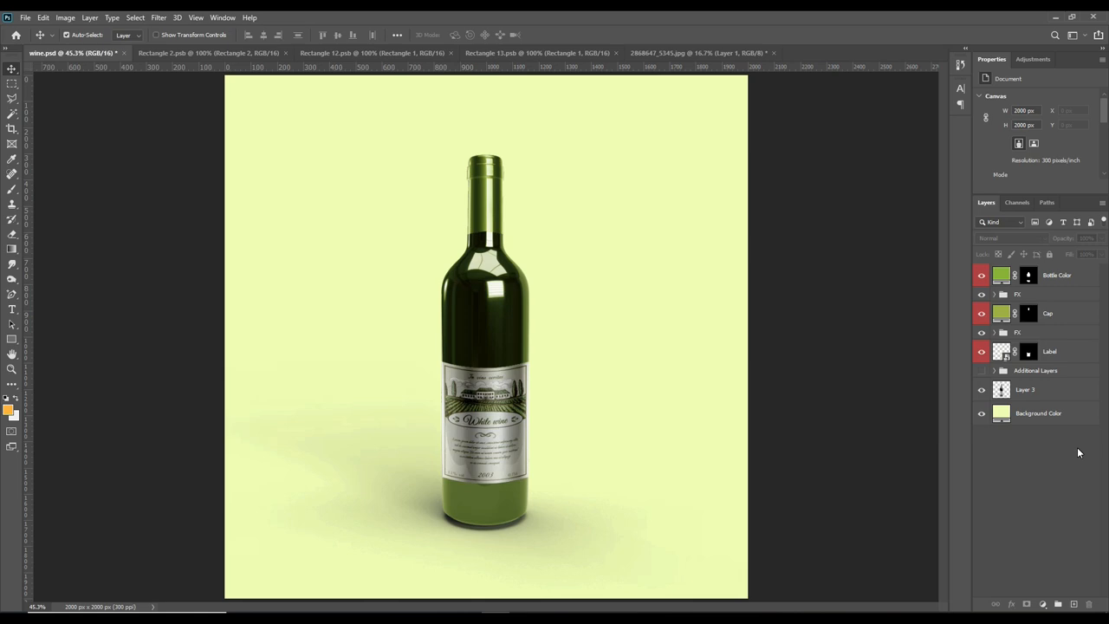
mouse_move(641, 320)
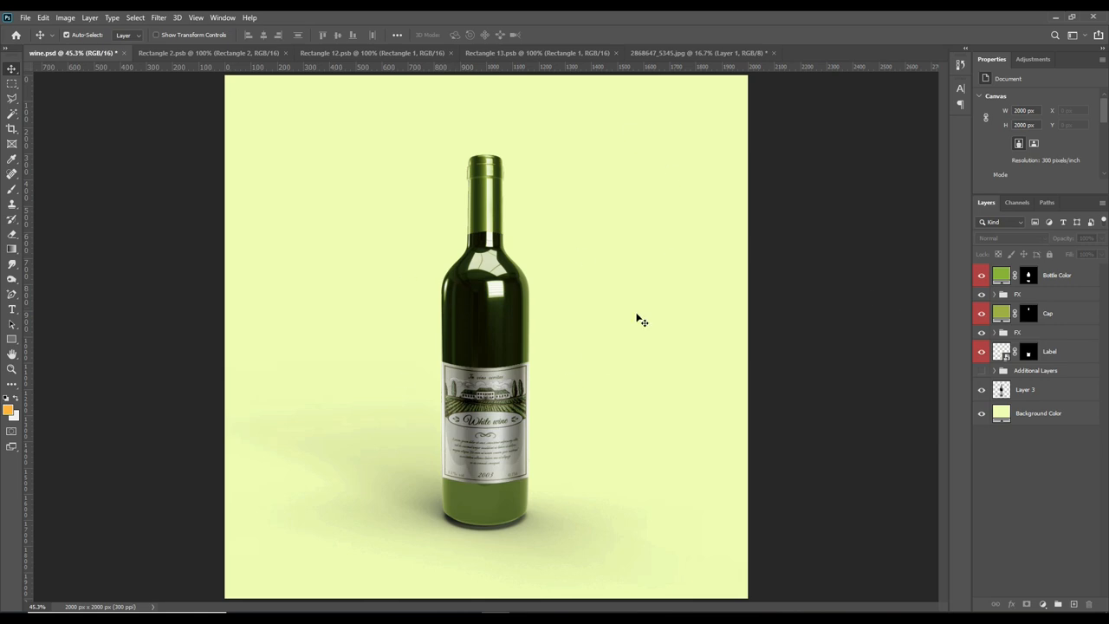